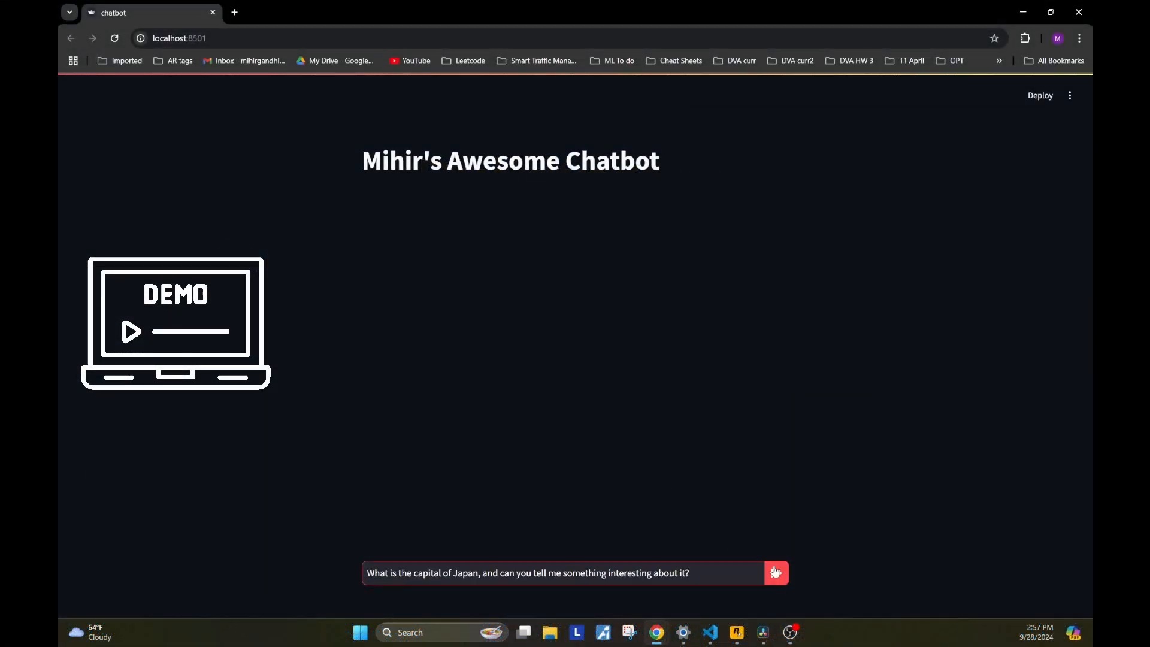
Send the Japan capital question, then draft a new question explaining global warming in simple terms.
{"action": "left_click", "coordinate": [775, 572]}
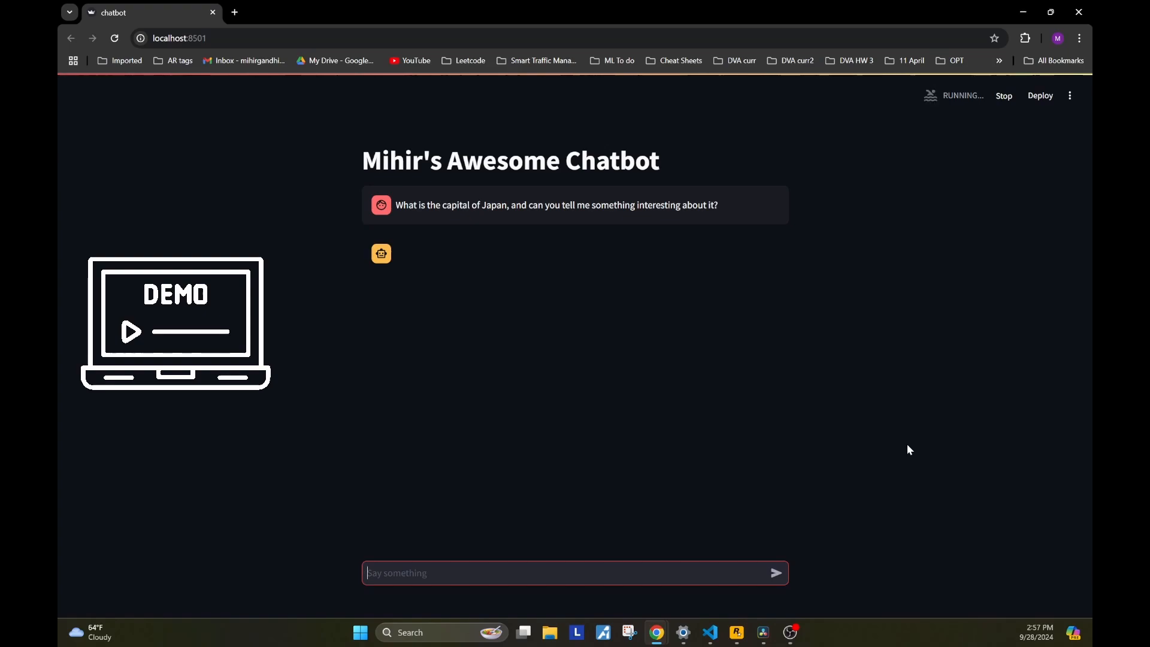
{"action": "type", "text": "Explain the concept of global warming in simple terms."}
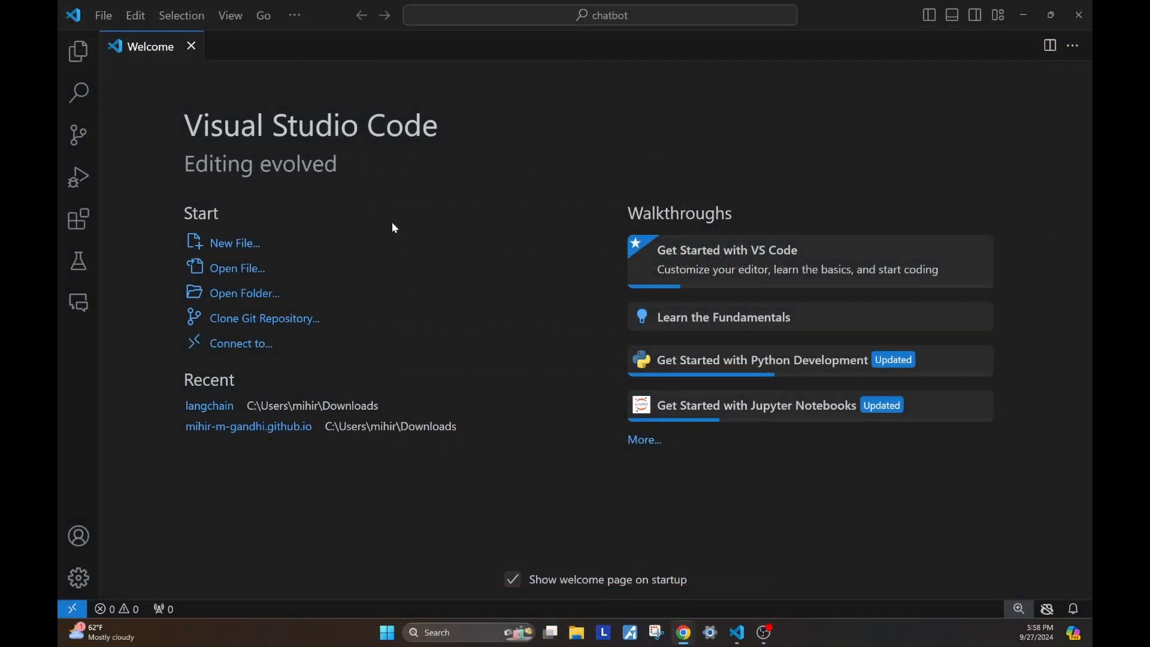
Create a new Python file saved as chatbot.py in the Documents\chatbot folder.
{"action": "left_click", "coordinate": [233, 244]}
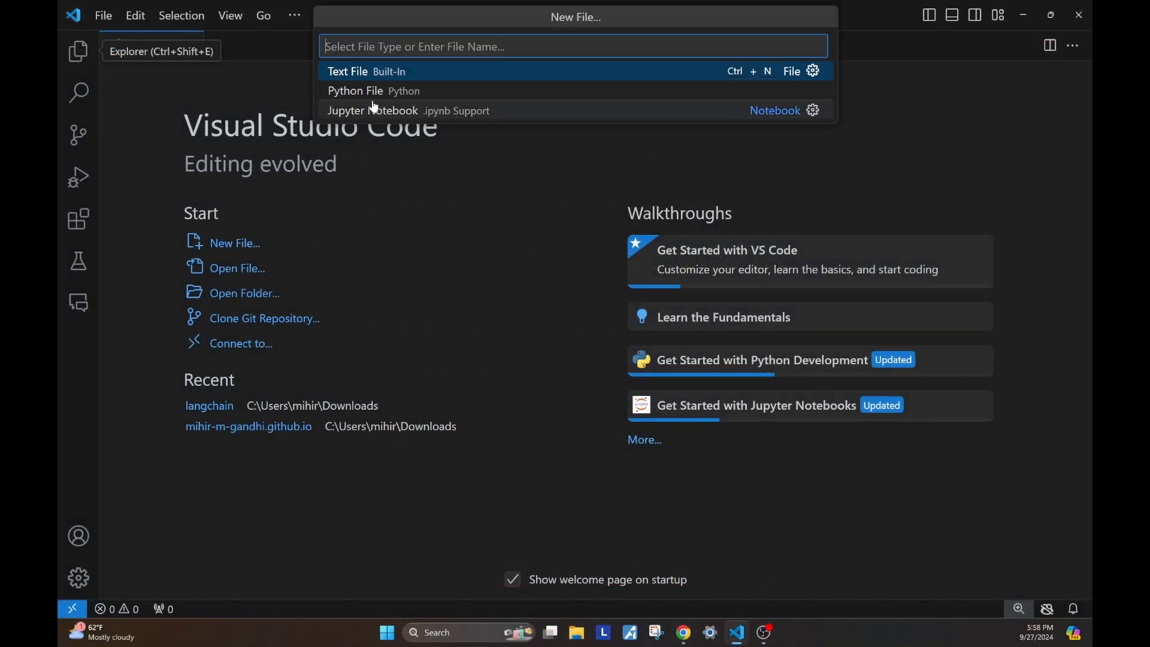
{"action": "left_click", "coordinate": [348, 71]}
{"action": "type", "text": "chatbot.py"}
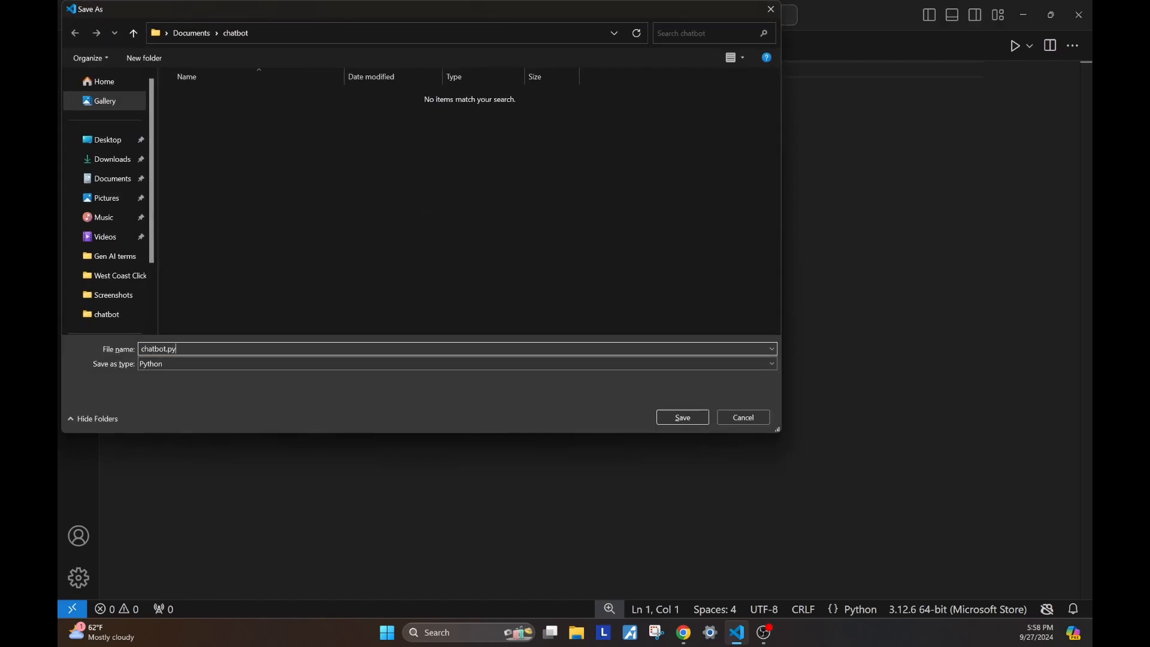
{"action": "left_click", "coordinate": [680, 417]}
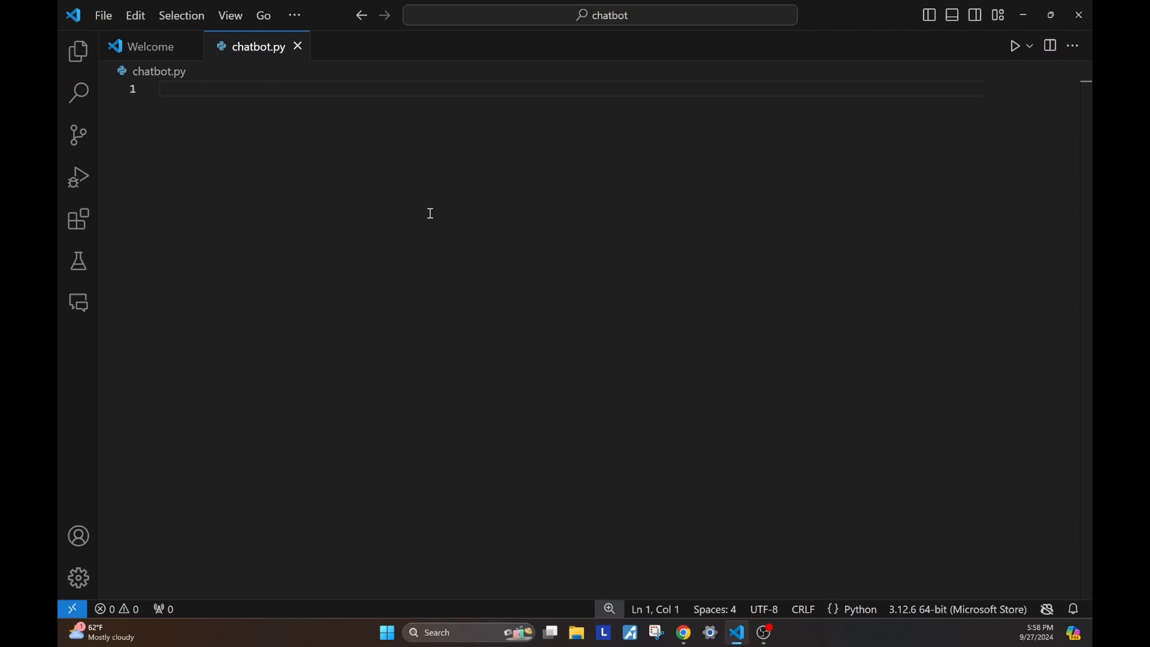
Import streamlit and set the page title to "Mihir's Awesome Chatbot".
{"action": "type", "text": "import streamlit as st"}
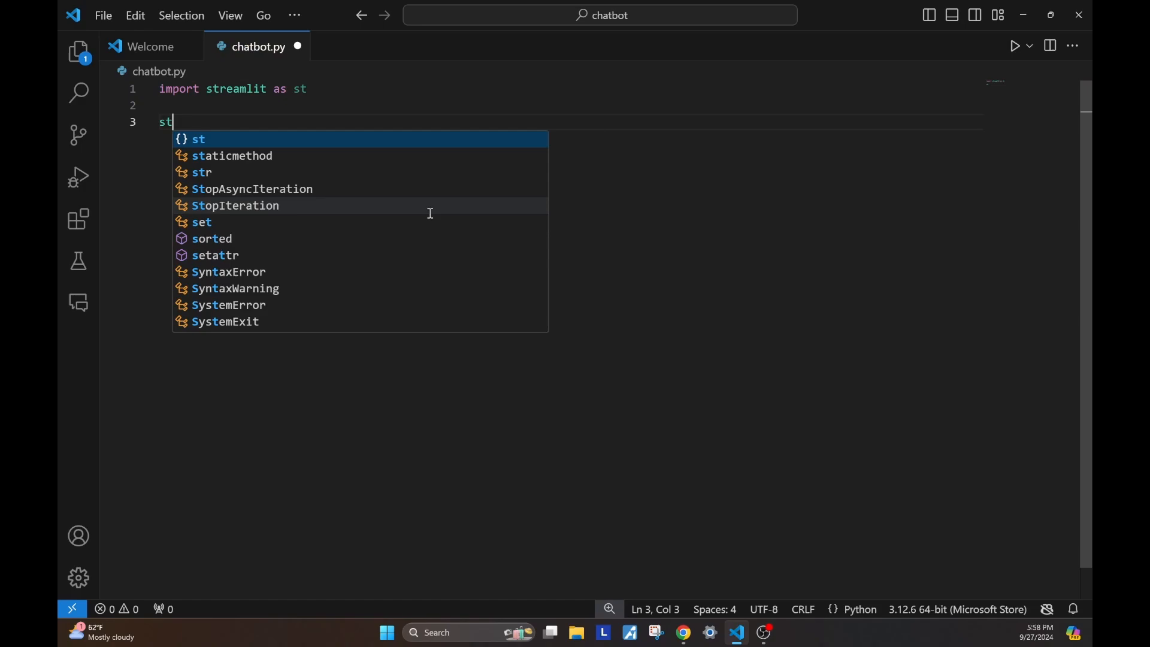
{"action": "type", "text": ".title(\"\")"}
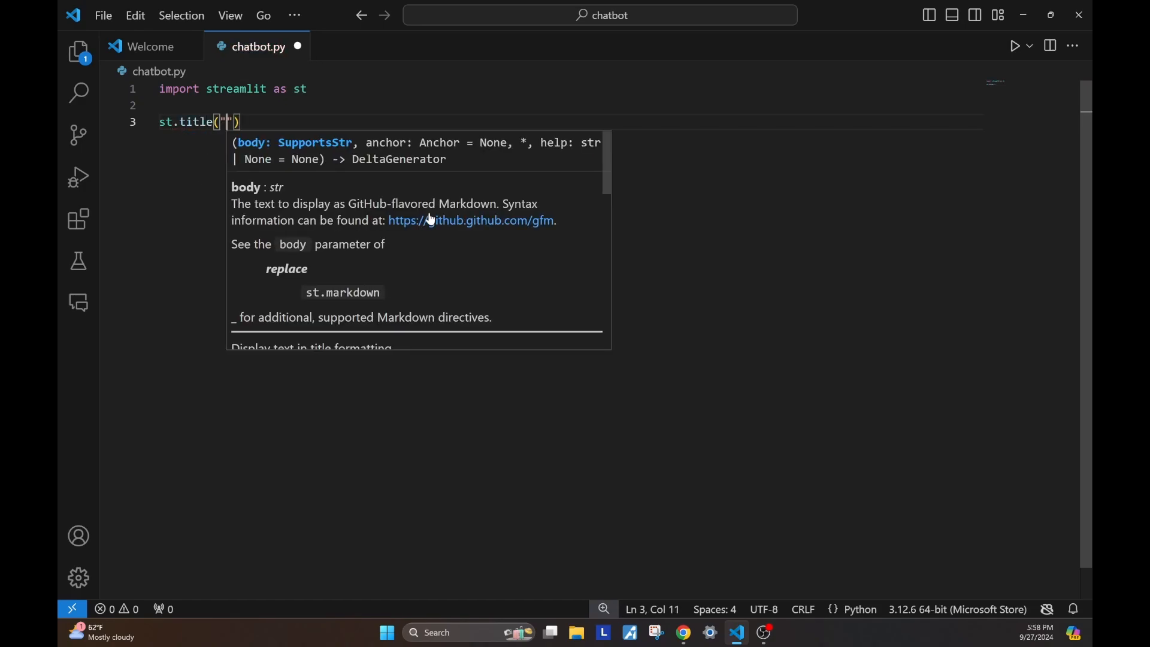
{"action": "type", "text": "Mihir's Awe"}
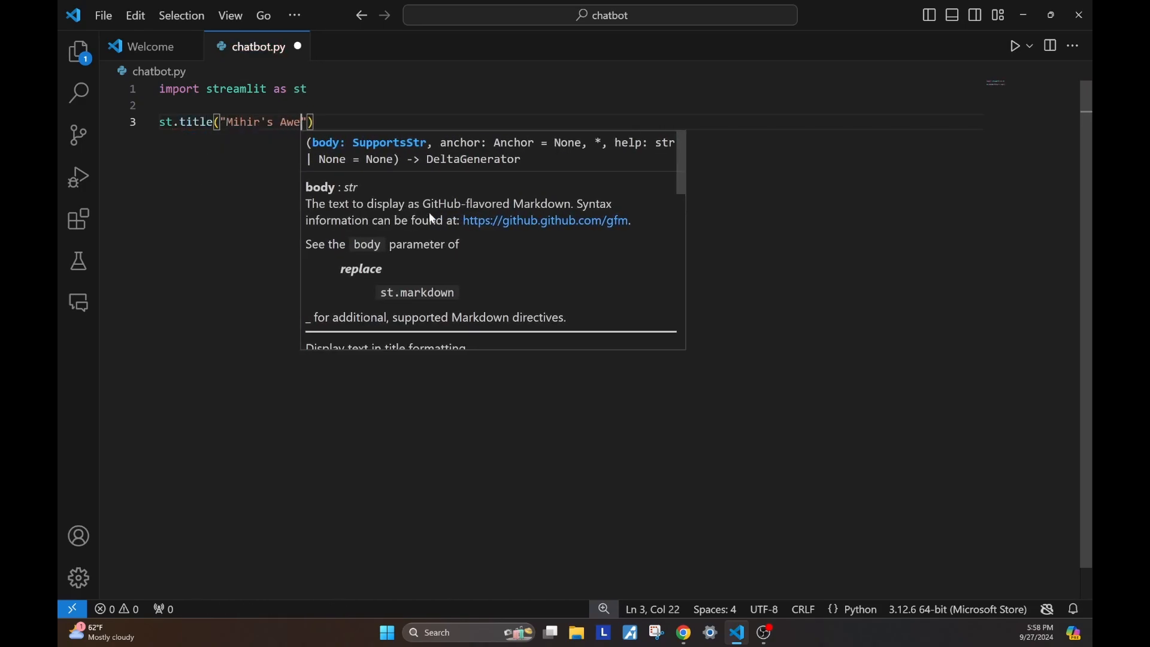
{"action": "type", "text": "some C"}
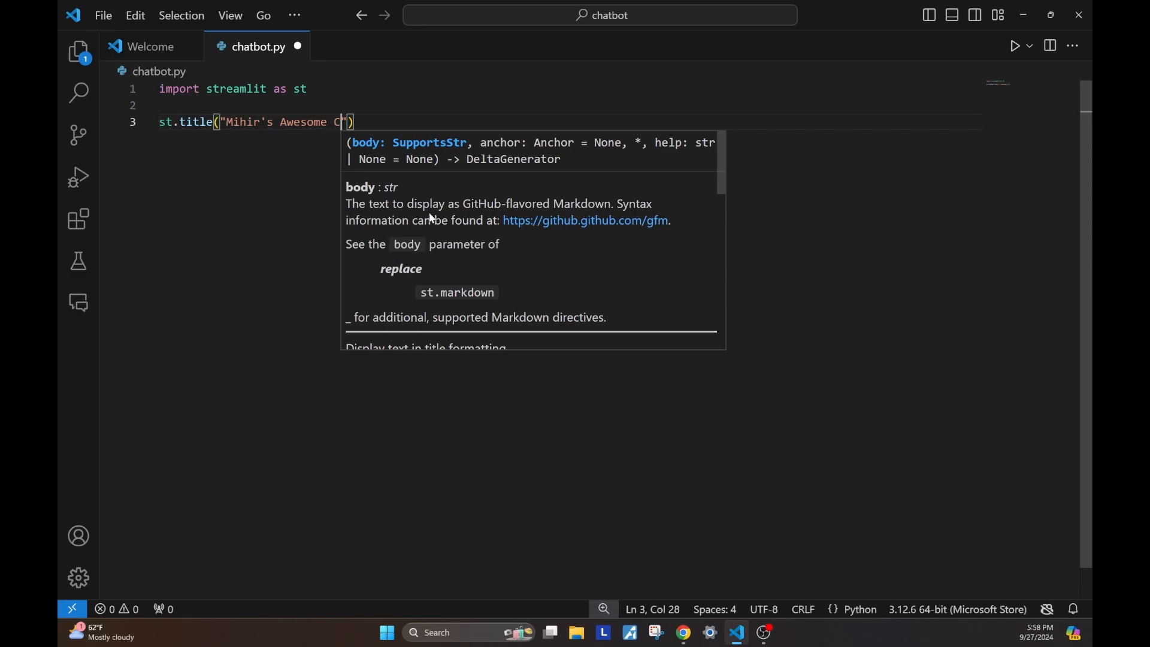
{"action": "type", "text": "hatbot"}
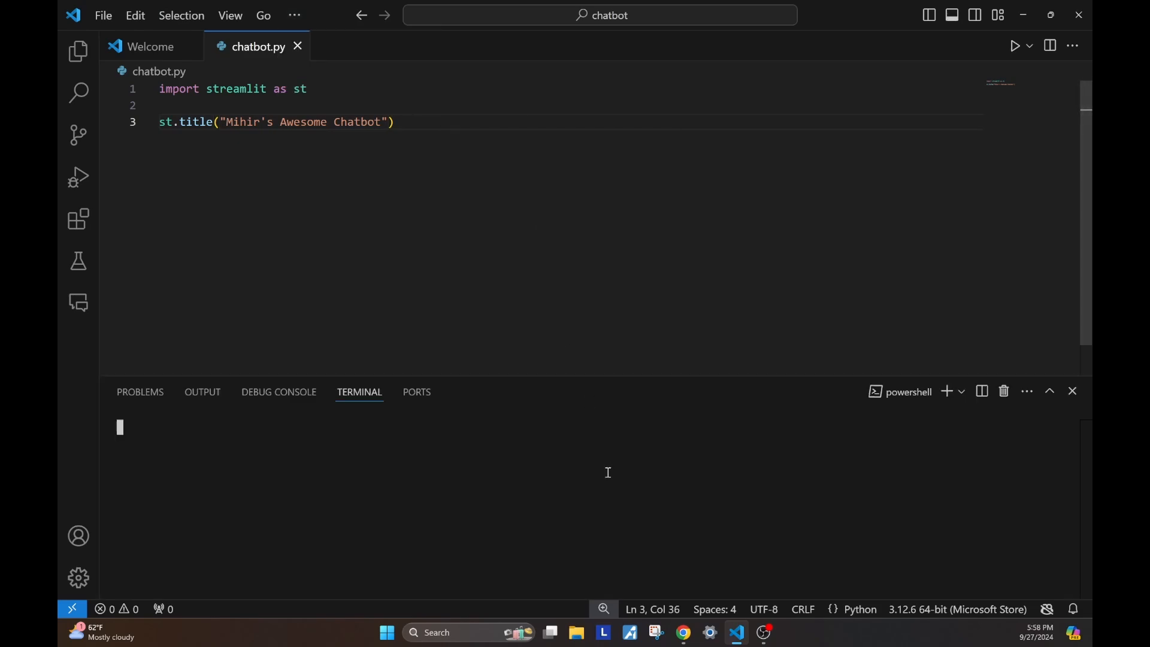
Run pip install streamlit, then launch the app with streamlit run chatbot.py.
{"action": "type", "text": "pip insta"}
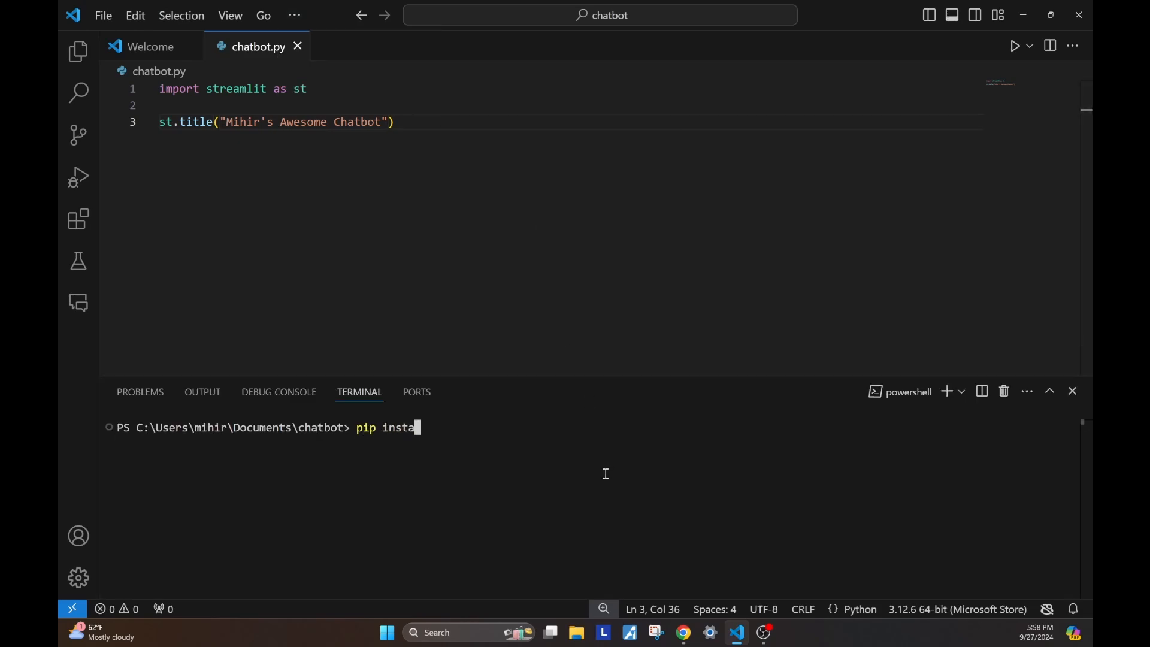
{"action": "type", "text": "ll stream"}
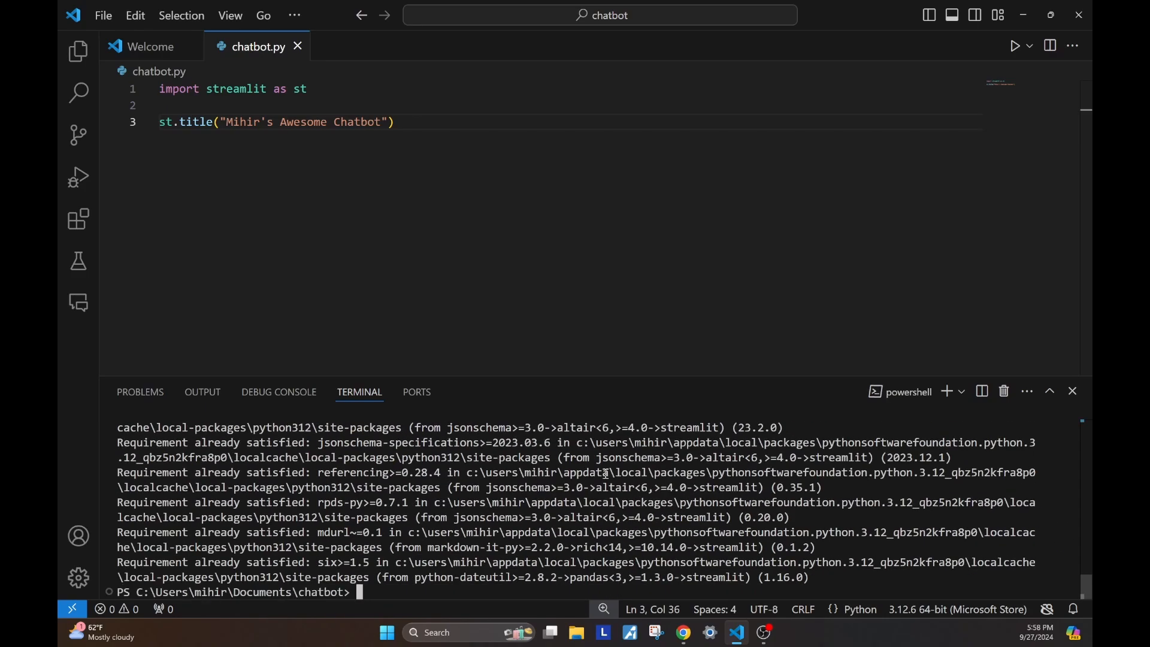
{"action": "type", "text": "streamlit run chat"}
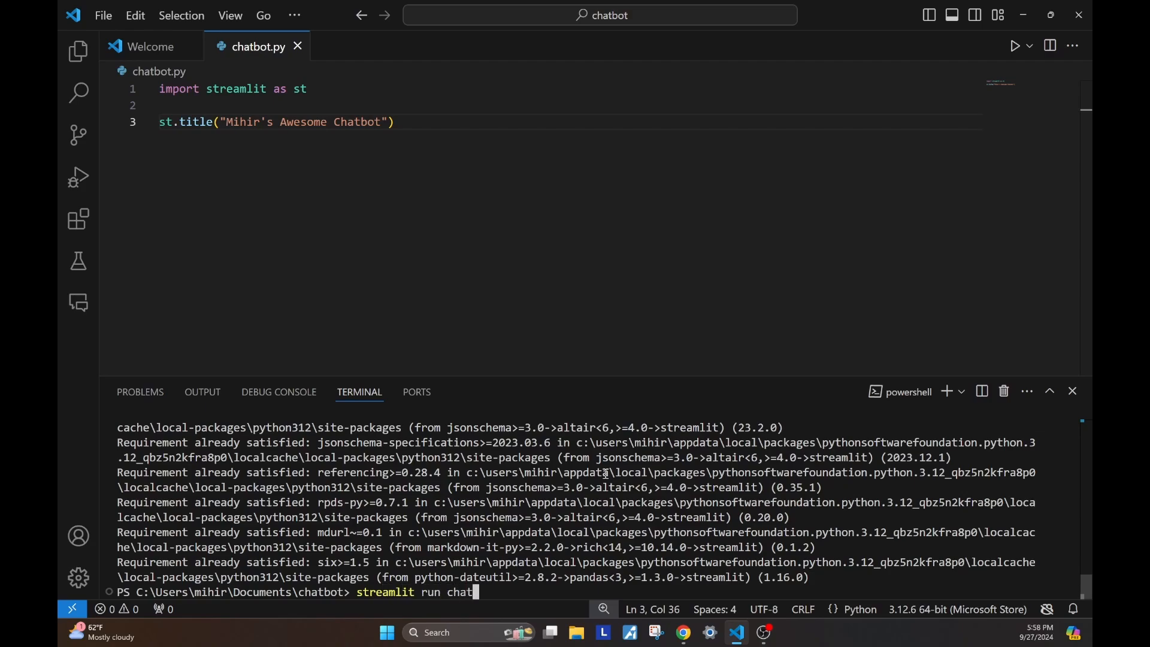
{"action": "type", "text": "bot.py"}
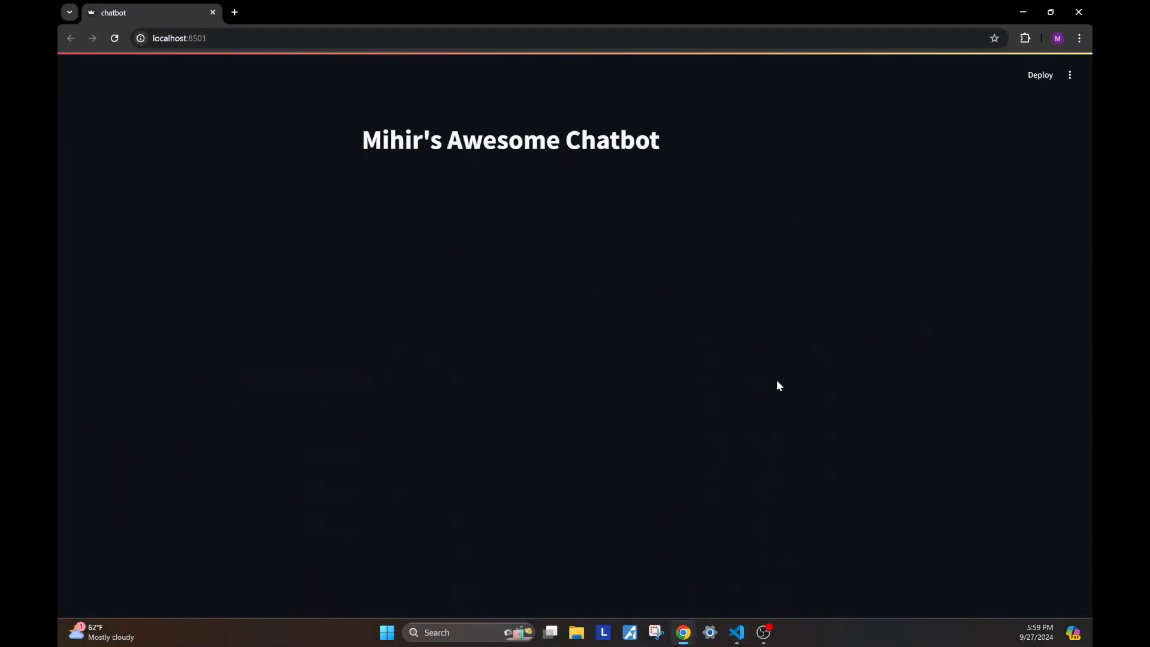
{"action": "mouse_move", "coordinate": [779, 389]}
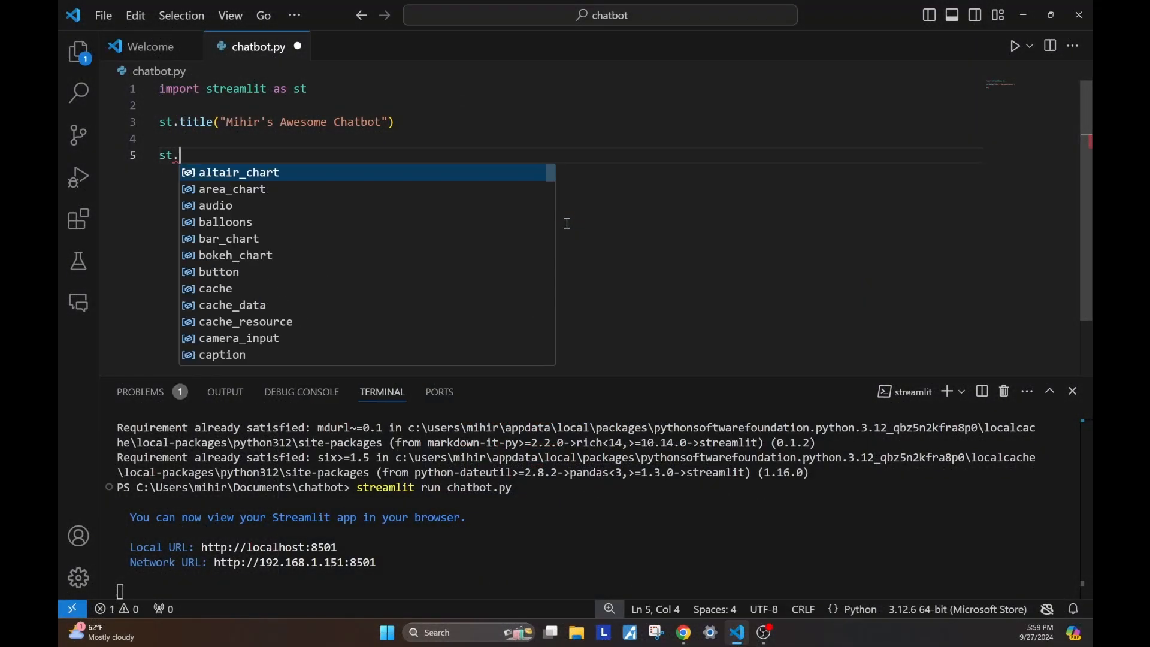
Add a with st.chat_message("user") block that writes "Hi!".
{"action": "type", "text": "chat_message"}
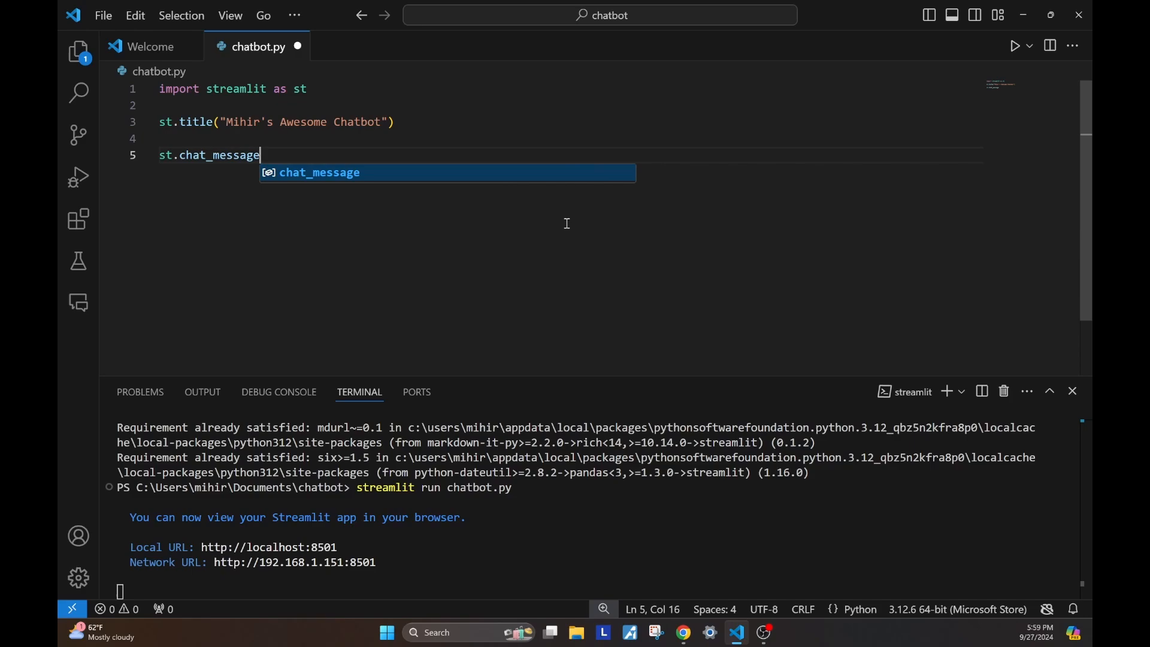
{"action": "type", "text": "(\"user\"):"}
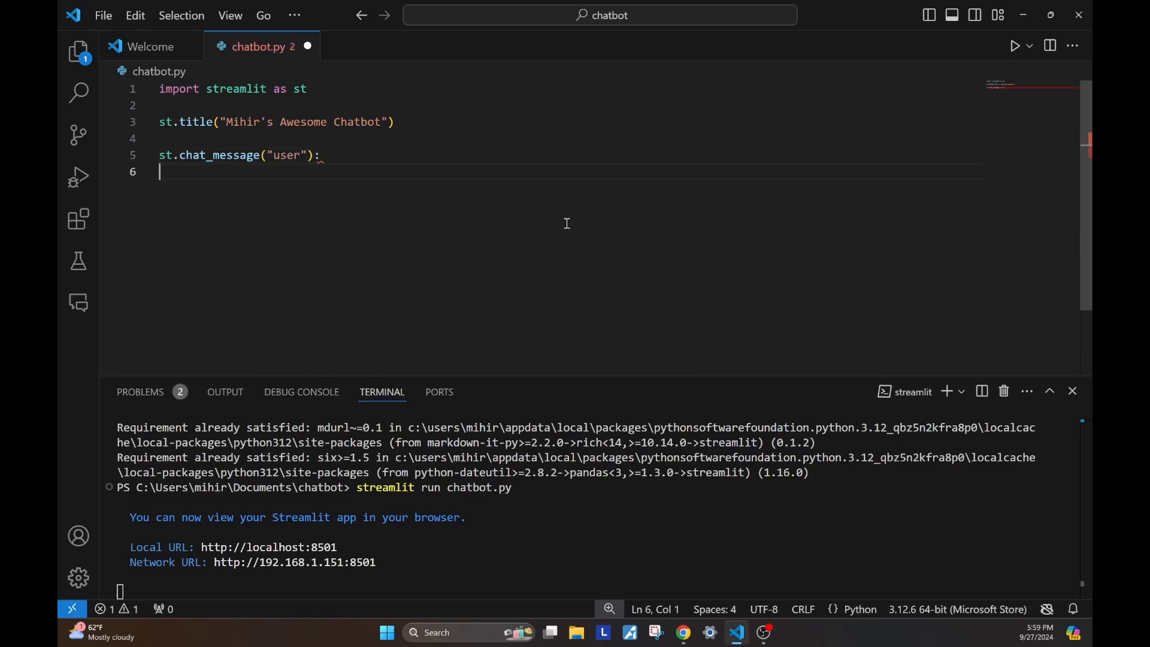
{"action": "type", "text": "with"}
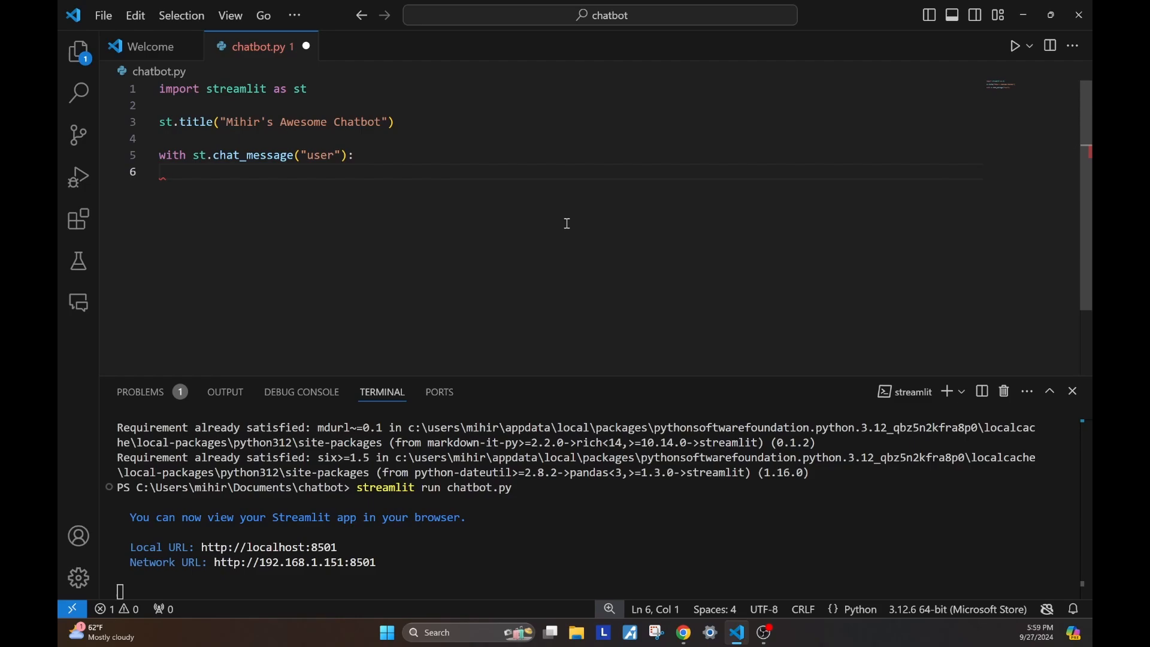
{"action": "type", "text": "st.w"}
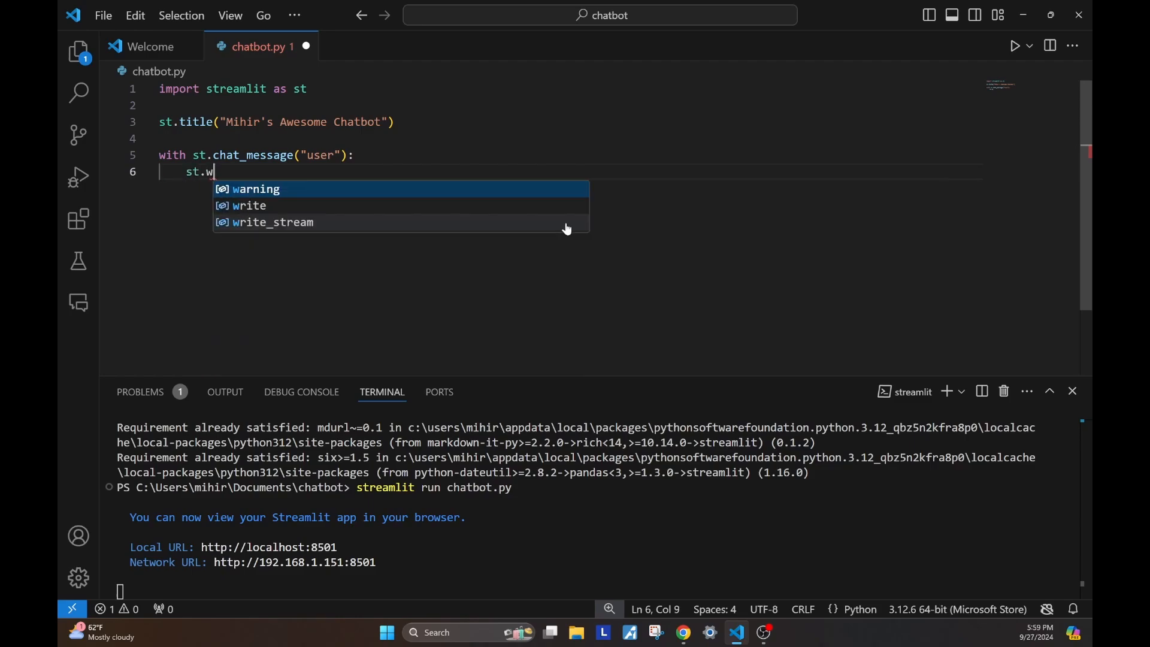
{"action": "left_click", "coordinate": [249, 205]}
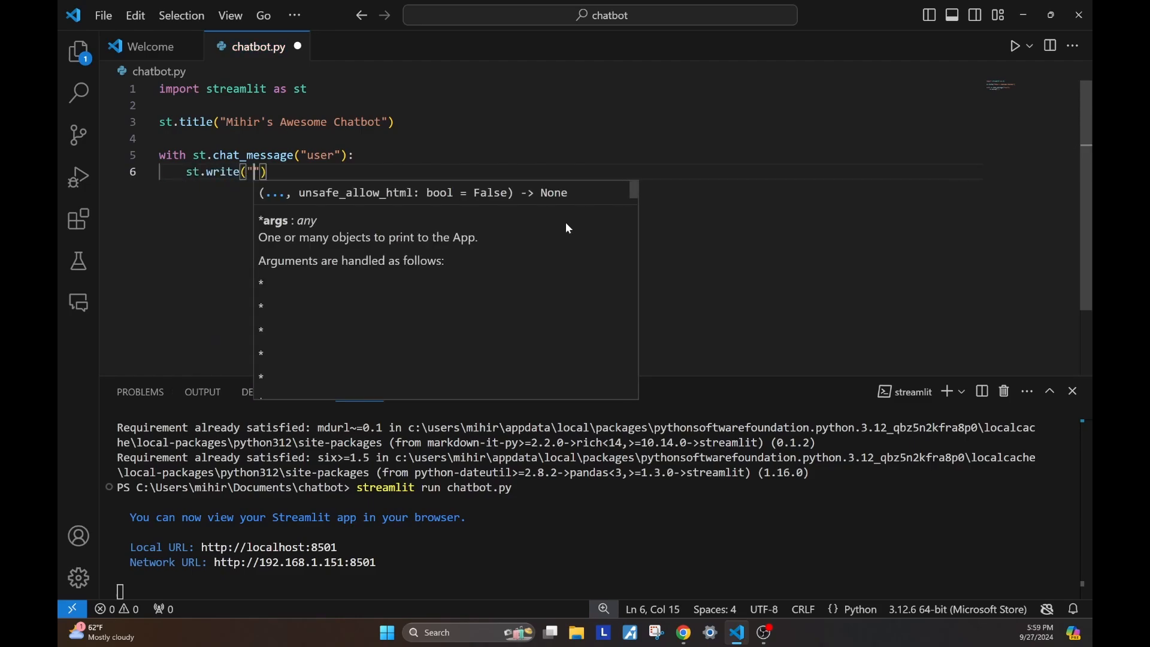
{"action": "type", "text": "Hi!"}
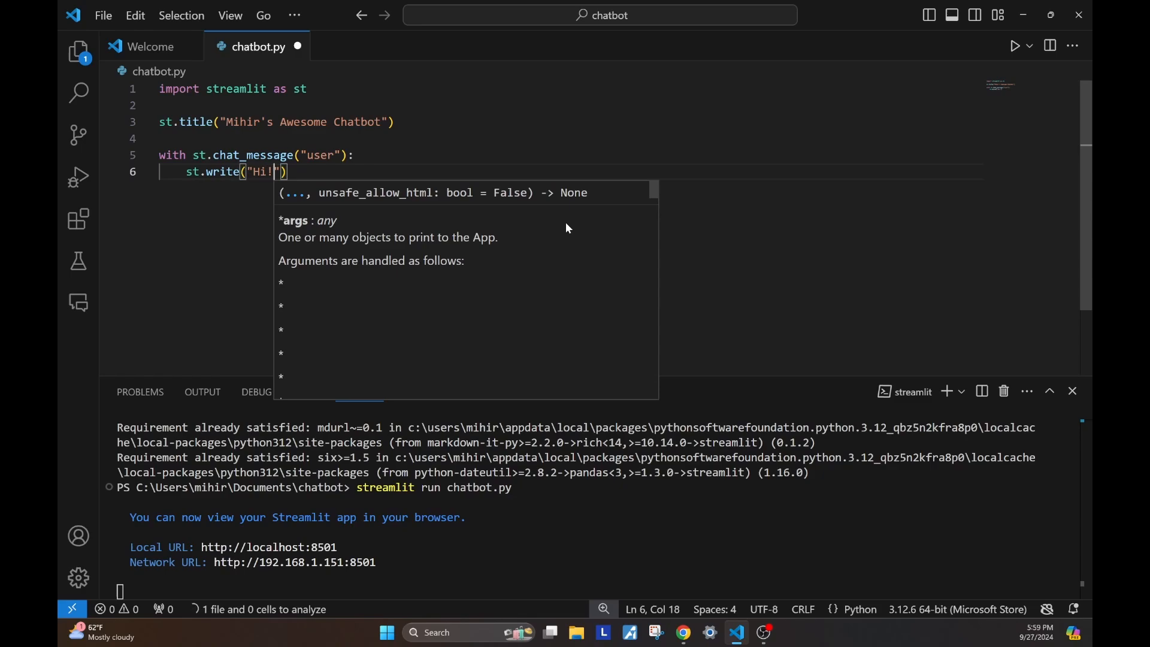
Begin a second with st.chat_message block on the next line.
{"action": "key", "text": "Enter"}
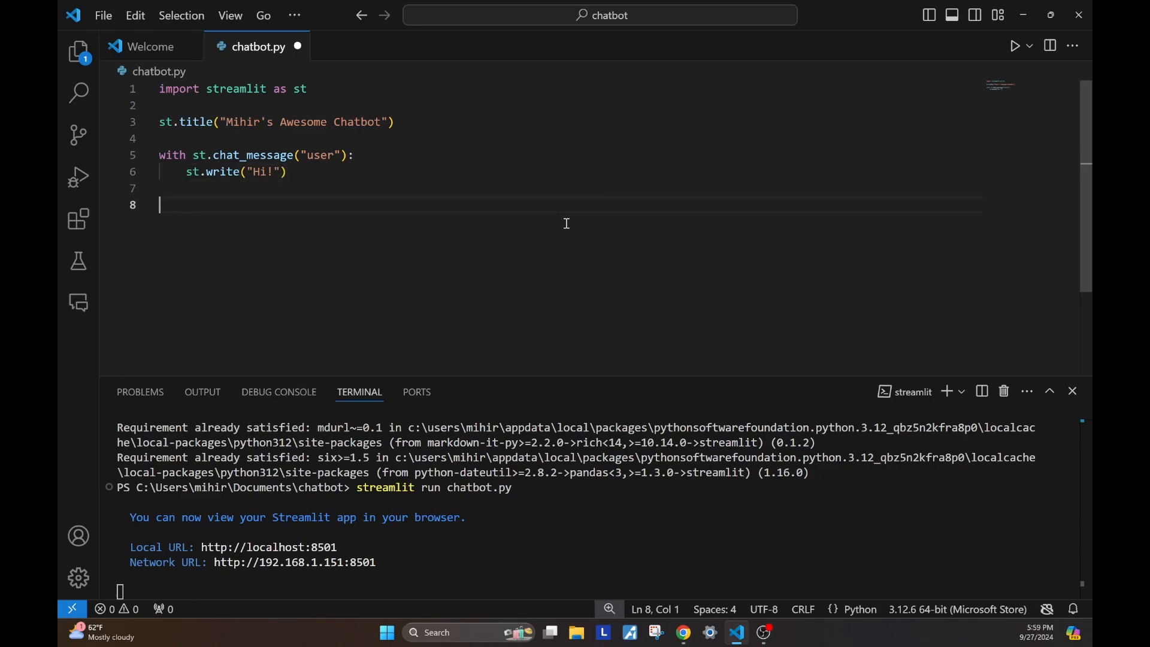
{"action": "type", "text": "with st.chat_message"}
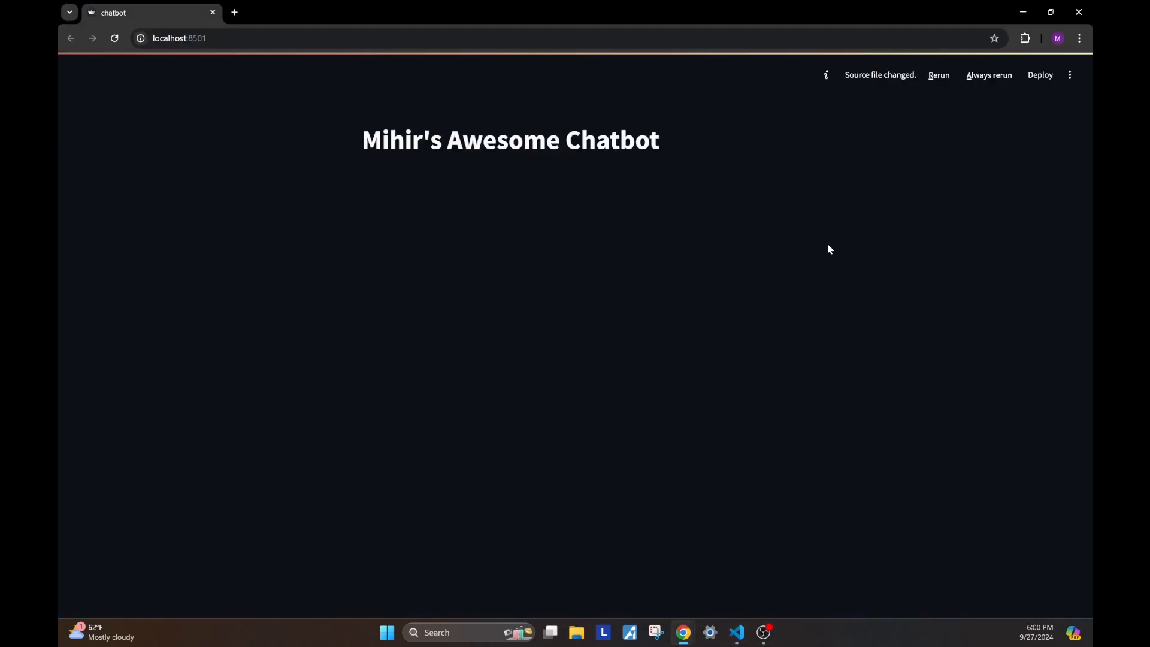
Rerun the Streamlit app so it shows the user Hi! and the assistant reply.
{"action": "left_click", "coordinate": [938, 74]}
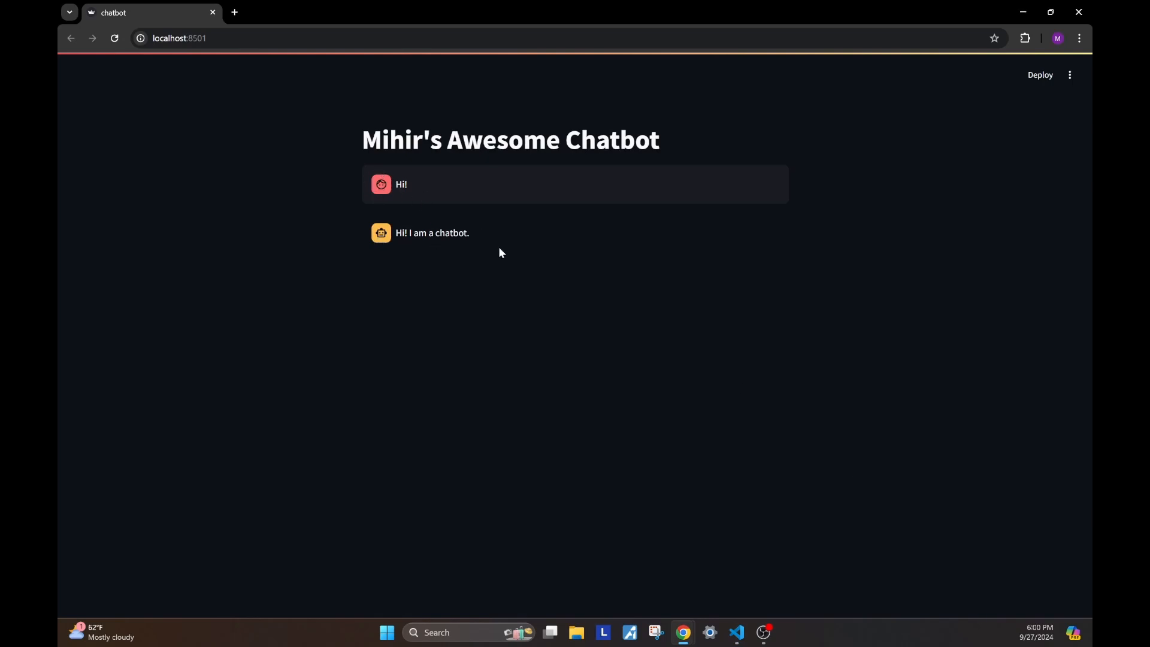
{"action": "mouse_move", "coordinate": [695, 644]}
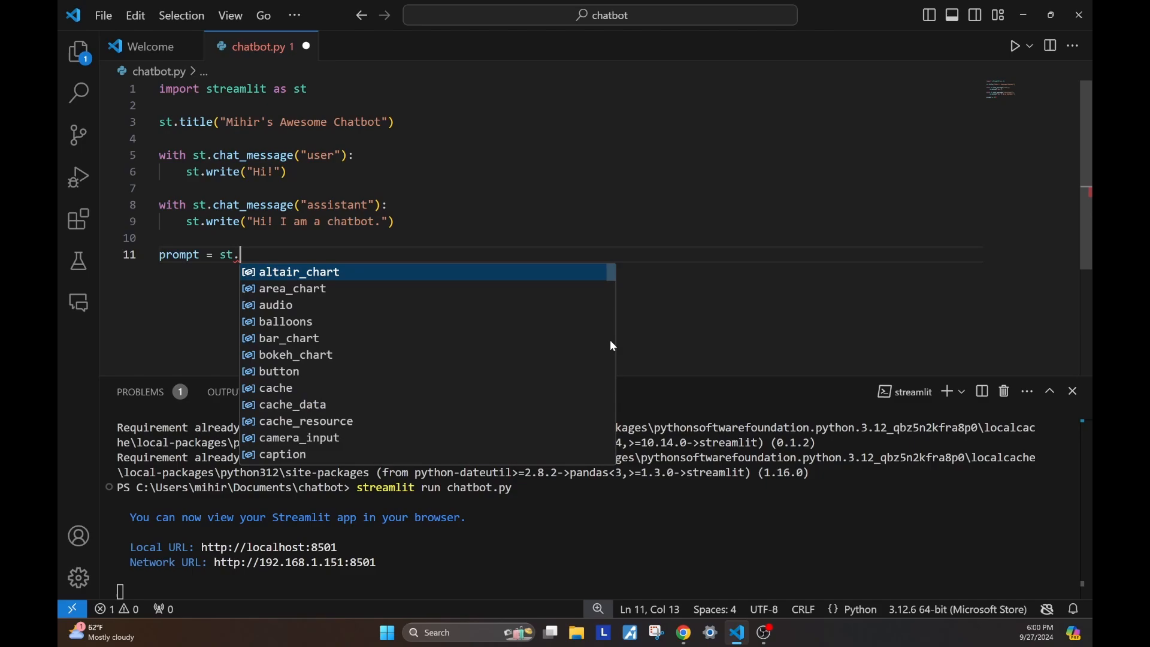
Add a st.chat_input prompt line saying "Say something".
{"action": "type", "text": "cha"}
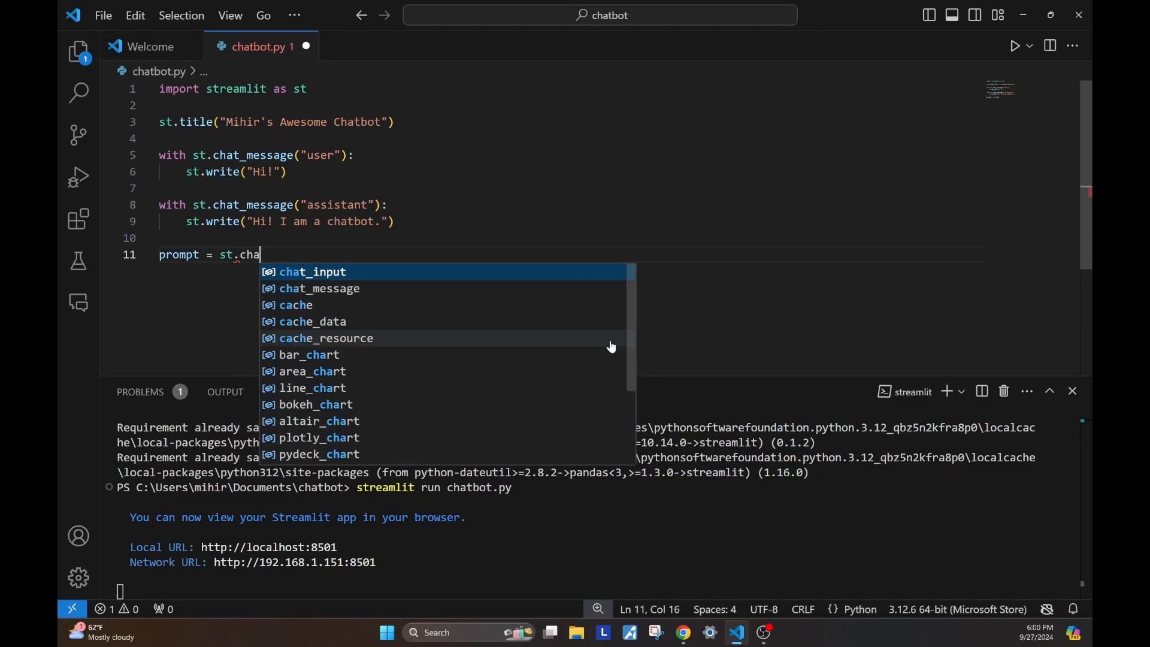
{"action": "type", "text": "t_input(\"Say something"}
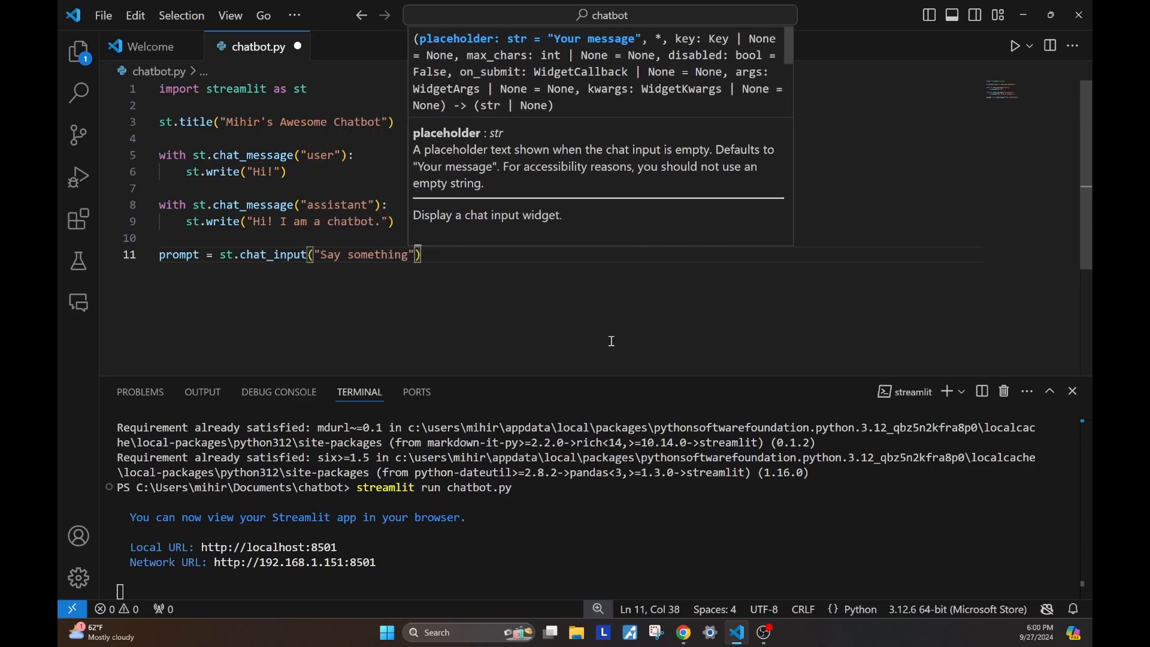
{"action": "key", "text": "Enter"}
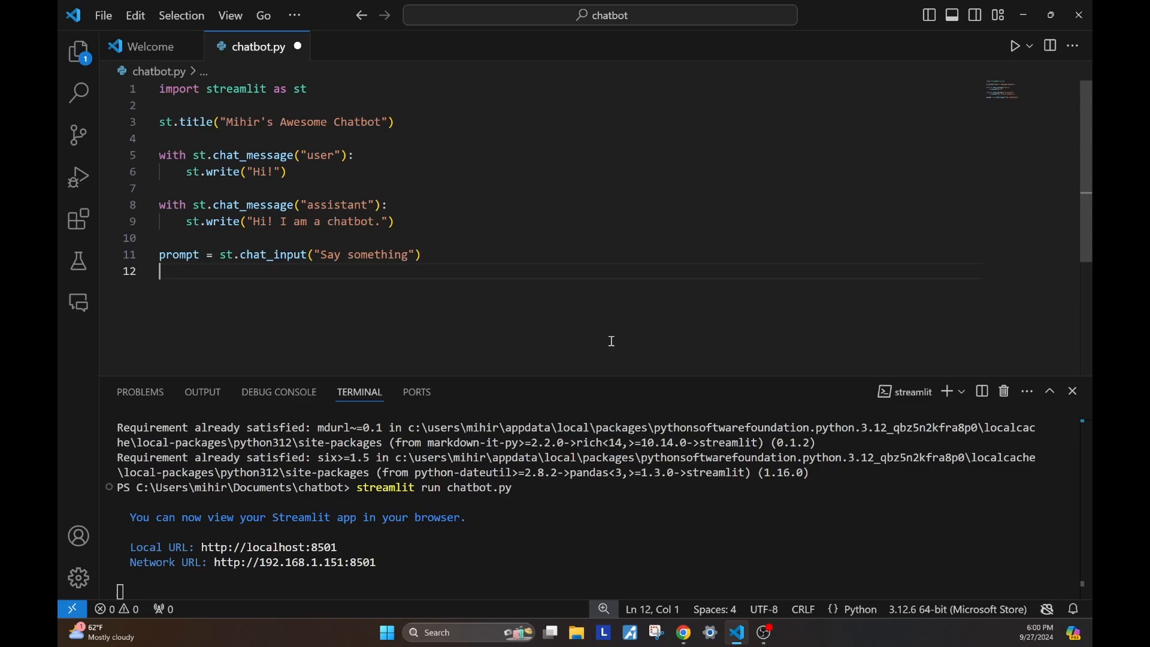
Add an if prompt: block writing f"User prompt: {prompt}".
{"action": "type", "text": "if prompt:"}
{"action": "type", "text": "st"}
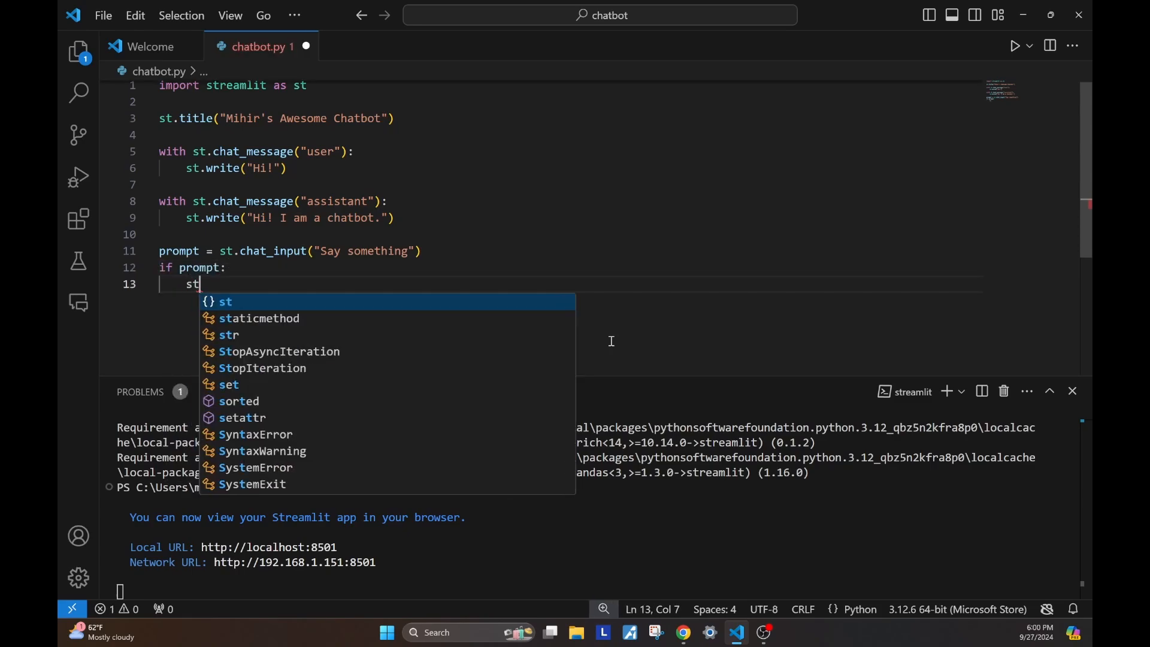
{"action": "type", "text": ".write("}
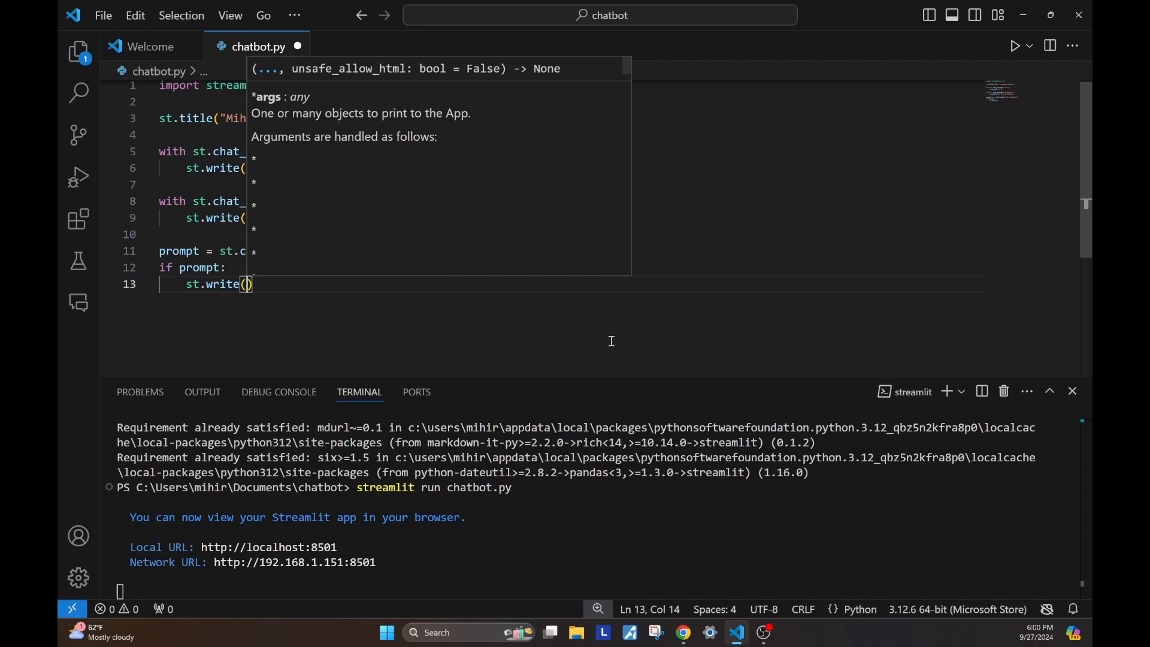
{"action": "type", "text": "f\"User prompt:"}
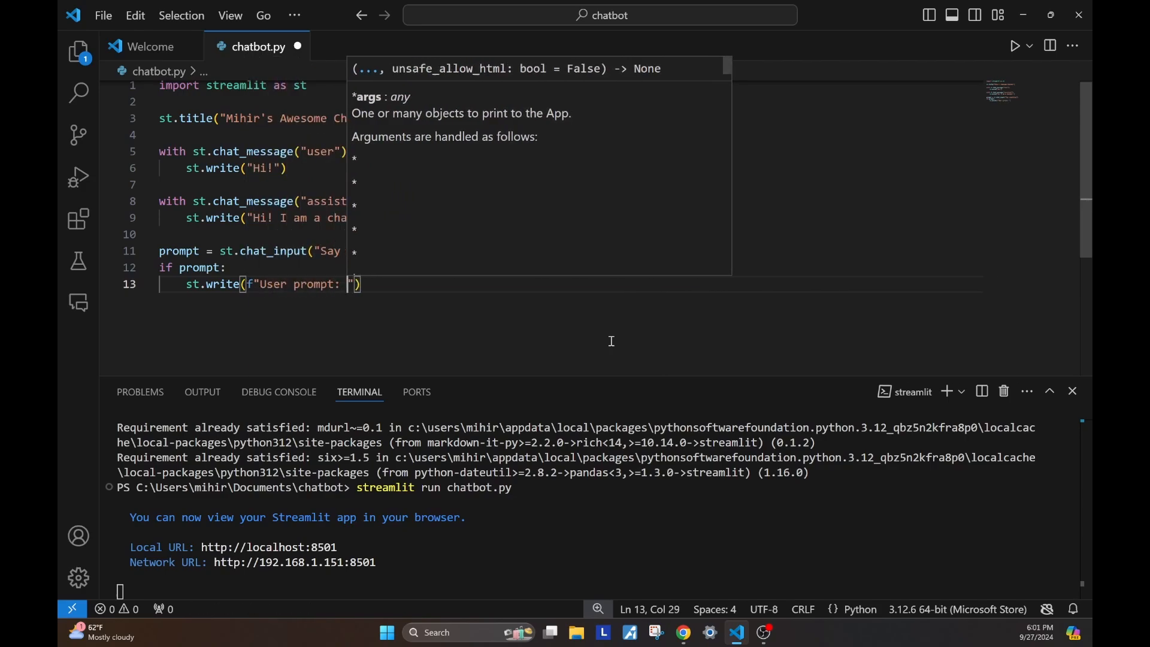
{"action": "type", "text": "{prompt}"}
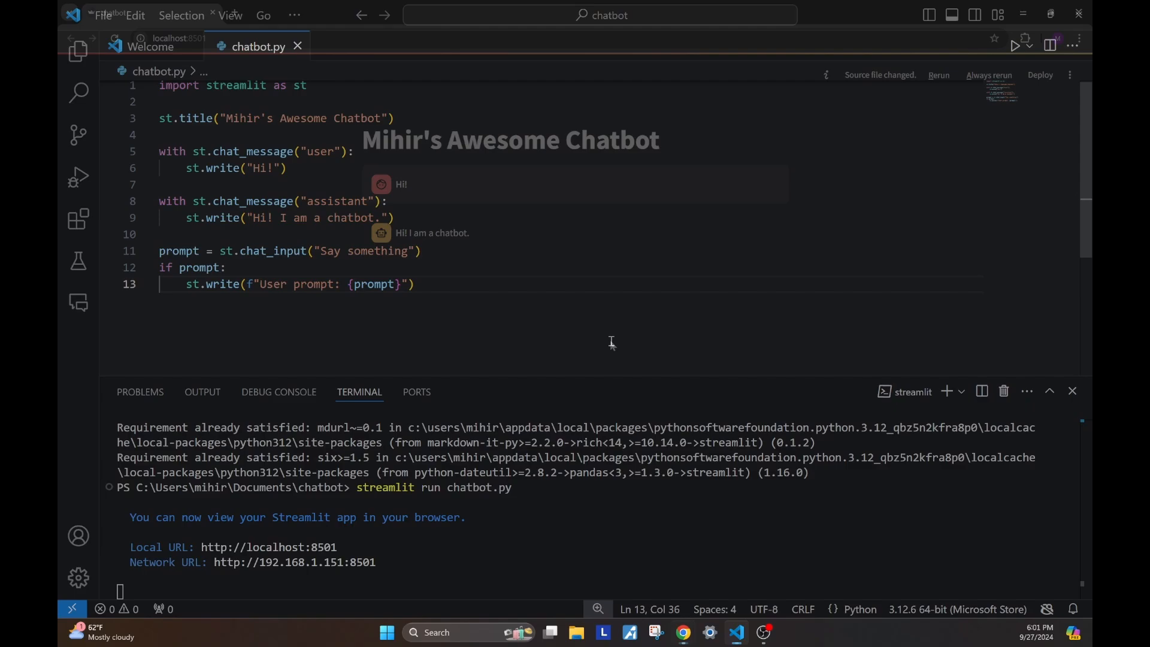
Switch to the running chatbot page and type a hello greeting in the Say something box.
{"action": "left_click", "coordinate": [682, 633]}
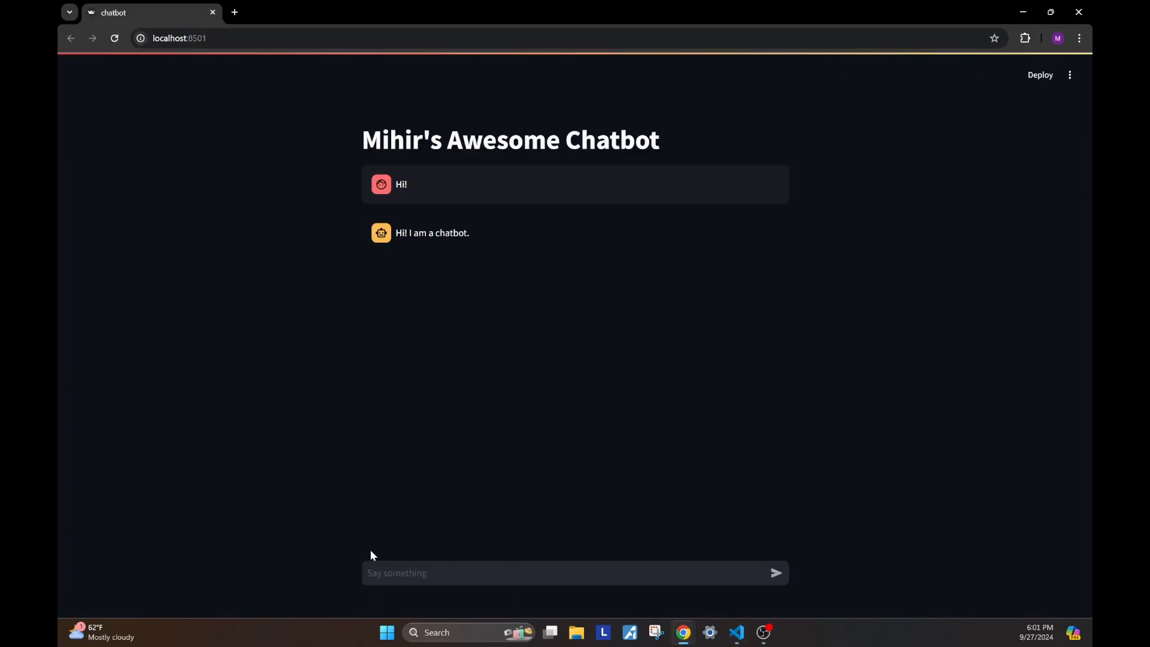
{"action": "left_click", "coordinate": [550, 573]}
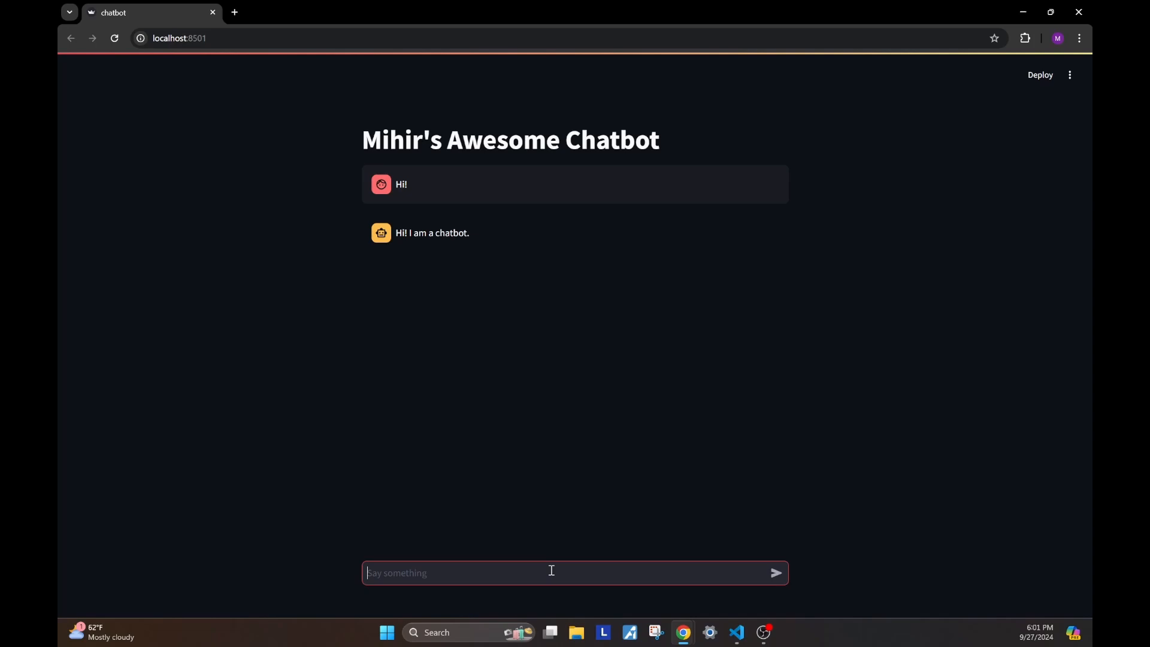
{"action": "type", "text": "hell"}
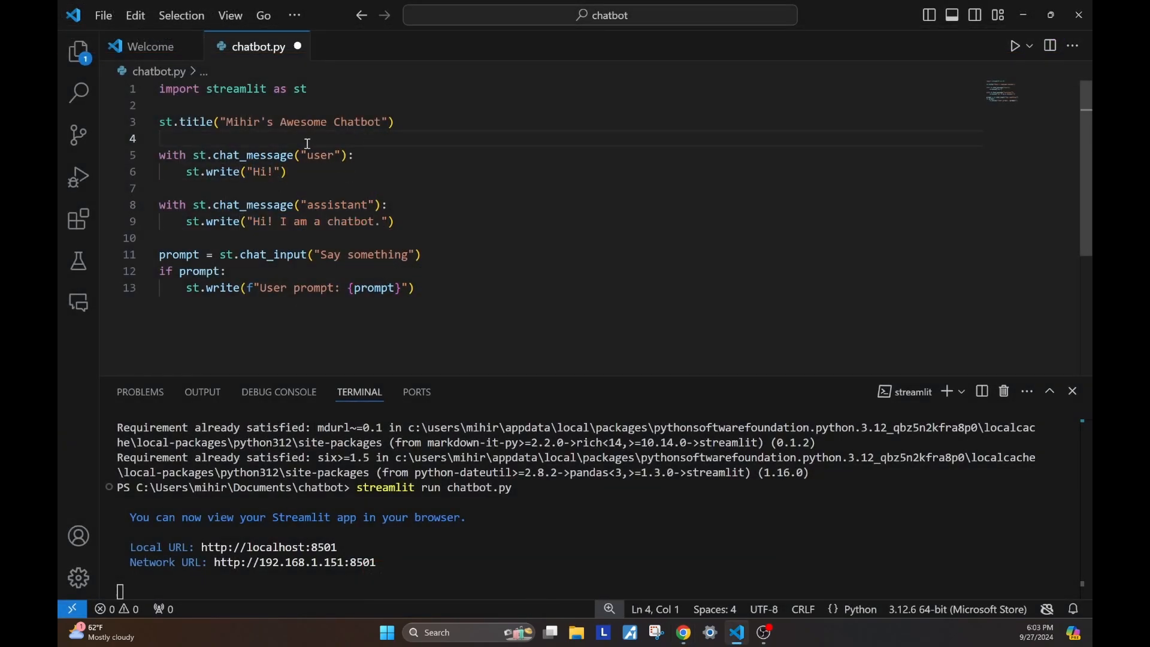
Add comments describing a message as role + content, with user "hi" and assistant "Hi! I am a chatbot." examples.
{"action": "type", "text": "# m"}
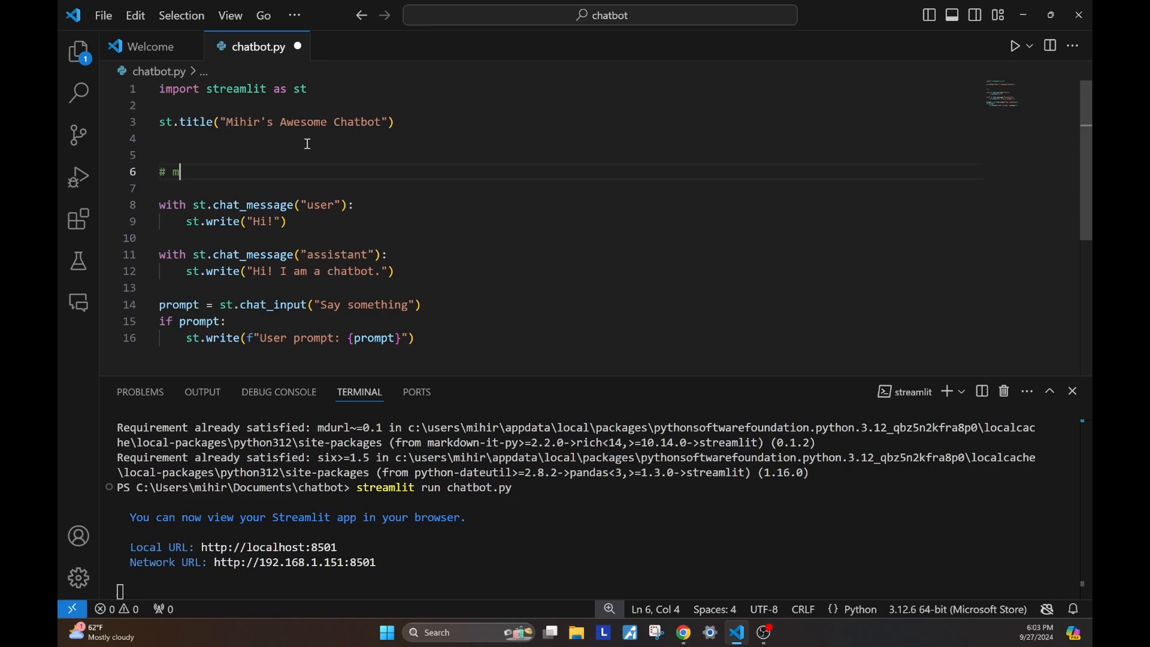
{"action": "type", "text": "essafe"}
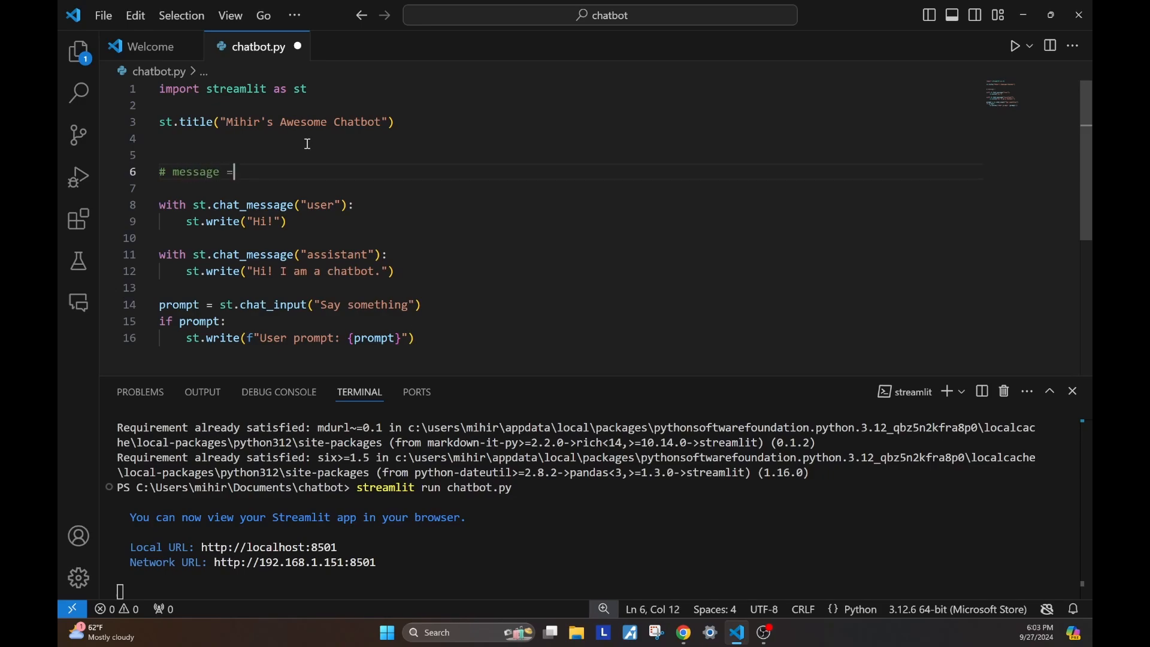
{"action": "type", "text": "role"}
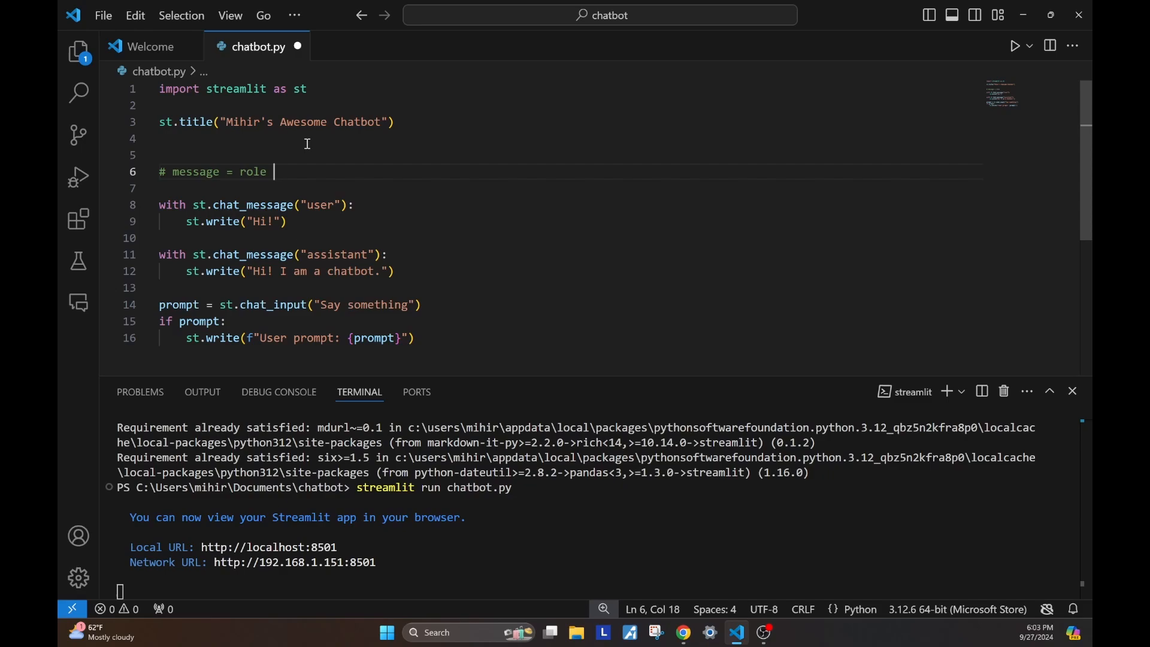
{"action": "type", "text": "+ content"}
{"action": "type", "text": "#"}
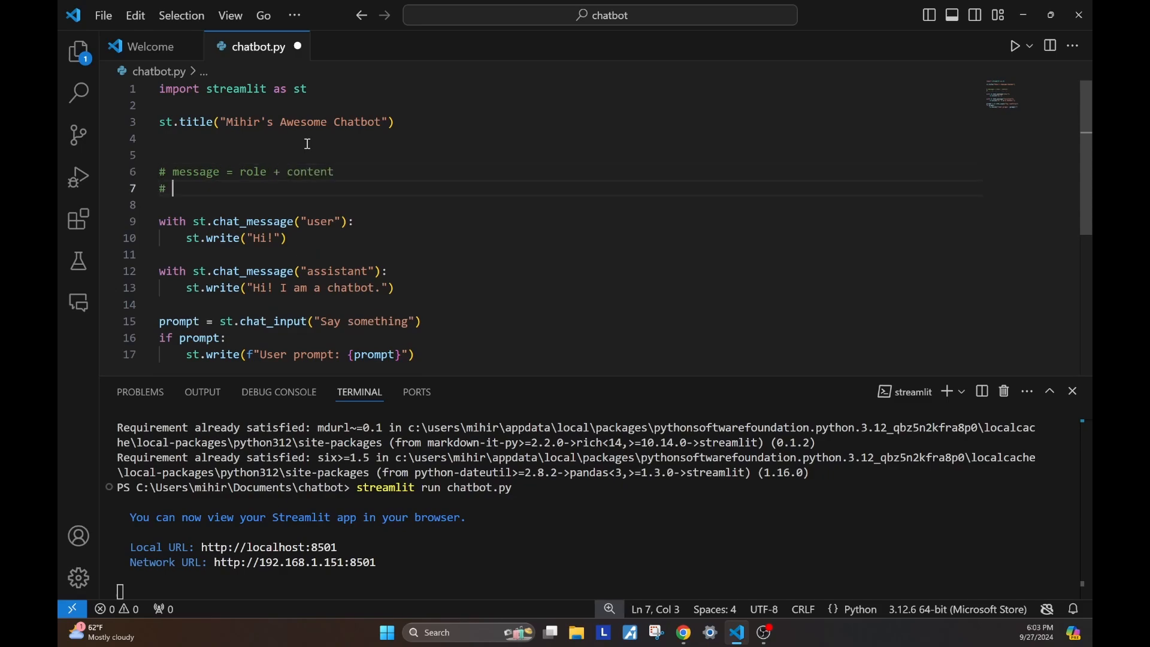
{"action": "type", "text": "{"}
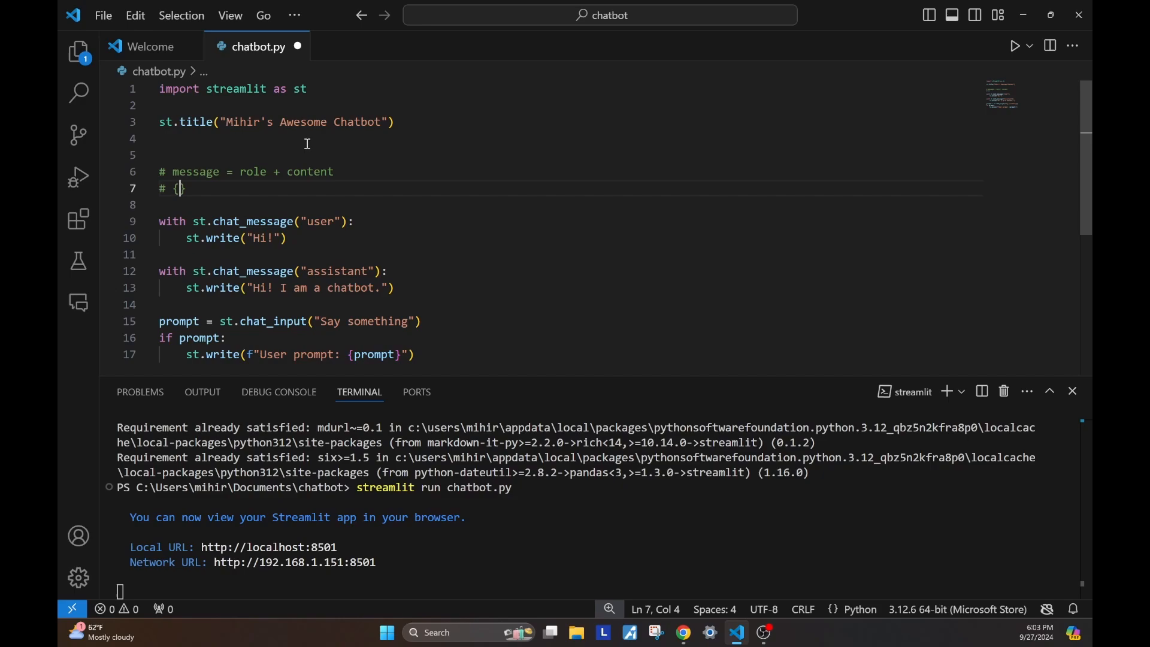
{"action": "type", "text": "role: iser, content:"}
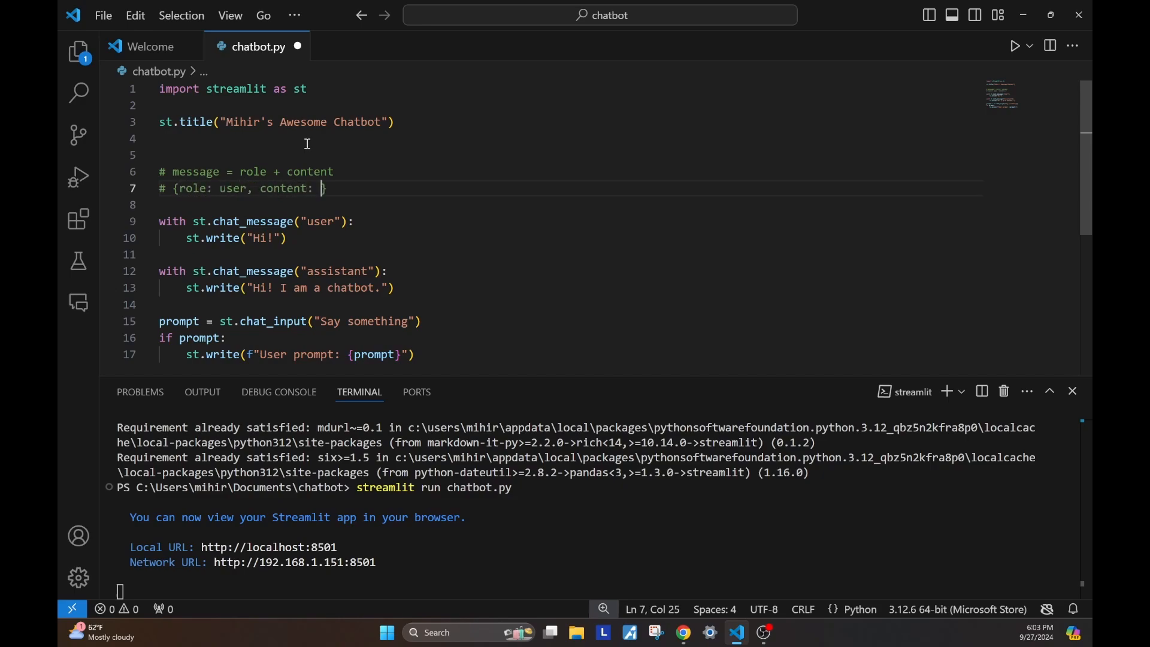
{"action": "type", "text": "hi}"}
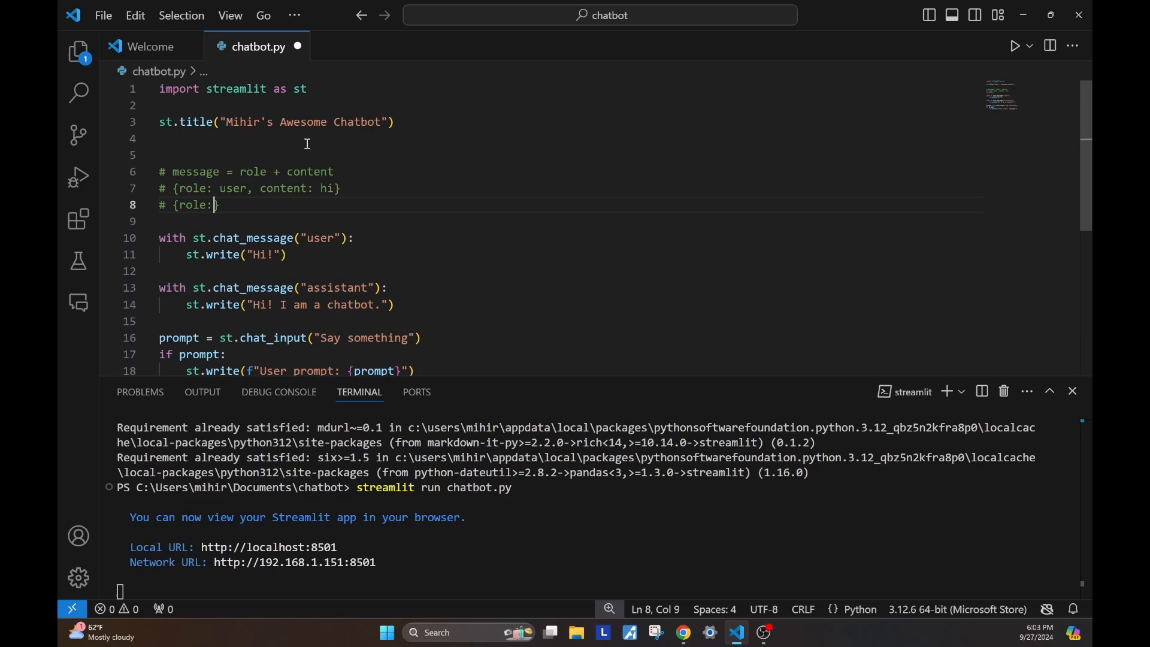
{"action": "type", "text": "assistant, content: Hi! I am a chatbot."}
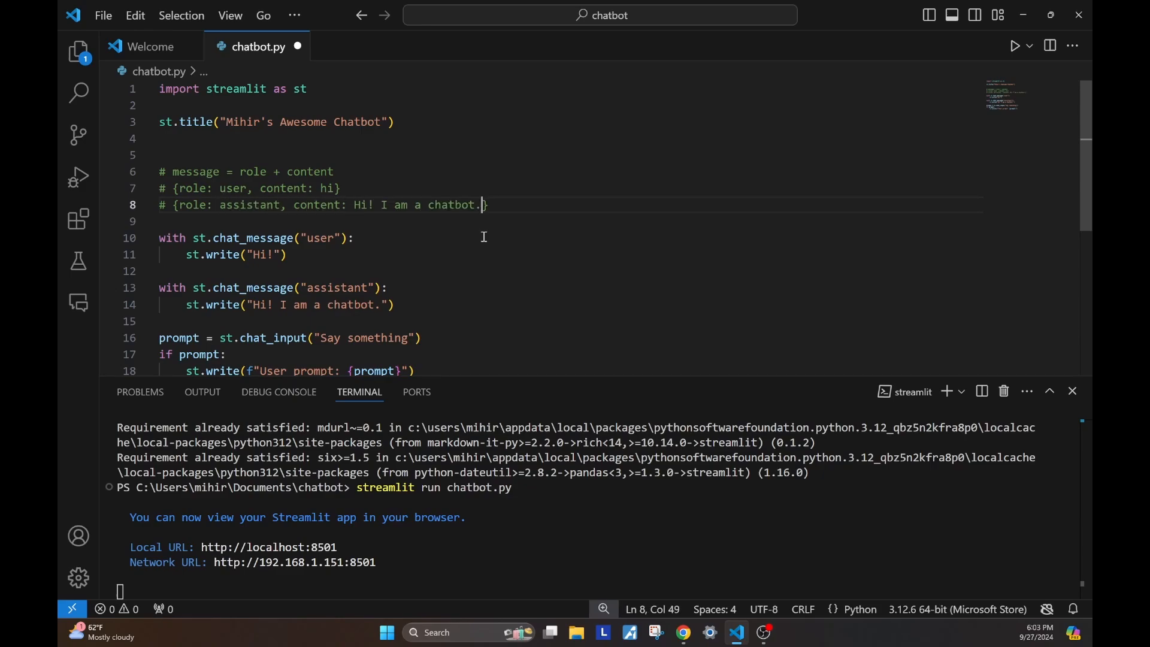
Add a "# Chat History" heading comment.
{"action": "type", "text": "# Chat"}
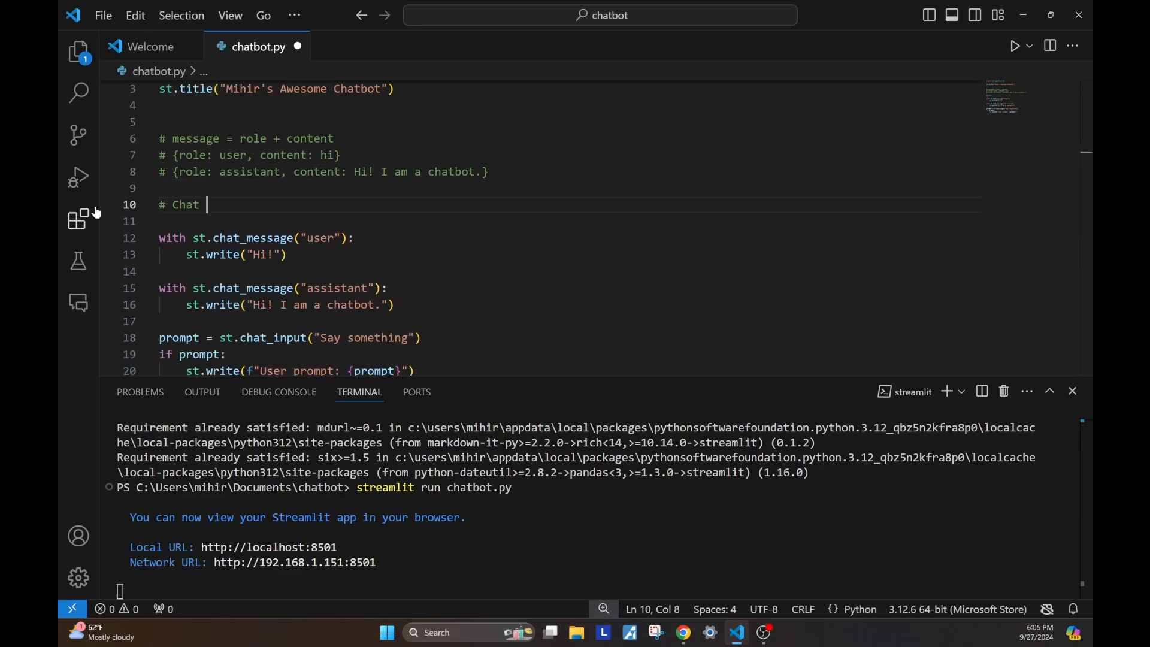
{"action": "type", "text": "History"}
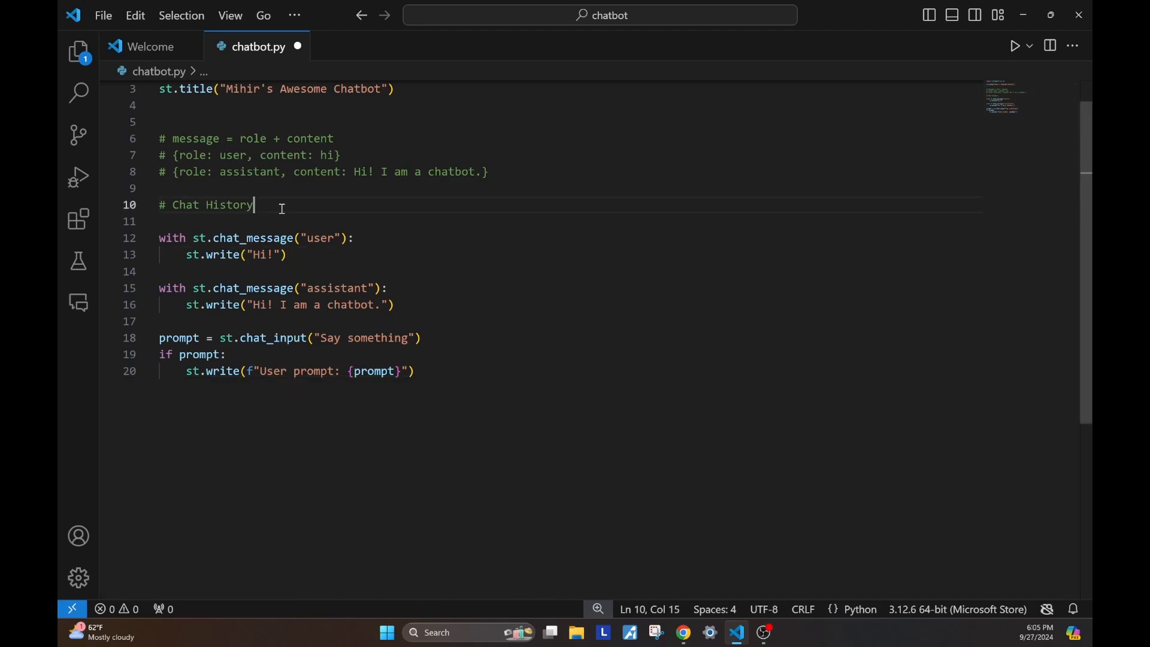
Initialise st.session_state.messages as an empty list when "messages" is not yet in session state.
{"action": "type", "text": "if \"me\""}
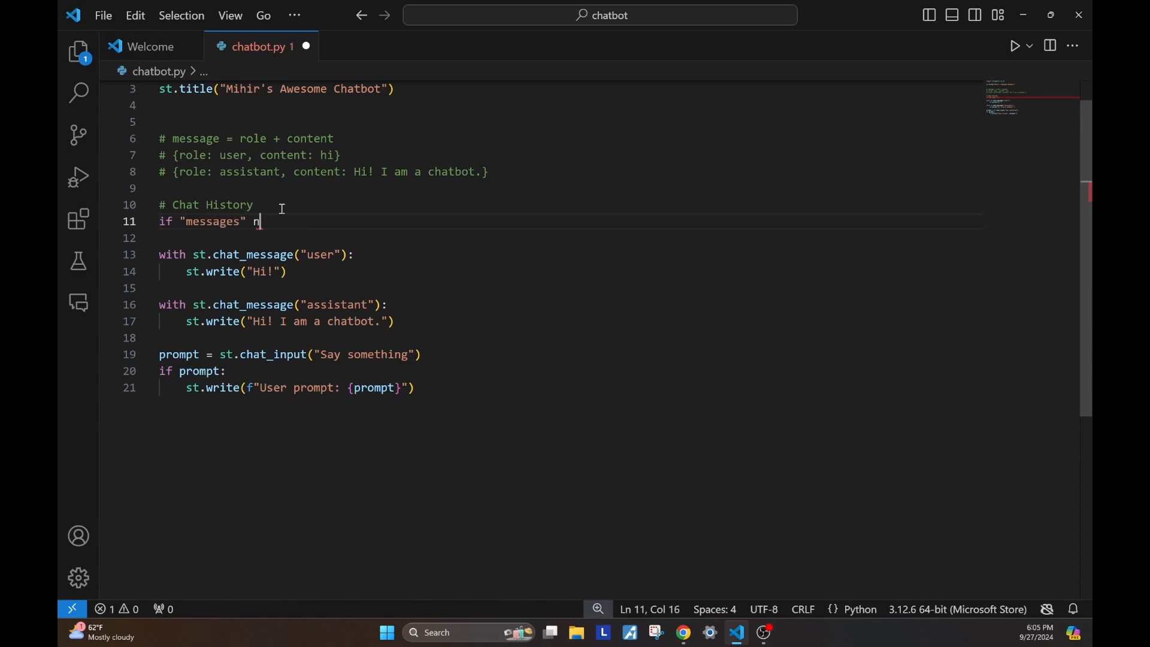
{"action": "type", "text": "not in st.session_state:"}
{"action": "left_click", "coordinate": [571, 237]}
{"action": "type", "text": "st.session_state.message"}
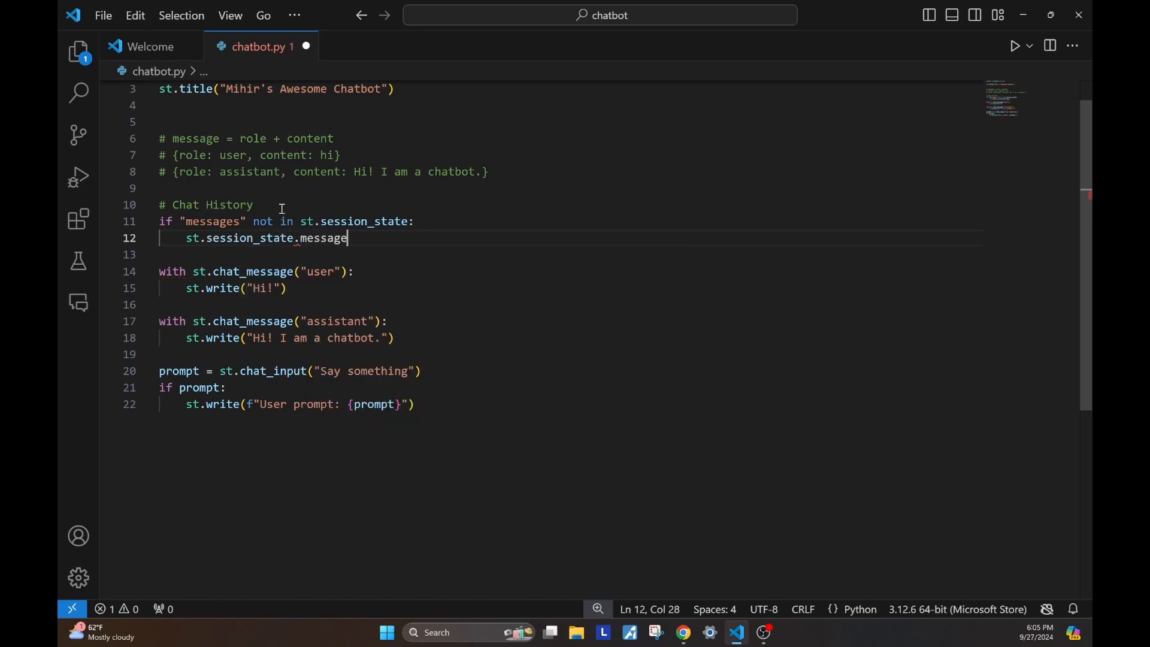
{"action": "type", "text": "s = []"}
{"action": "type", "text": "for message in me"}
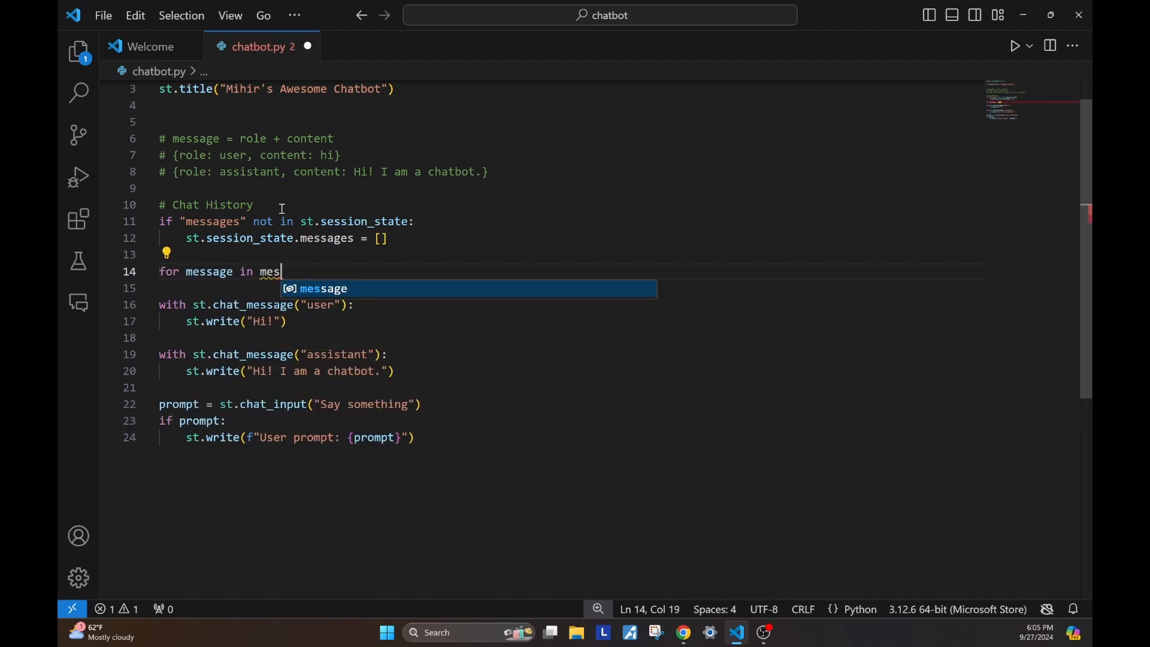
{"action": "type", "text": "st.session_state.messages:"}
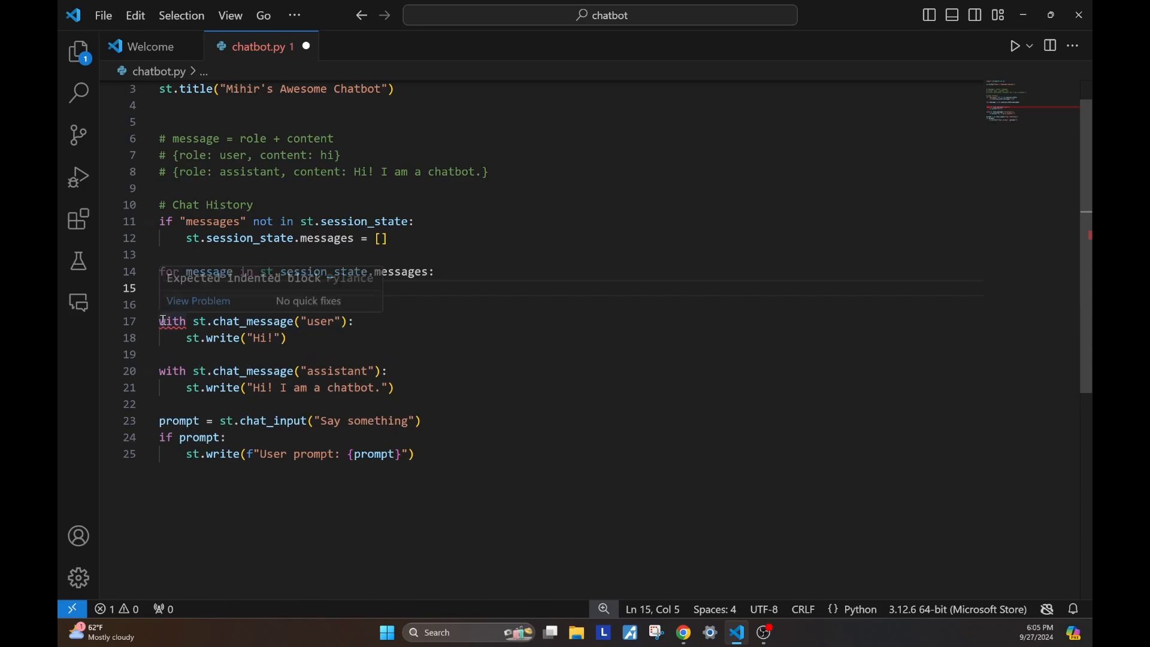
Loop over the messages, rendering each in st.chat_message(message["role"]) with st.markdown(message["content"]).
{"action": "type", "text": "with"}
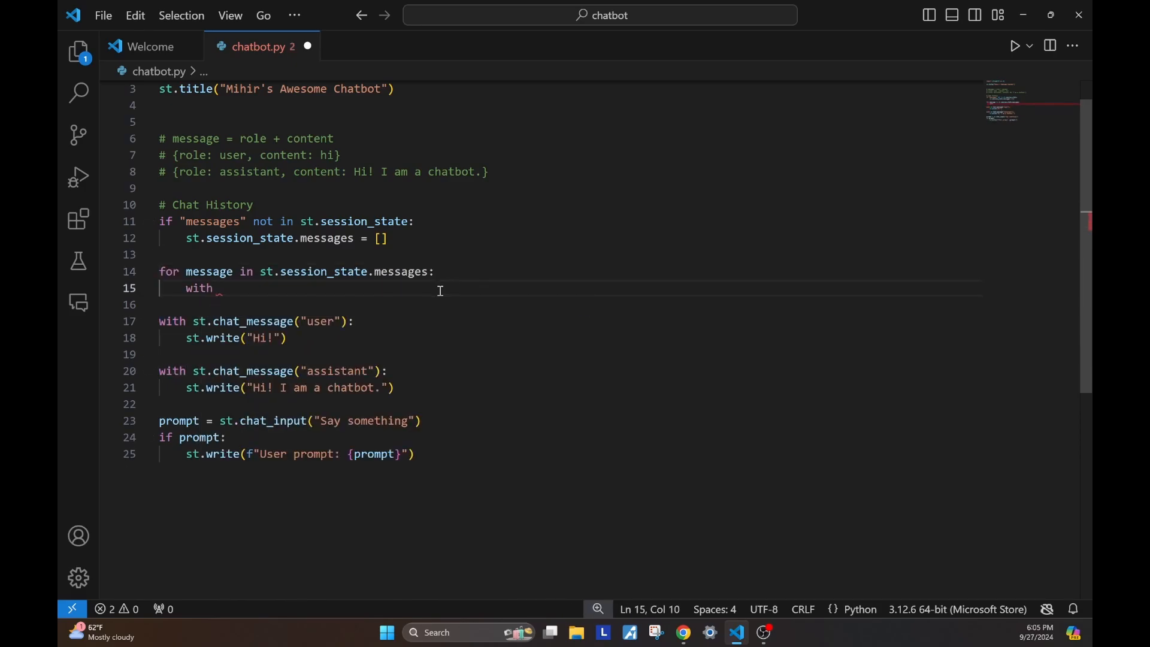
{"action": "type", "text": "st.chat_message()"}
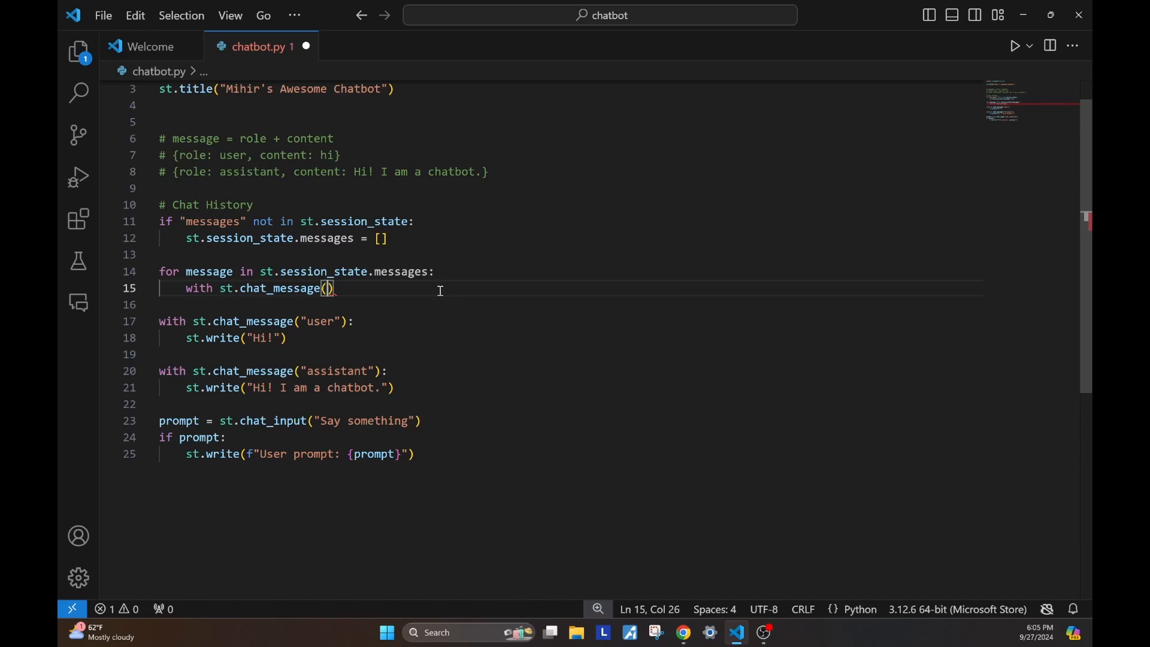
{"action": "type", "text": "message[\"role"}
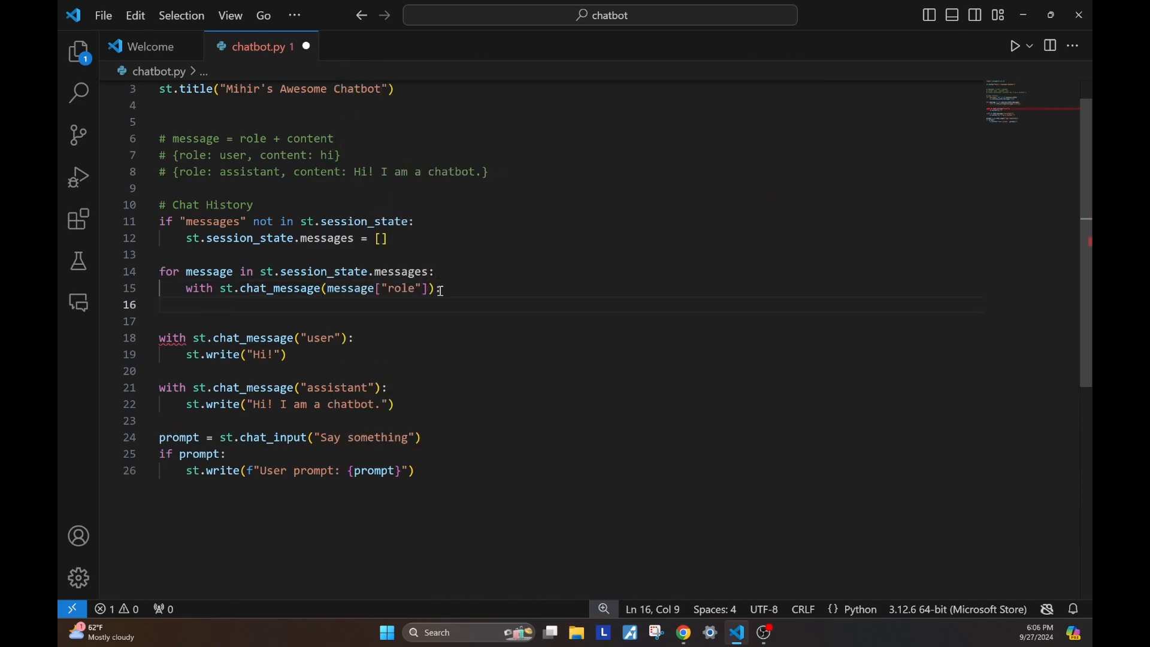
{"action": "type", "text": "st.markdown("}
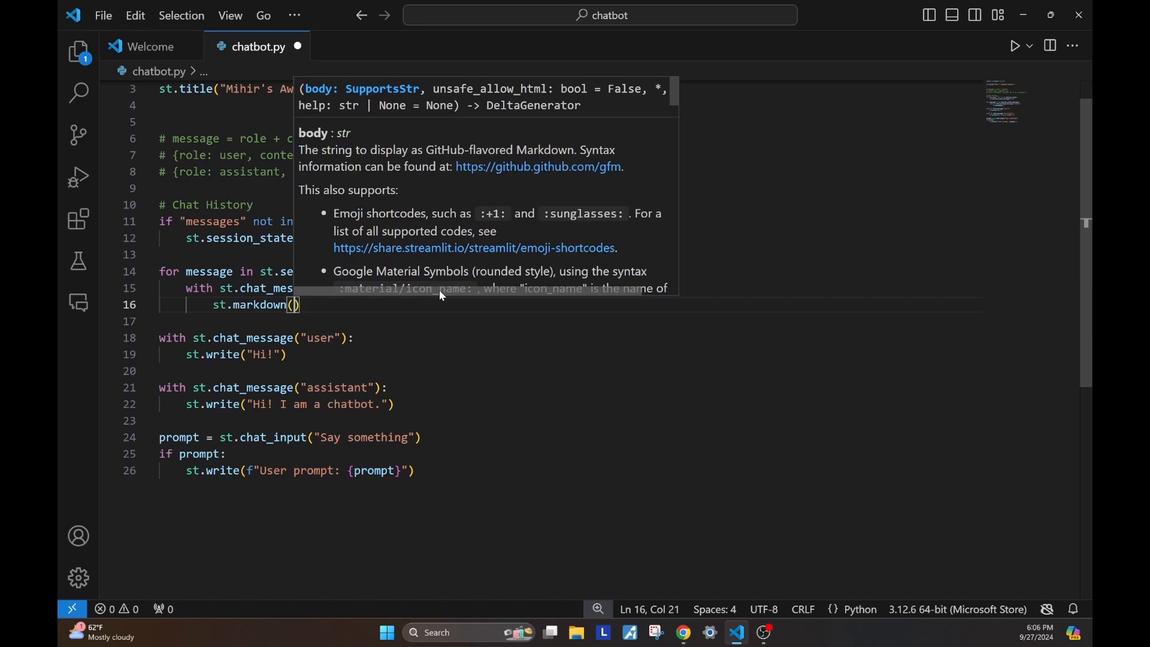
{"action": "type", "text": "message[\"cont\"]"}
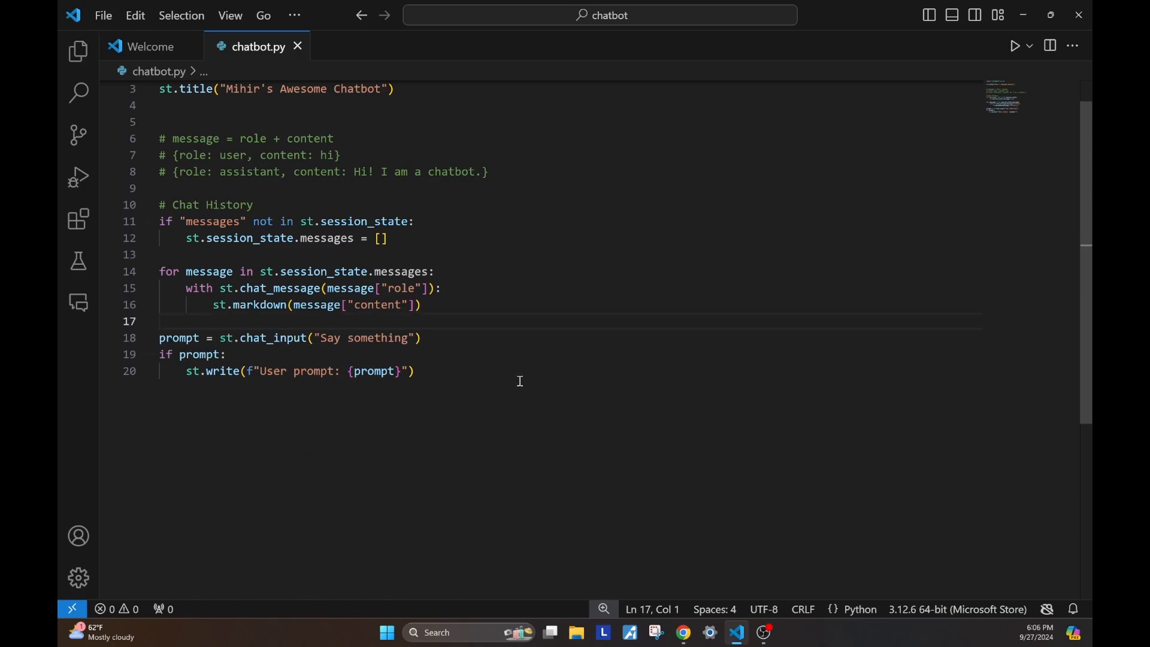
Replace the User prompt write with a st.chat_message("user") block rendering st.markdown(prompt).
{"action": "left_click", "coordinate": [414, 370]}
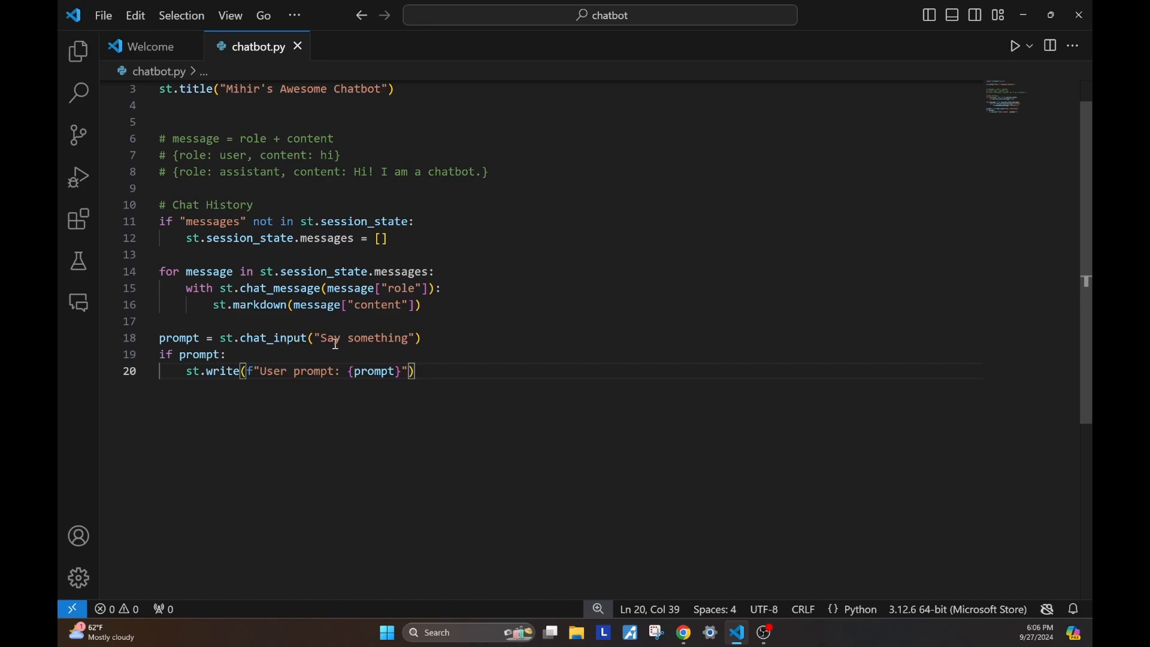
{"action": "mouse_move", "coordinate": [200, 355]}
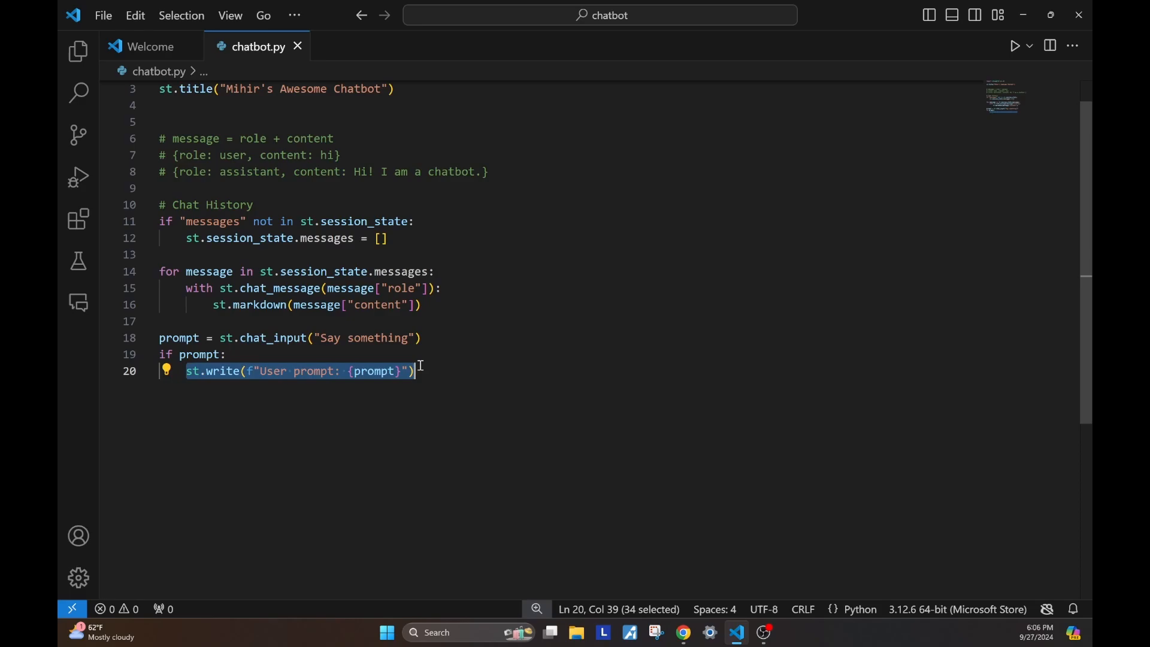
{"action": "type", "text": "with st."}
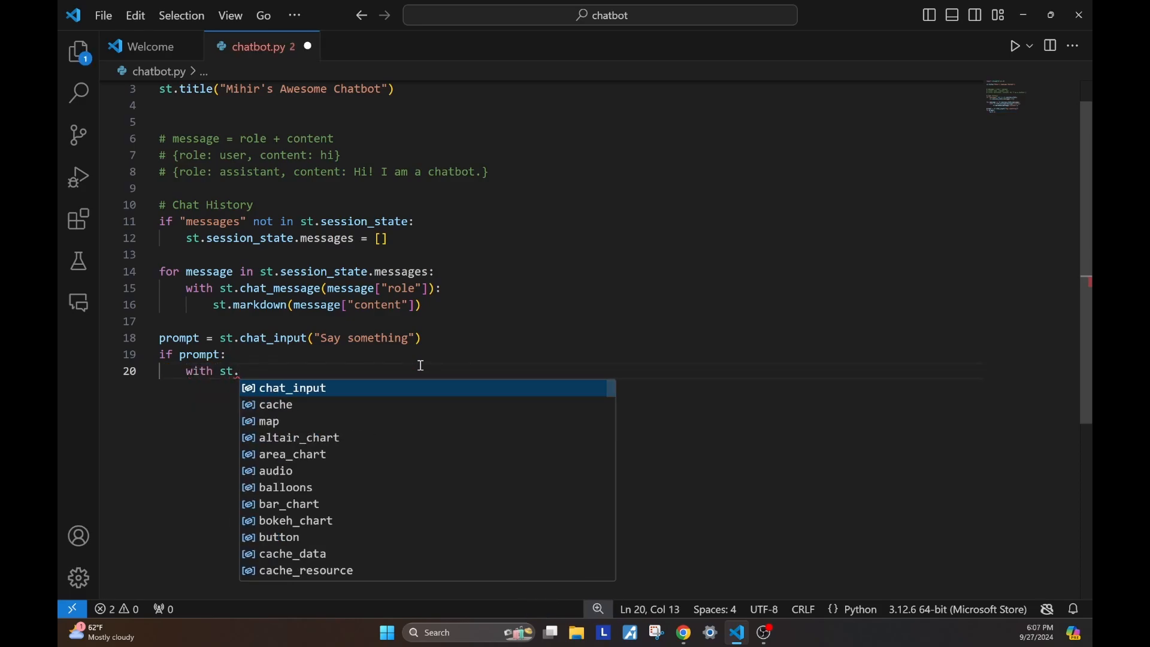
{"action": "type", "text": "chat_message(\"user\""}
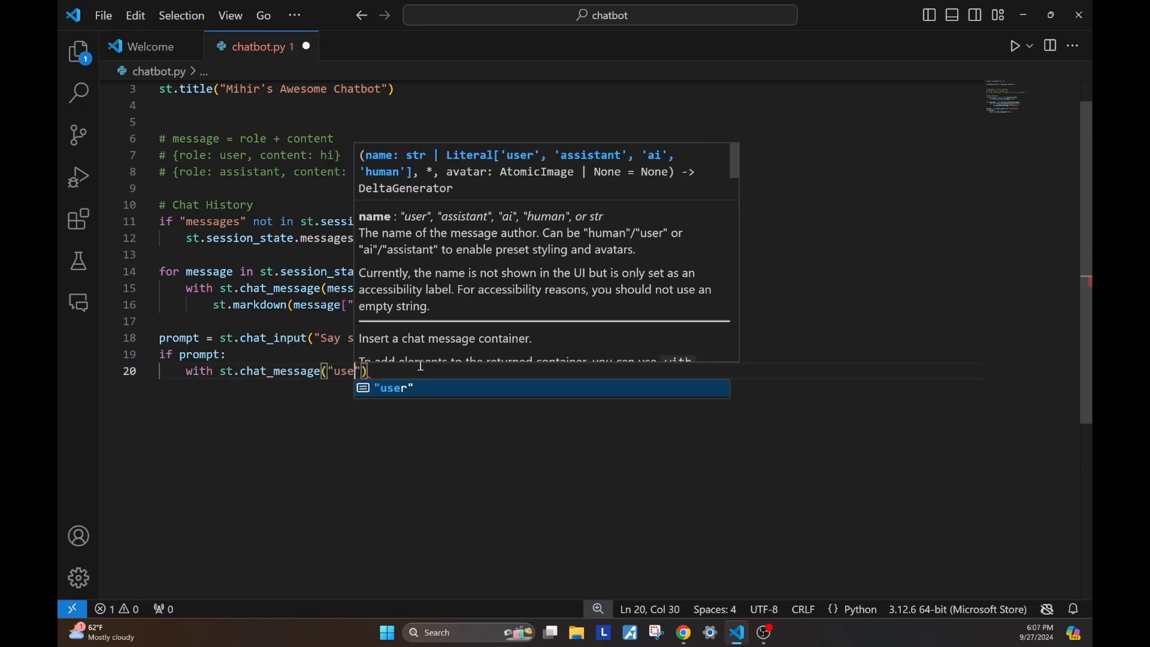
{"action": "type", "text": "st."}
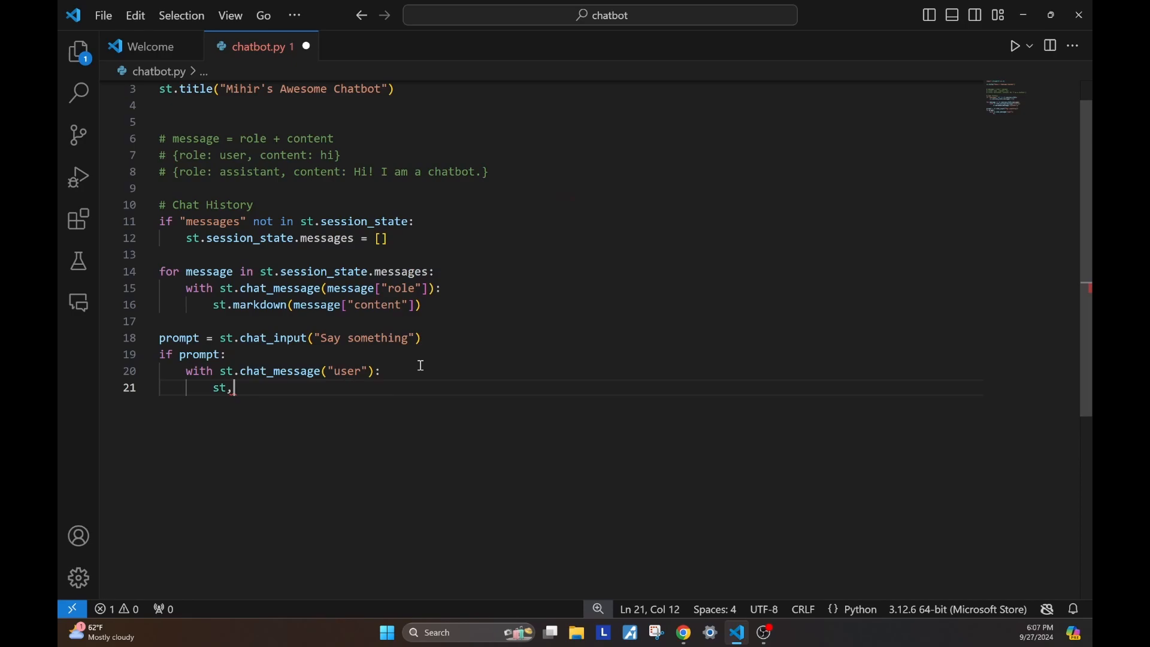
{"action": "type", "text": "markdown(prompt"}
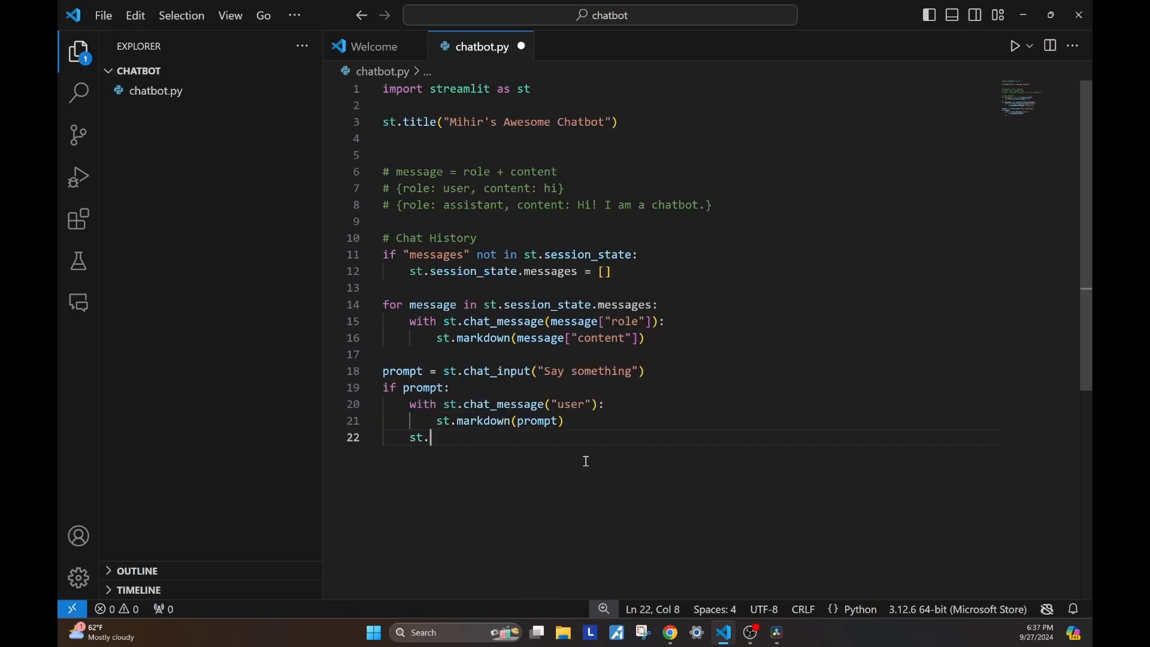
Append the user message to session_state.messages and set response = f"Echo: {prompt}".
{"action": "type", "text": "session_state.me"}
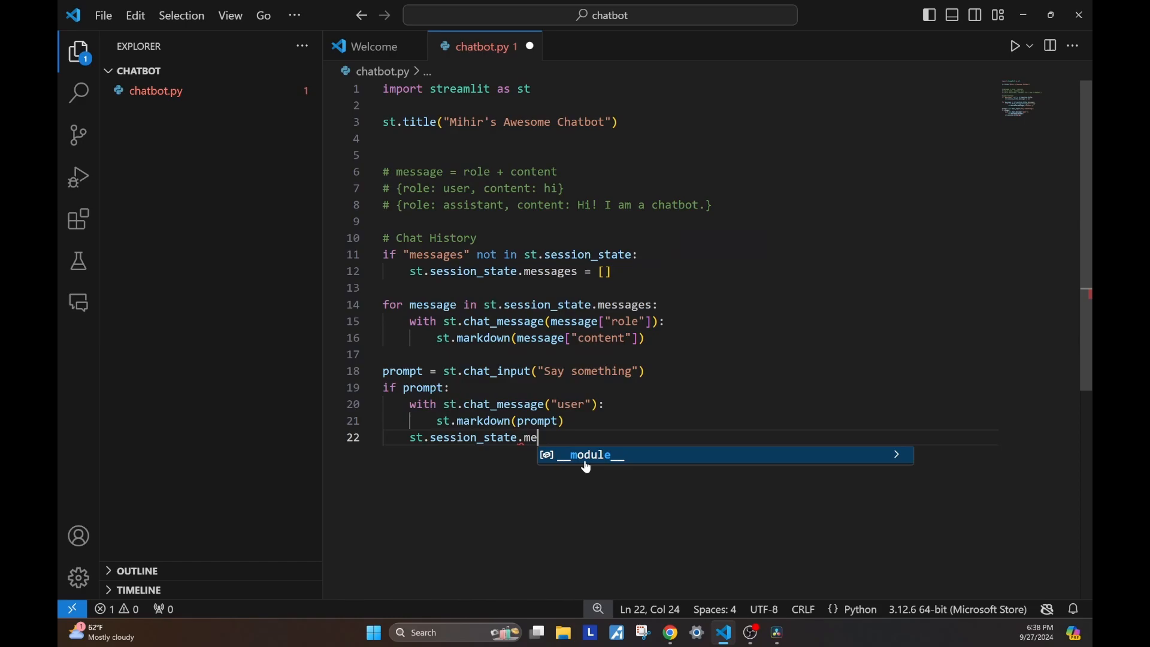
{"action": "type", "text": "ssages.append({"}
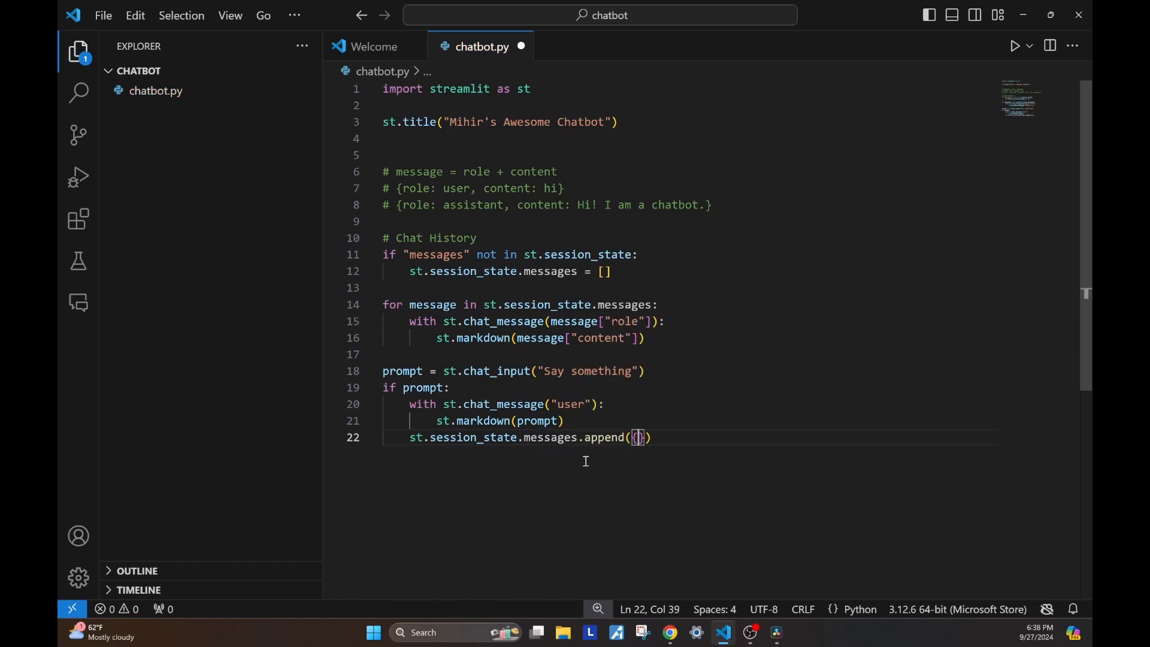
{"action": "type", "text": "\"role\":"}
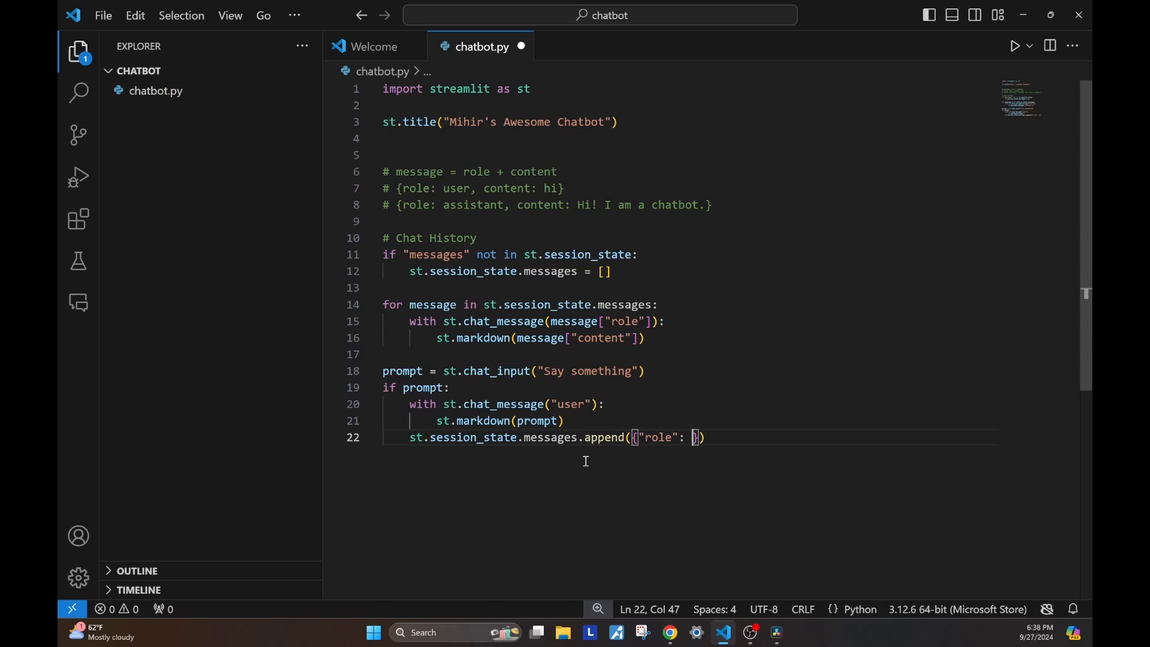
{"action": "type", "text": "\"user\","}
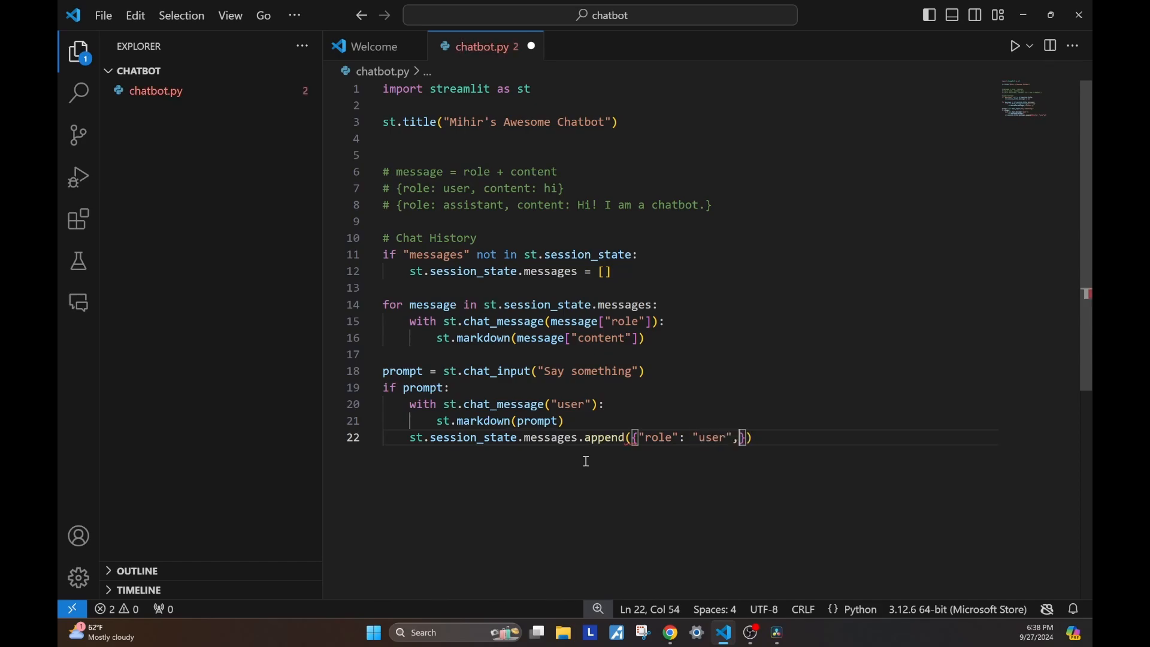
{"action": "type", "text": "\"content\": prompt"}
{"action": "type", "text": "response = f\"Echo: "}
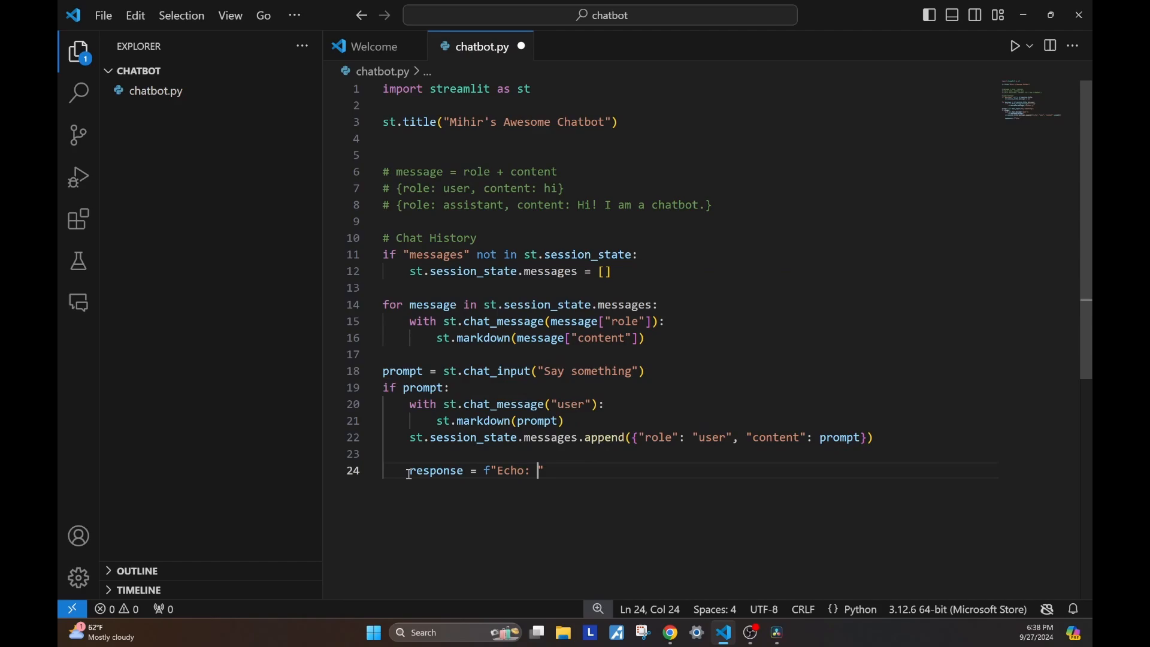
{"action": "type", "text": "{prompt}"}
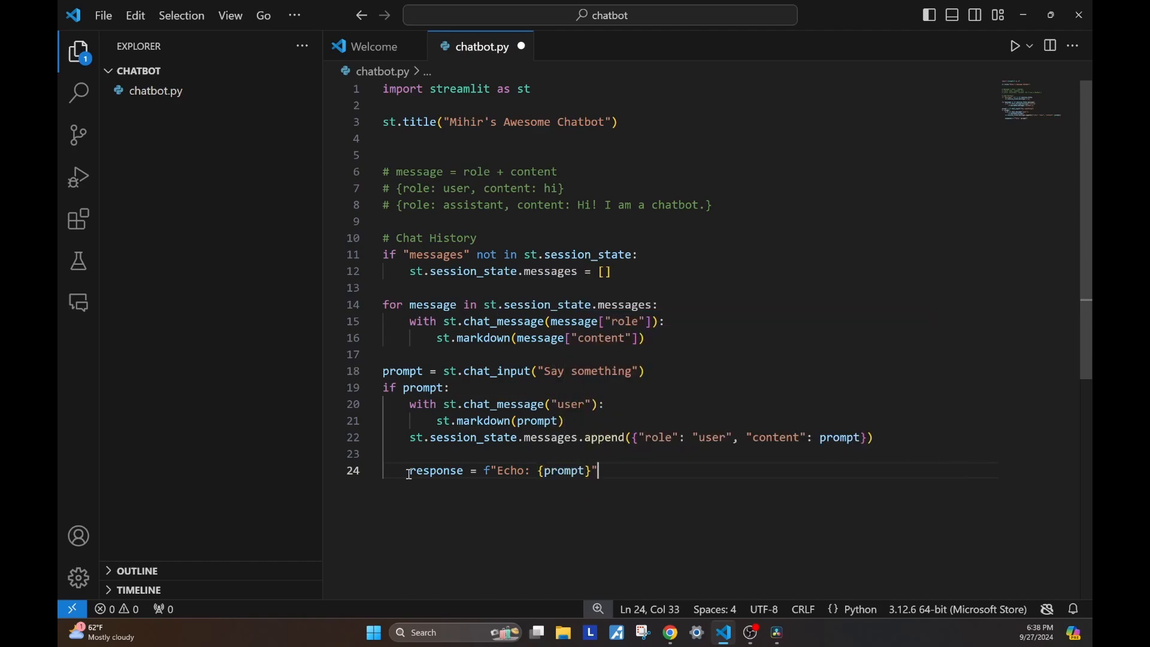
{"action": "key", "text": "enter"}
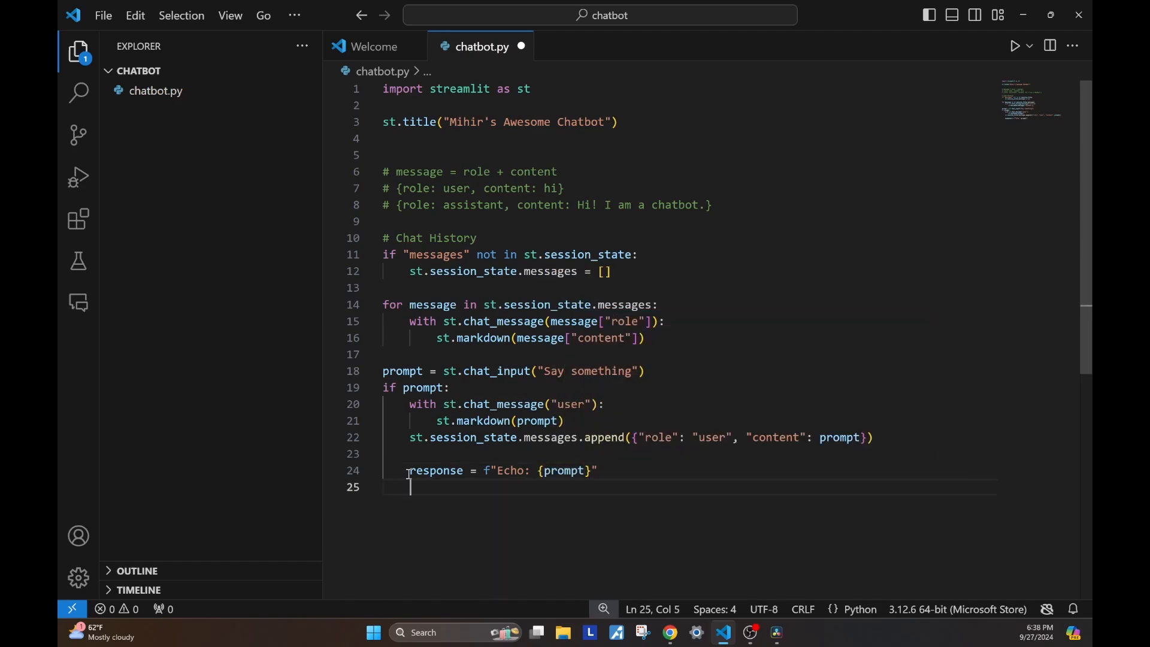
Show the response in an assistant chat_message with st.markdown and append it to the history.
{"action": "type", "text": "with st.chat_message(\""}
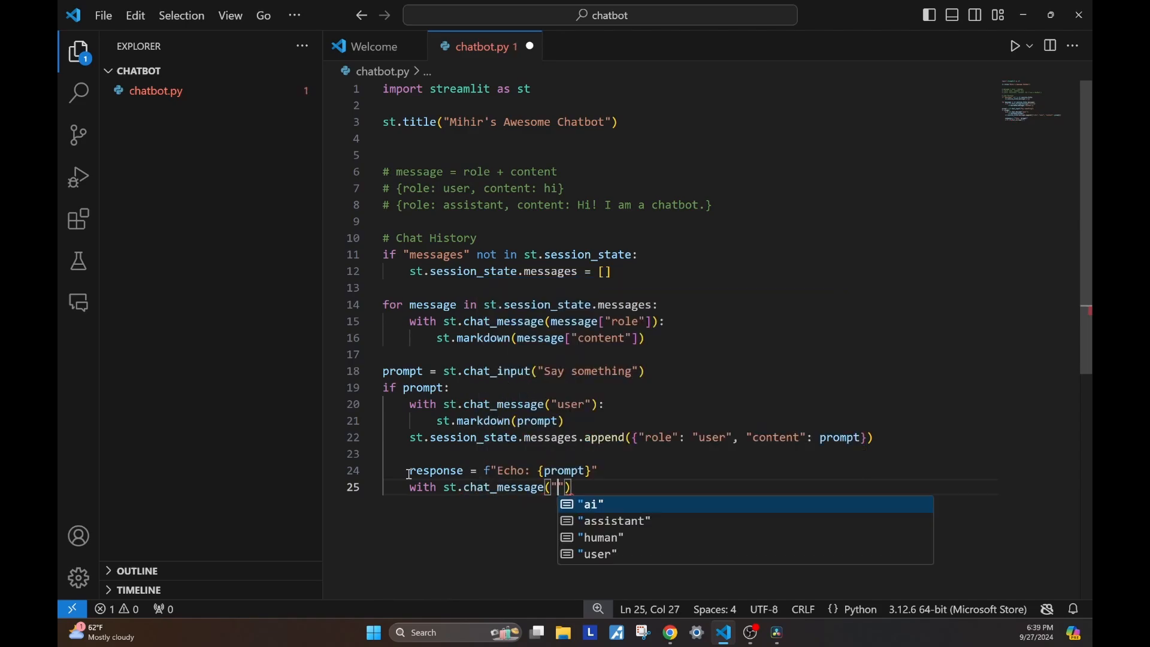
{"action": "left_click", "coordinate": [612, 520]}
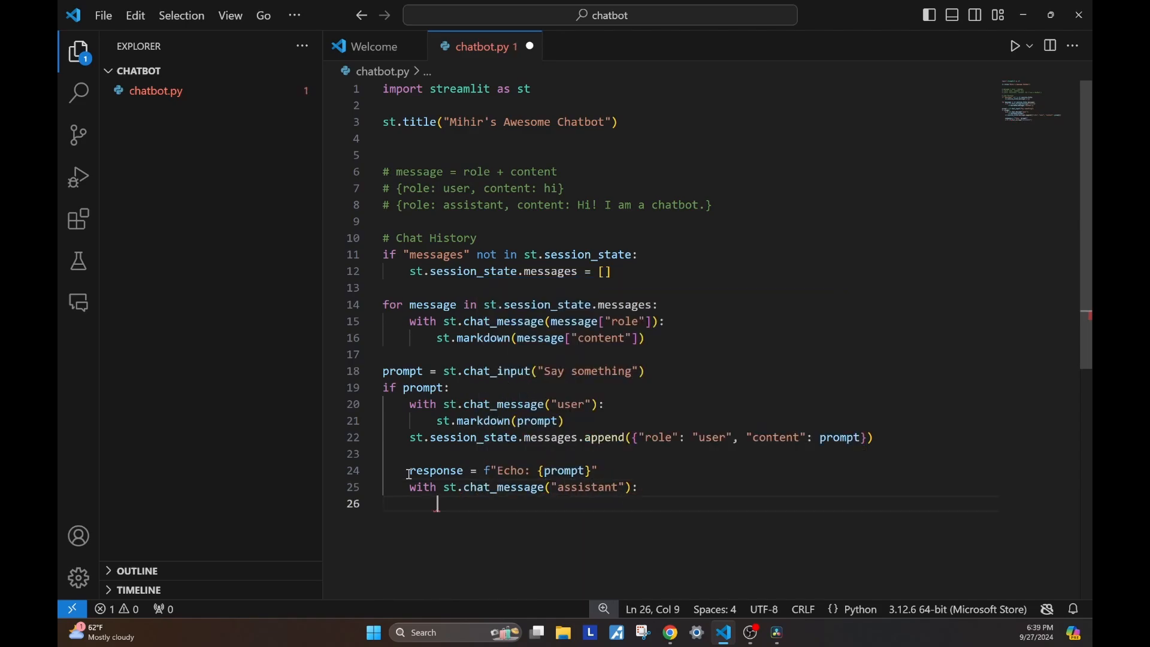
{"action": "type", "text": "st.markdown("}
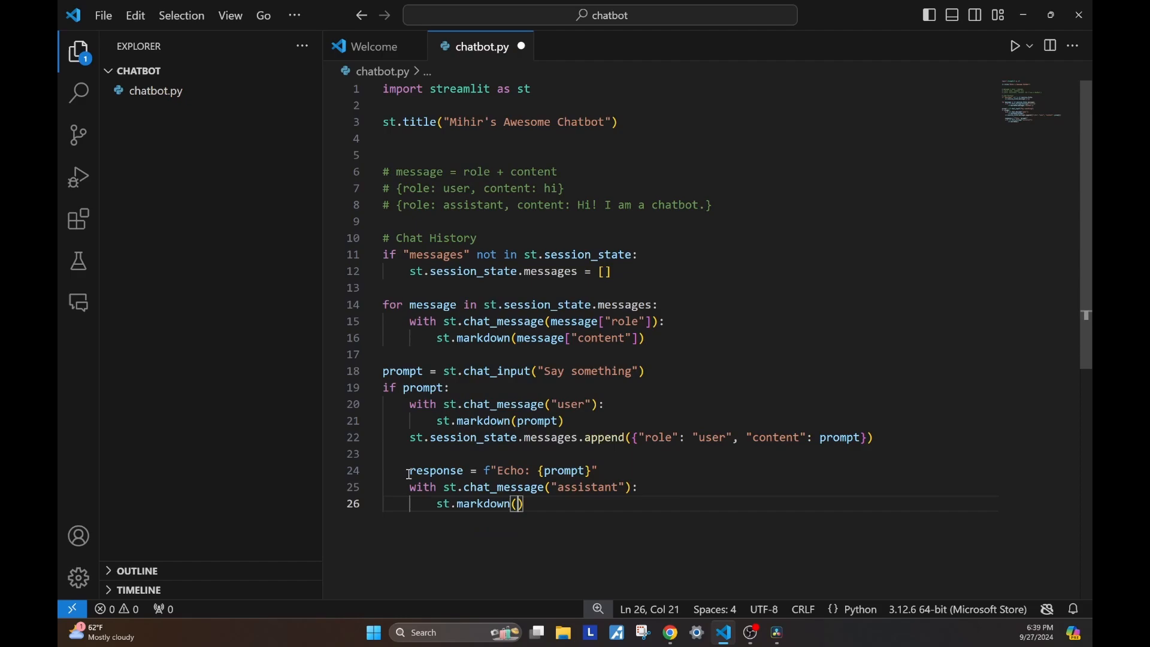
{"action": "type", "text": "response"}
{"action": "type", "text": "st.session_state"}
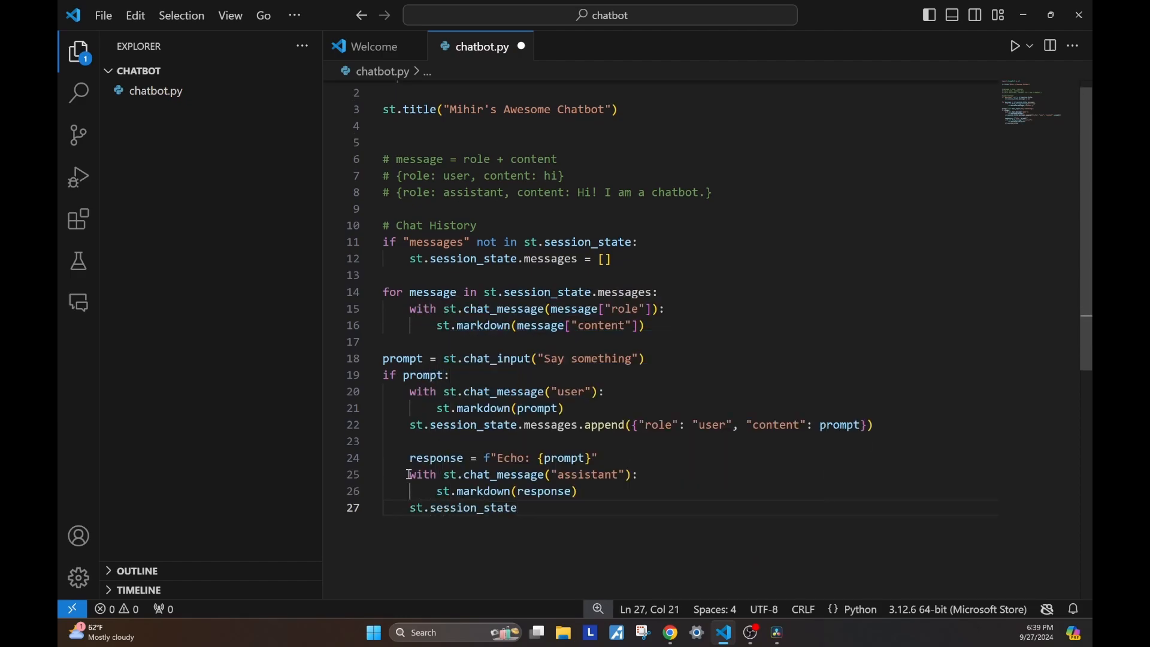
{"action": "type", "text": ".messages.append({\"role\": \"assistant\", \"content"}
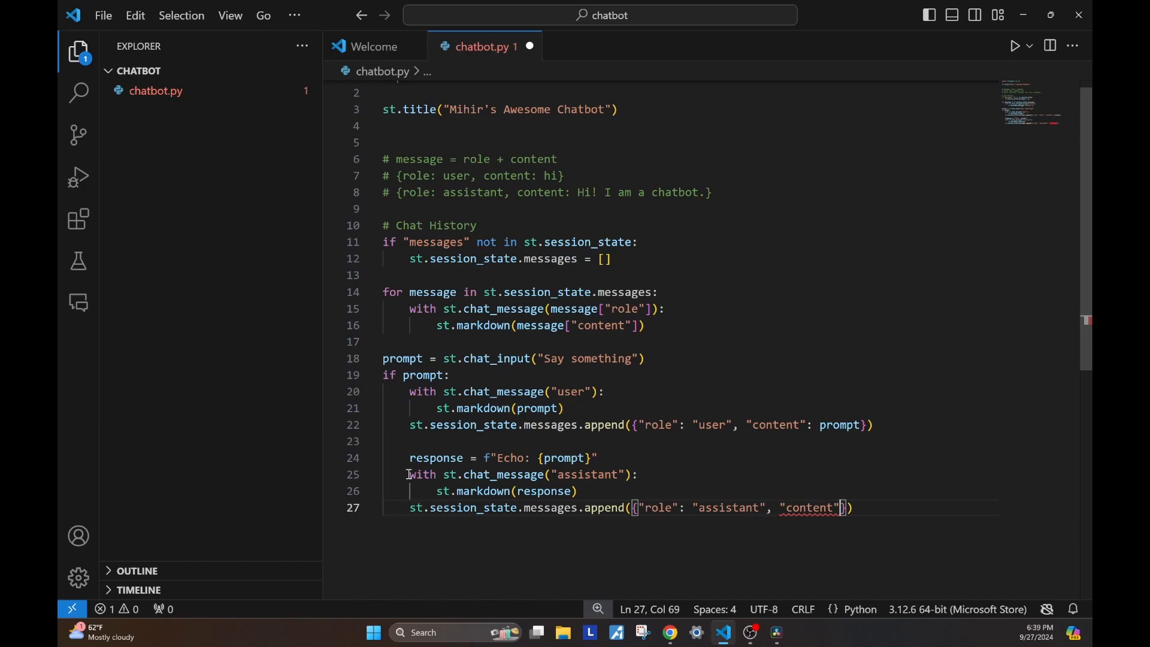
{"action": "type", "text": "response"}
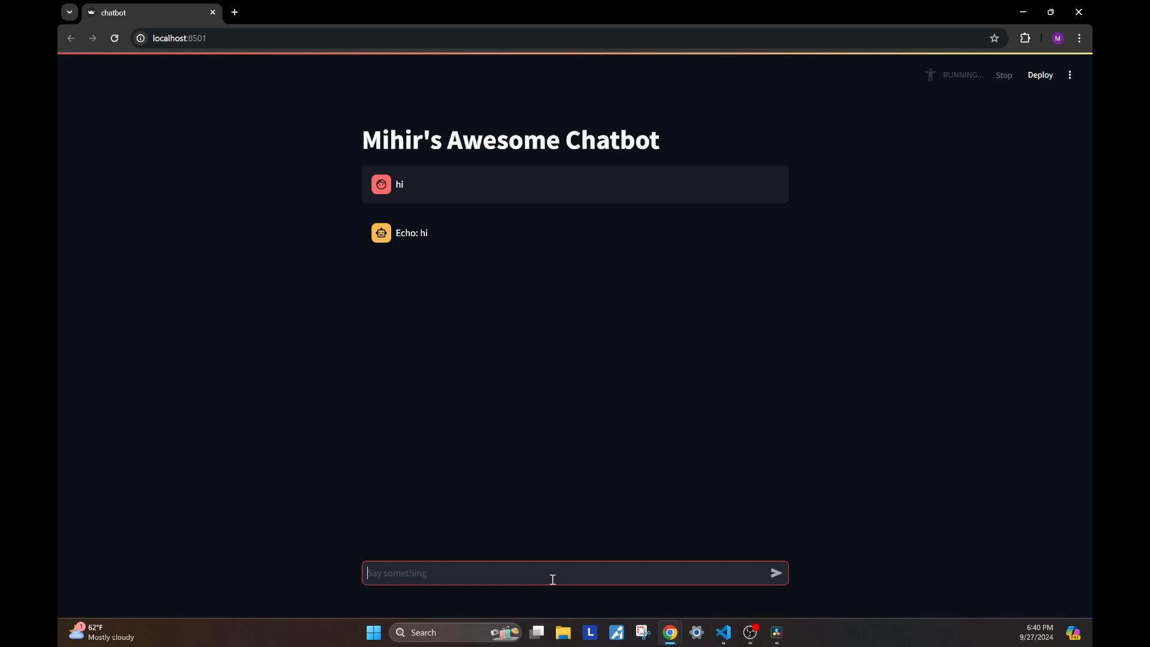
Send a test message to the running chatbot at localhost:8501 and see the echo reply.
{"action": "type", "text": "test"}
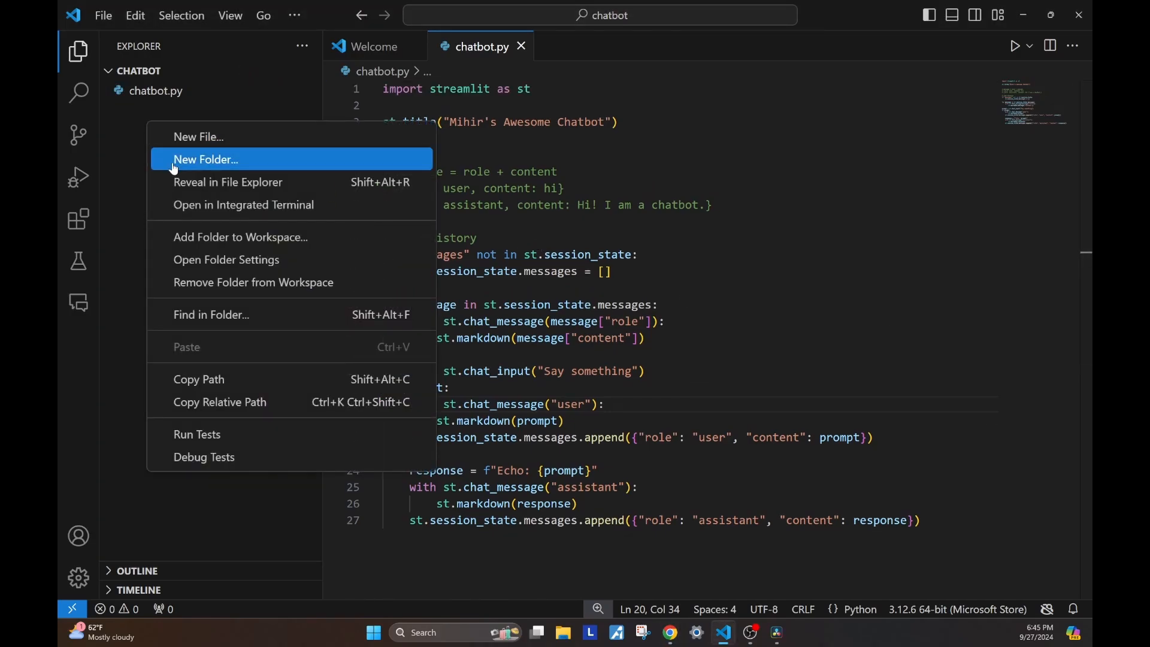
Create .streamlit/secrets.toml containing OPENAI_API_KEY = "your_api_key", then return to chatbot.py.
{"action": "left_click", "coordinate": [206, 159]}
{"action": "type", "text": ".streamlit"}
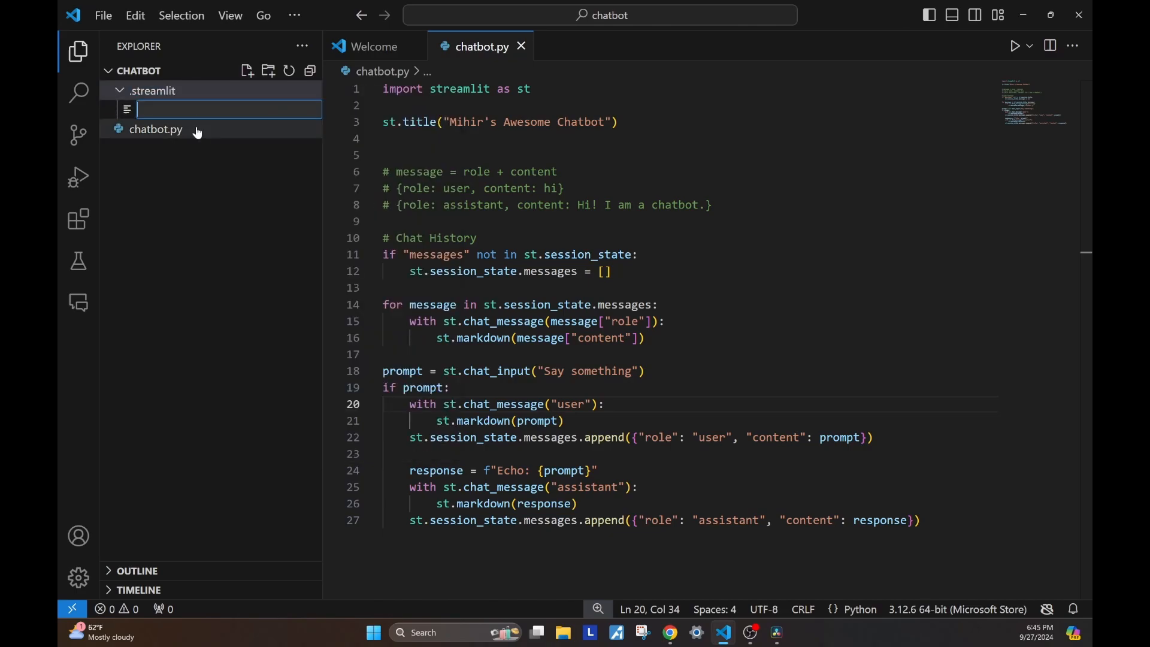
{"action": "type", "text": "secrets.toml"}
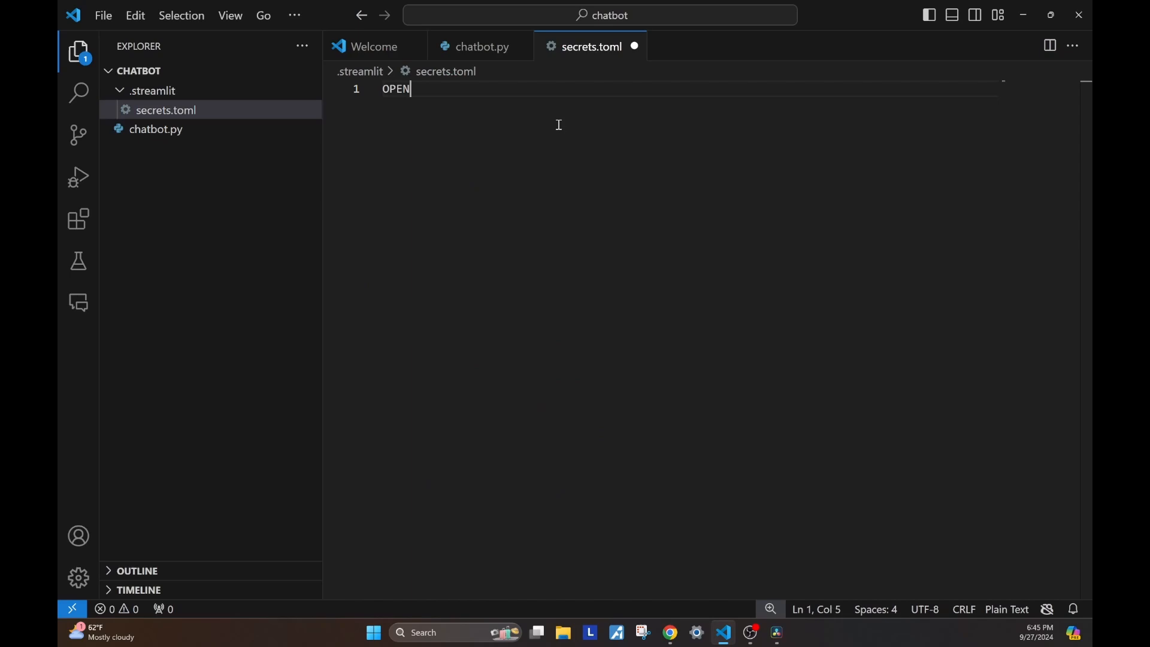
{"action": "type", "text": "AI_API"}
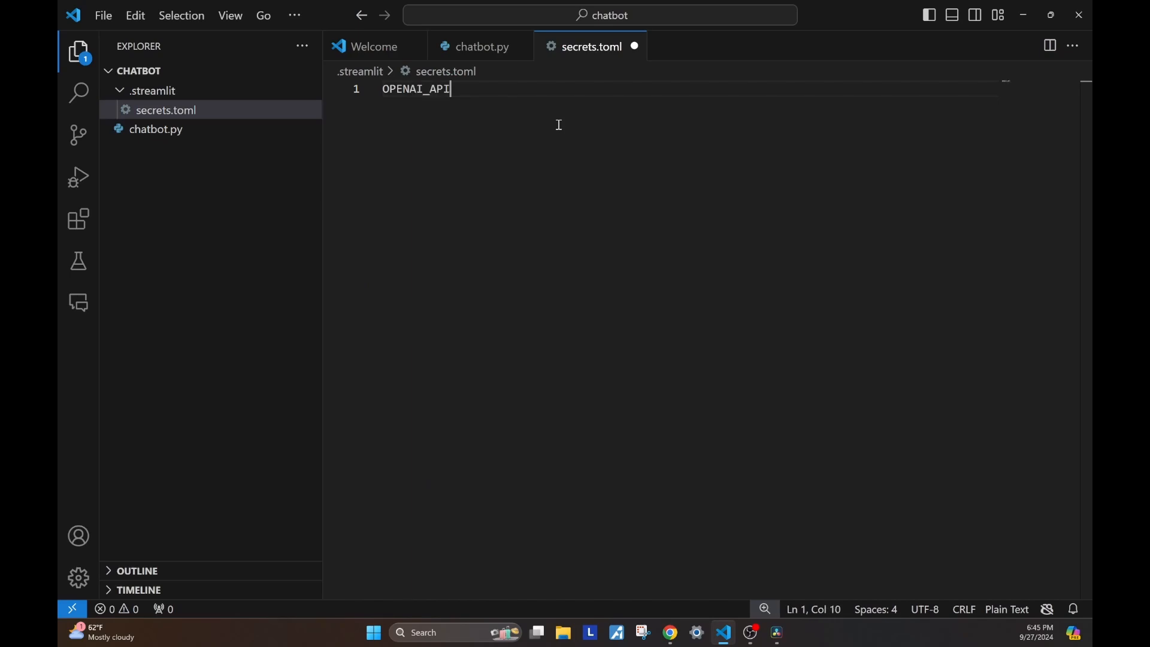
{"action": "type", "text": "_KEY ="}
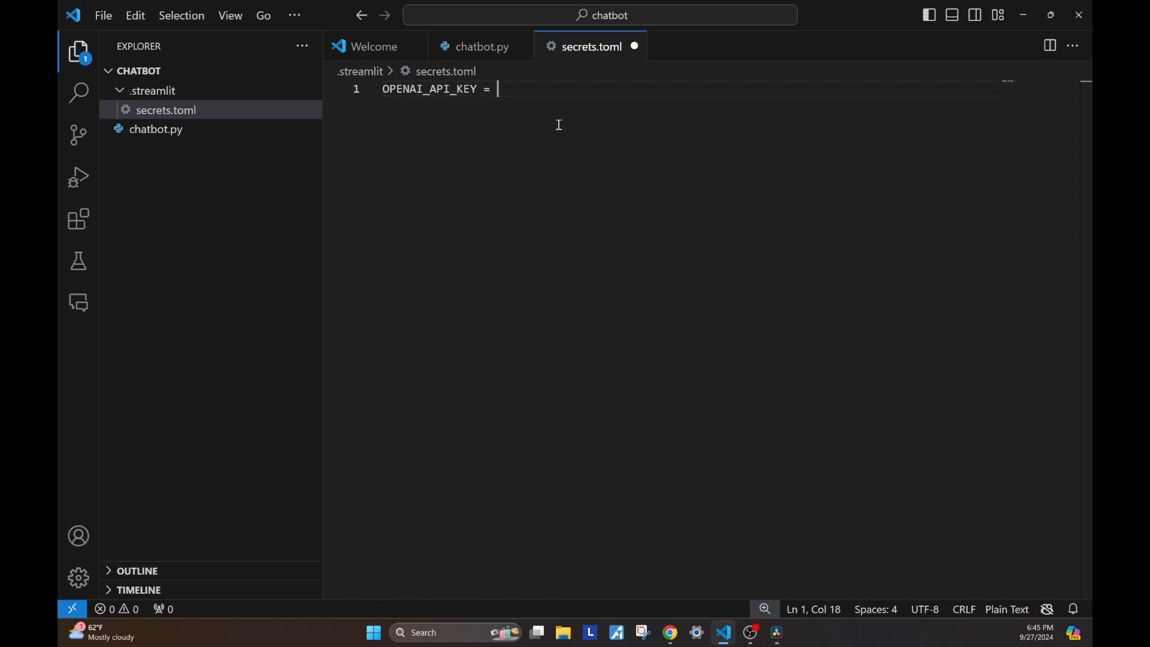
{"action": "type", "text": "\""}
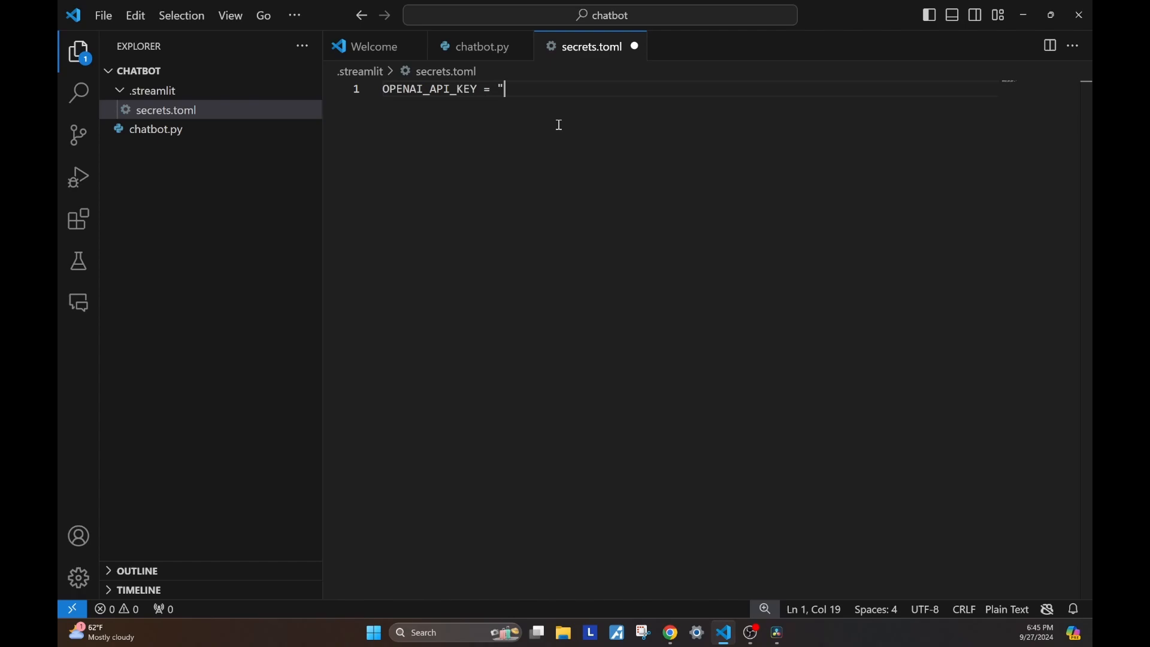
{"action": "type", "text": "your_api_key\""}
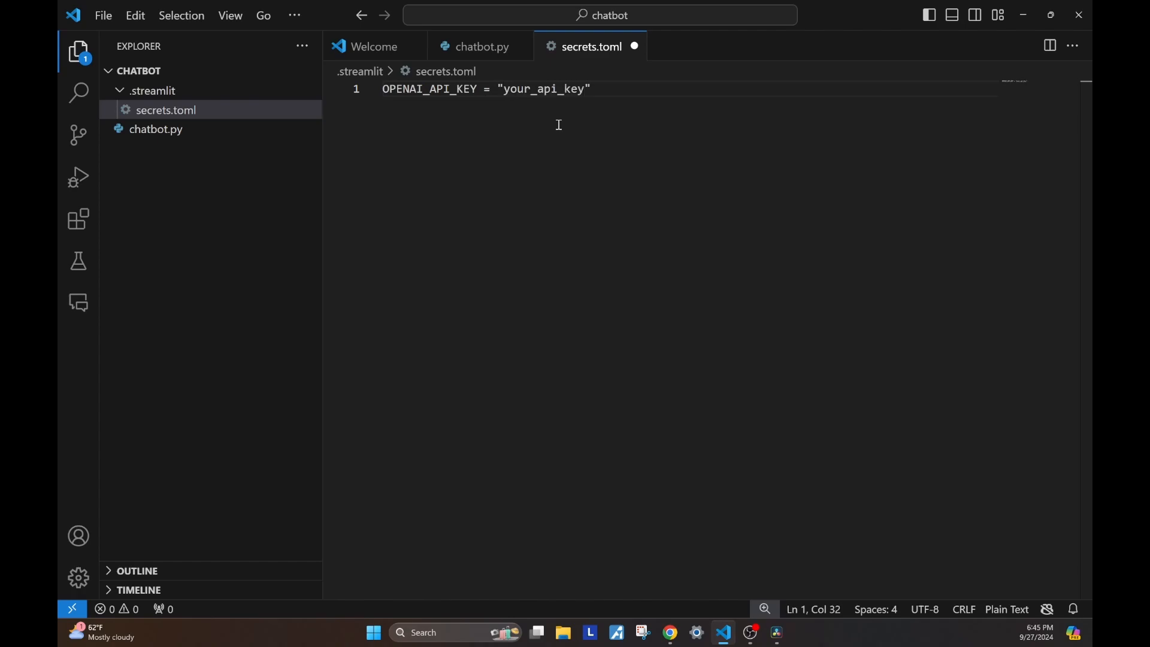
{"action": "key", "text": "Backspace"}
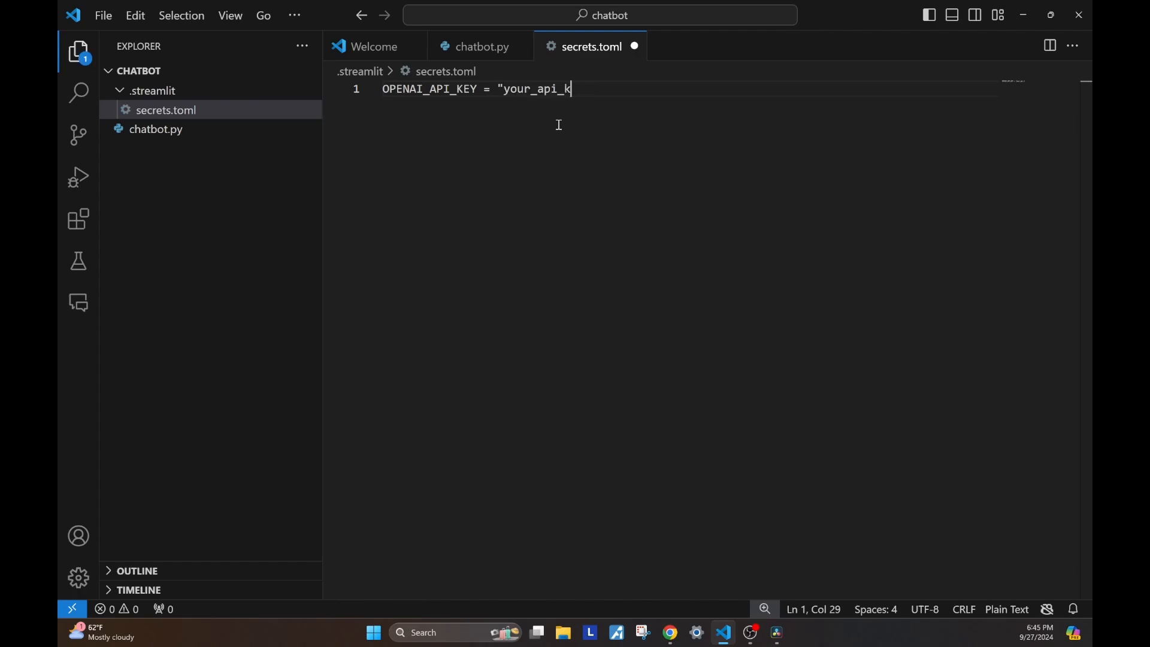
{"action": "type", "text": "ey\""}
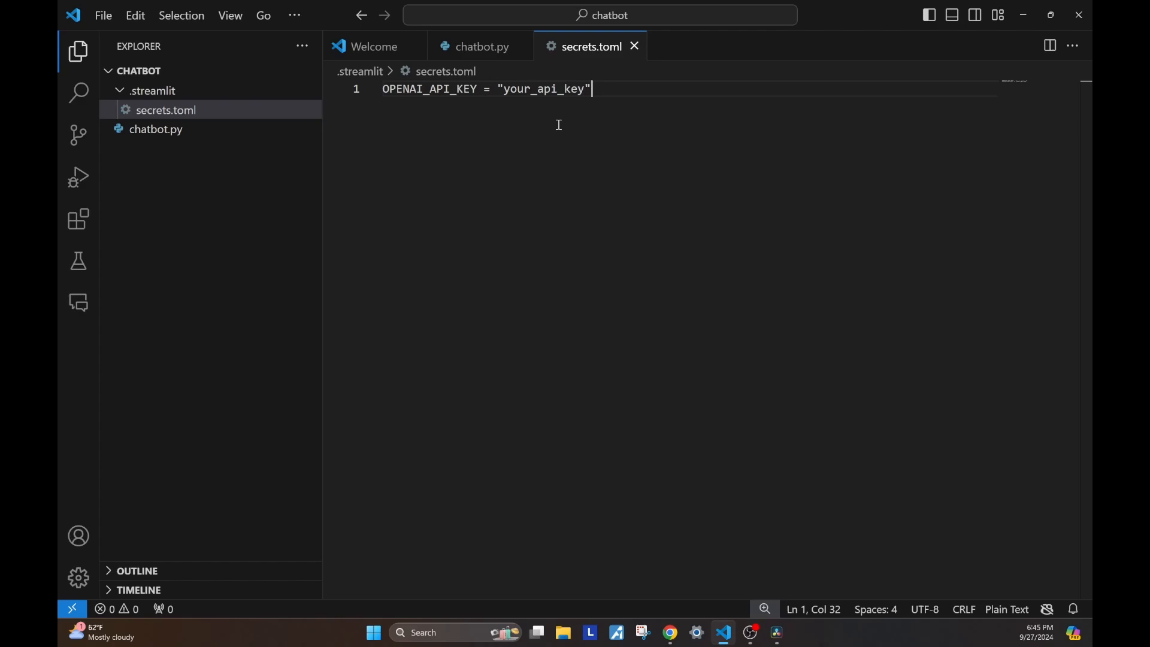
{"action": "left_click", "coordinate": [482, 46]}
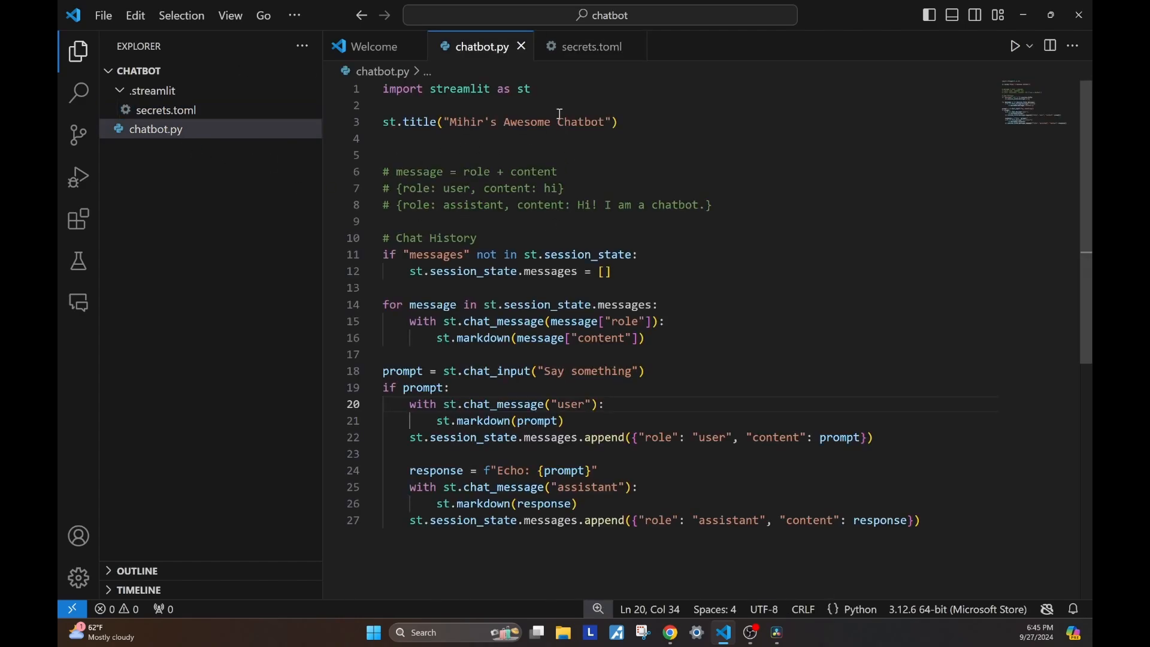
Import OpenAI and create the client with api_key=st.secrets["OPENAI_API_KEY"].
{"action": "type", "text": "import OpenAI"}
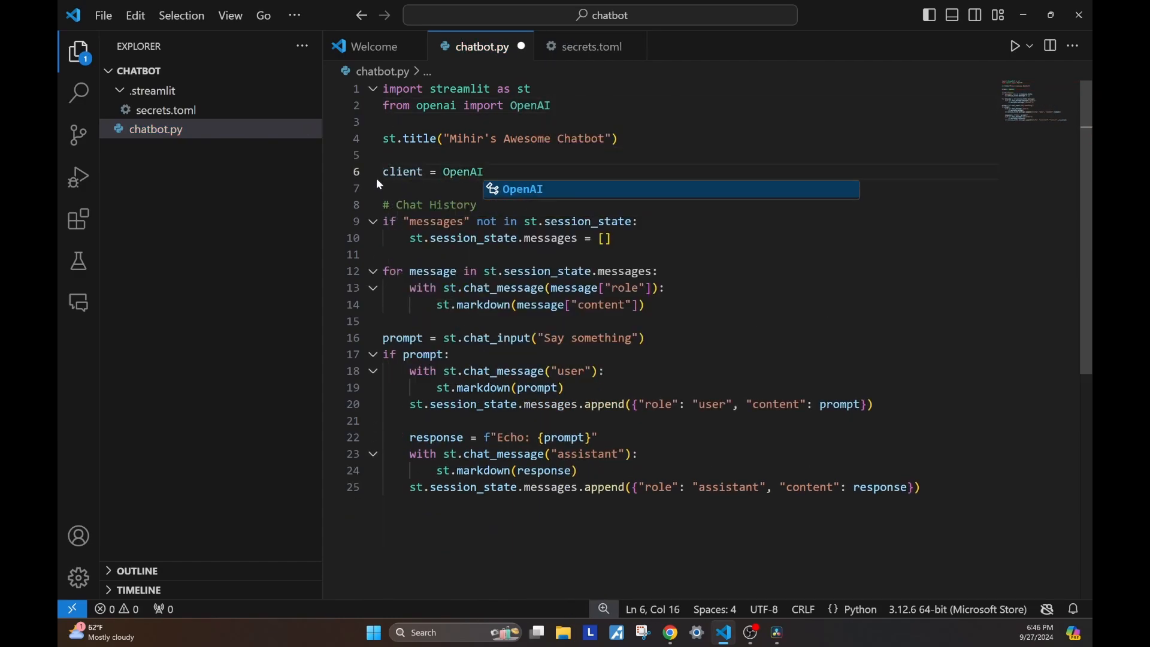
{"action": "type", "text": "(api_key=st.secrets"}
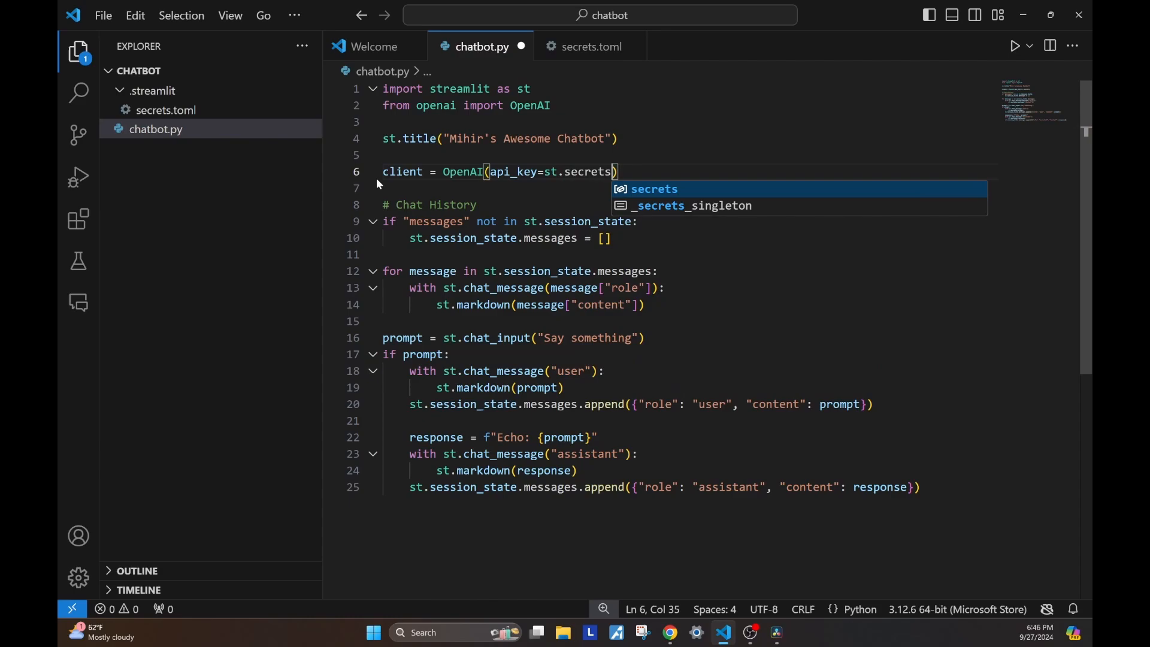
{"action": "left_click", "coordinate": [585, 46]}
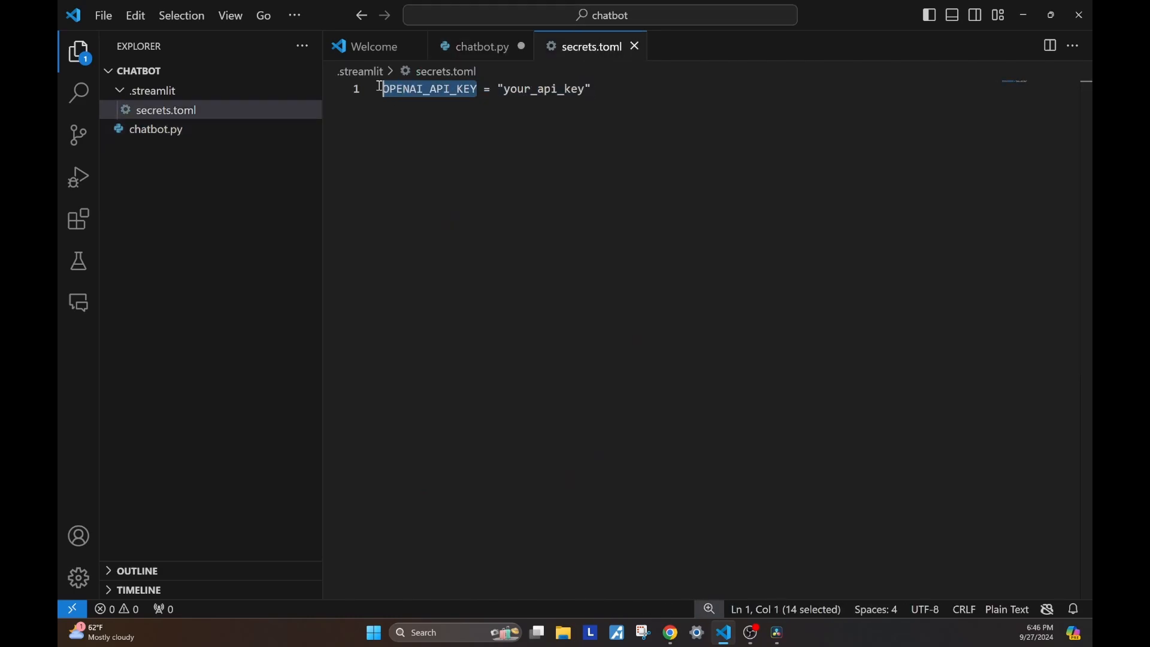
{"action": "left_click", "coordinate": [481, 47]}
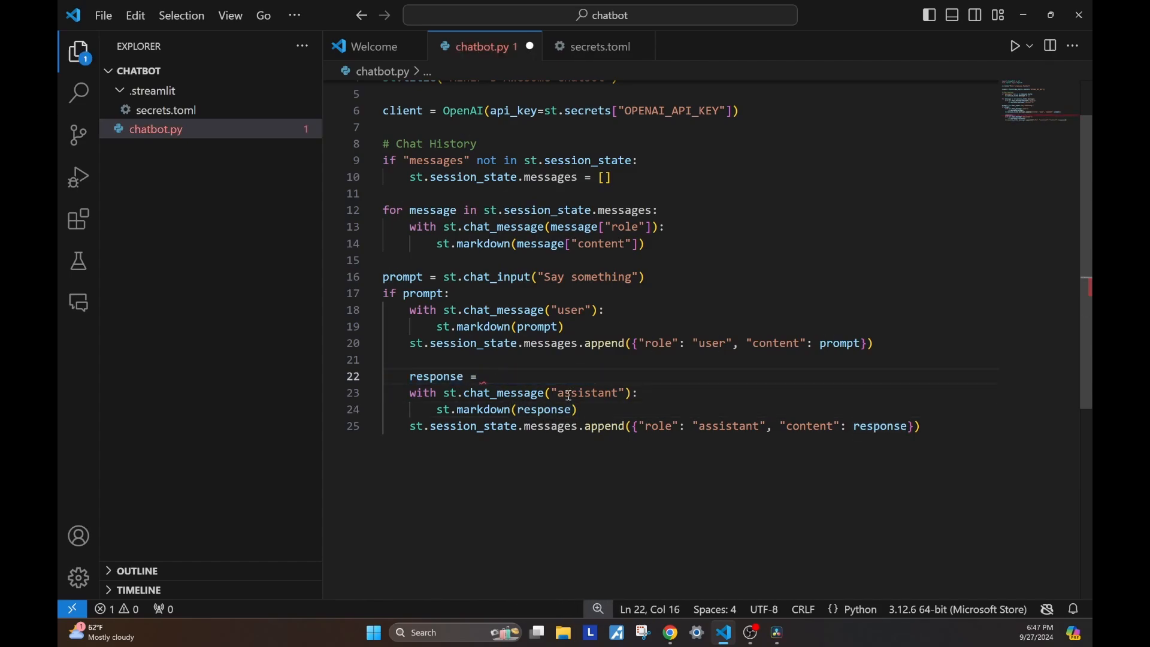
Set response to client.chat.completions.create(model="gpt-3.5-turbo", messages=st.session_state.messages).choices[0].message.content.
{"action": "type", "text": "client"}
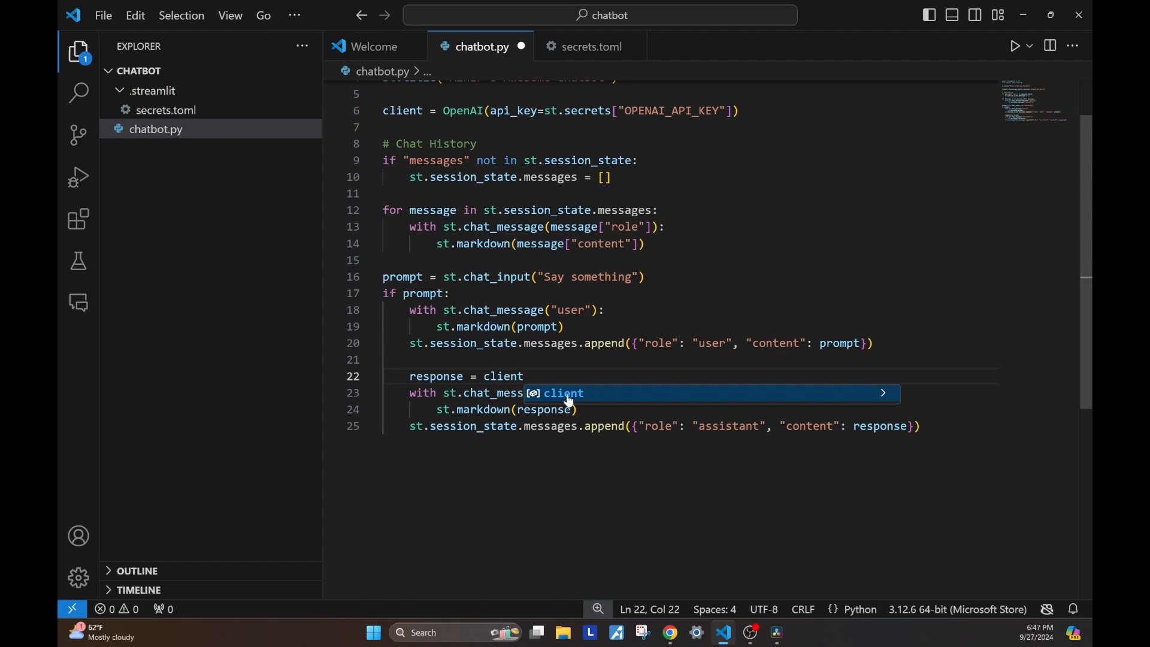
{"action": "type", "text": ".chat.completions.create"}
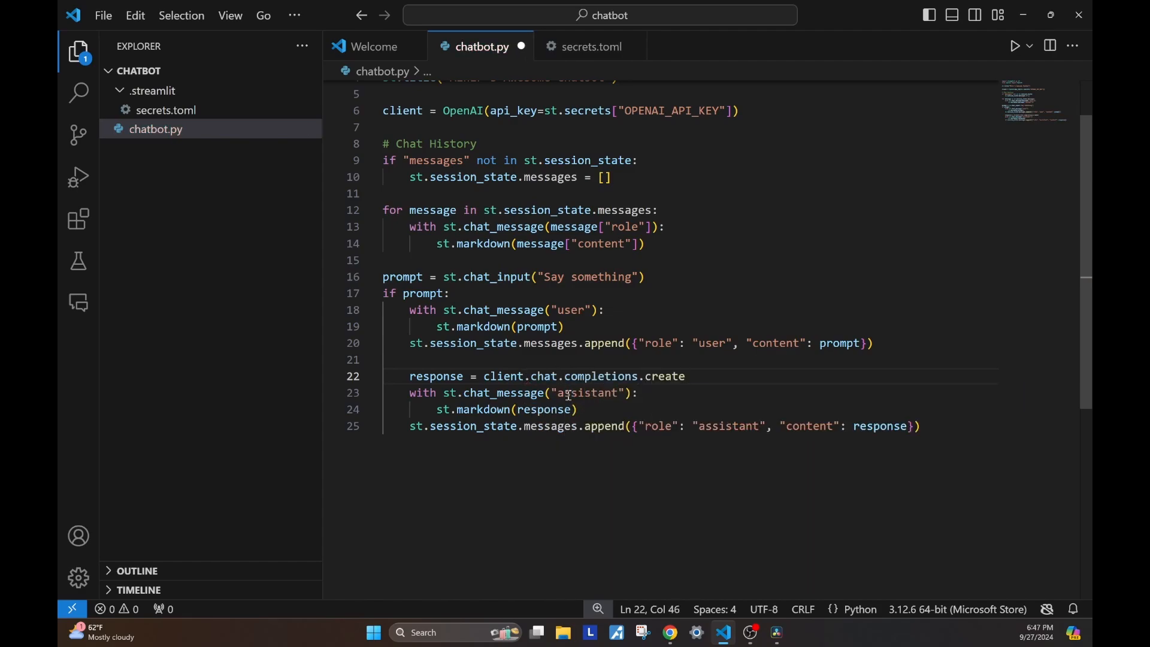
{"action": "type", "text": "()"}
{"action": "type", "text": "model="}
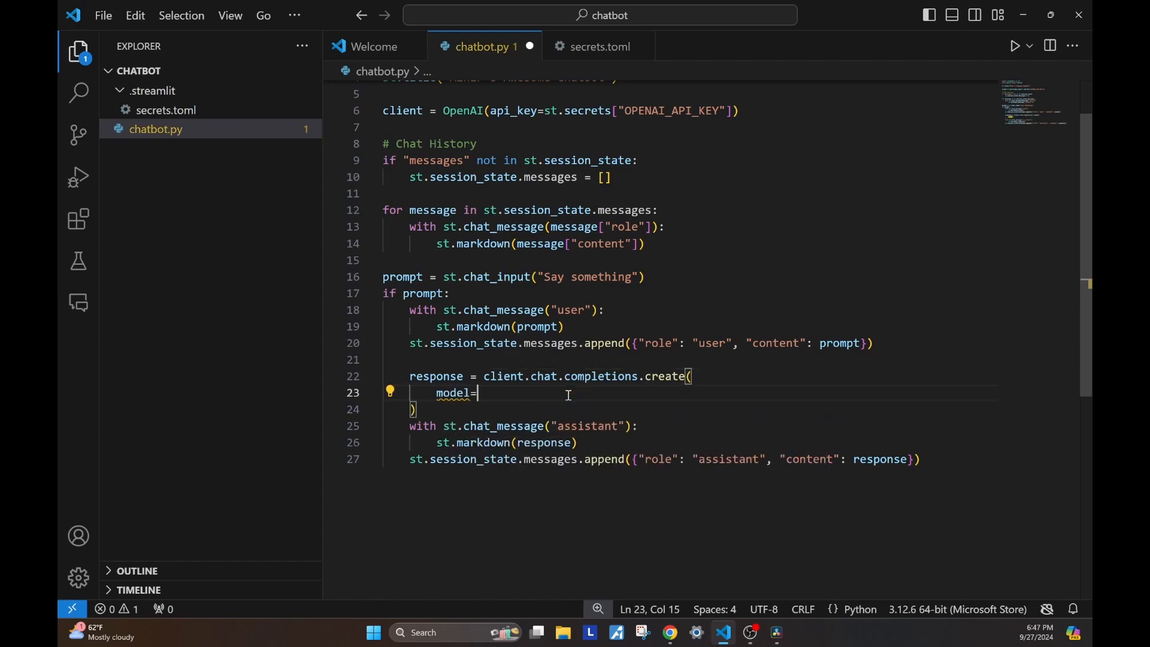
{"action": "type", "text": "\"gpt-3.5-turbo"}
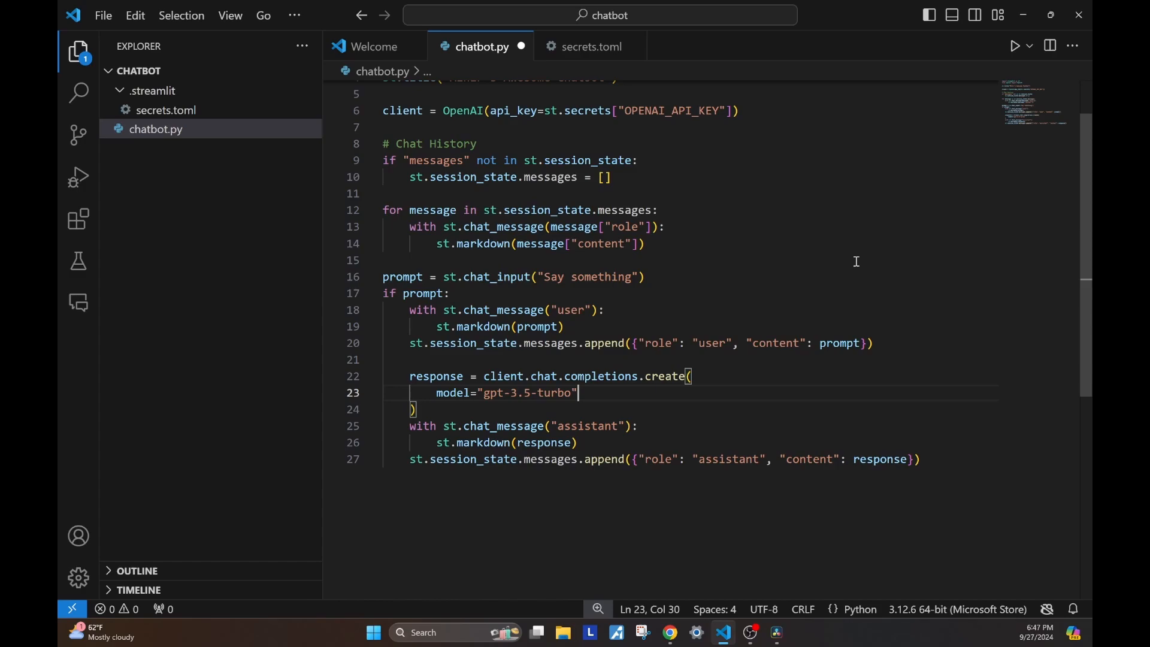
{"action": "type", "text": ","}
{"action": "type", "text": "messages=st.session_state.messages"}
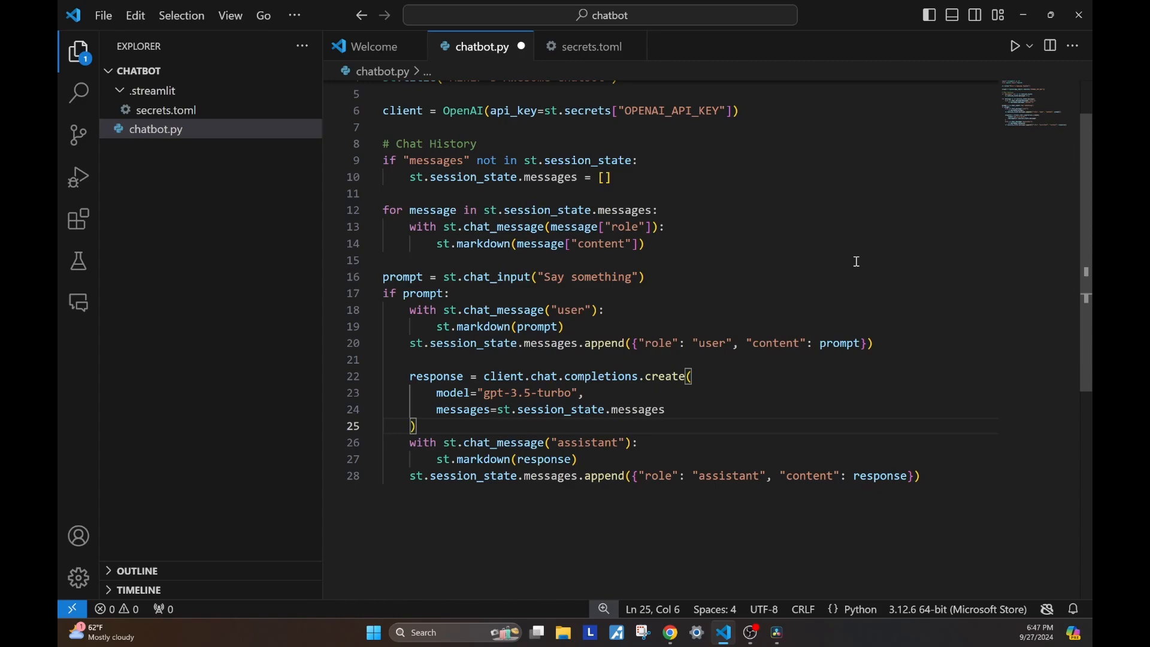
{"action": "type", "text": ".choices"}
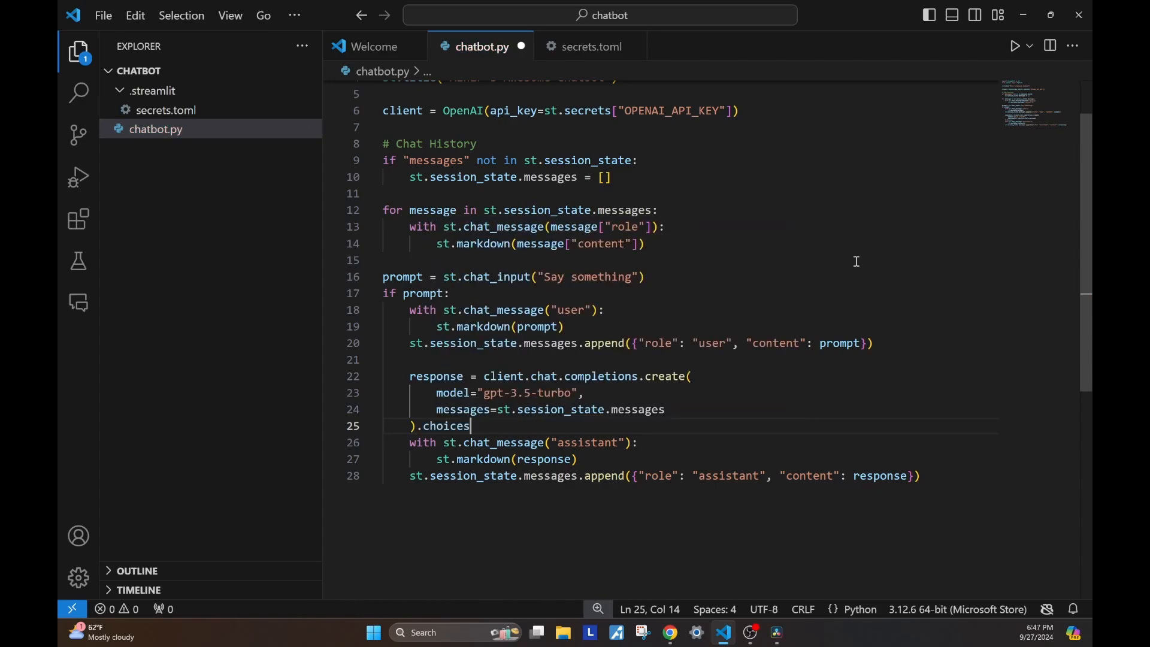
{"action": "type", "text": "[0].n"}
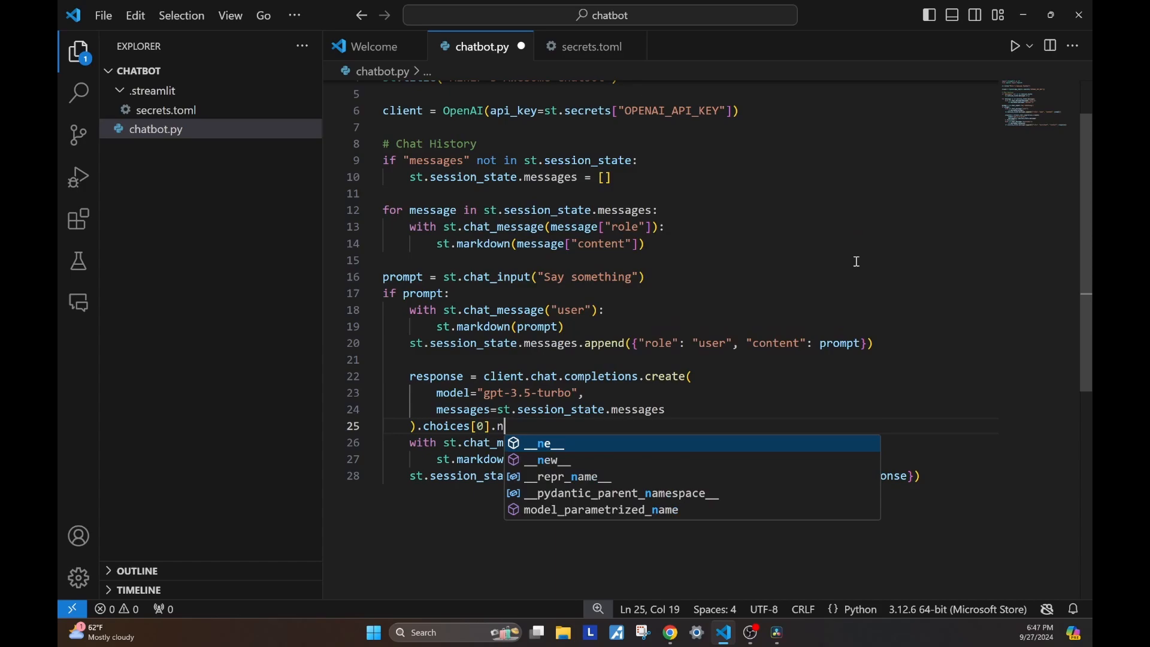
{"action": "type", "text": "message.content"}
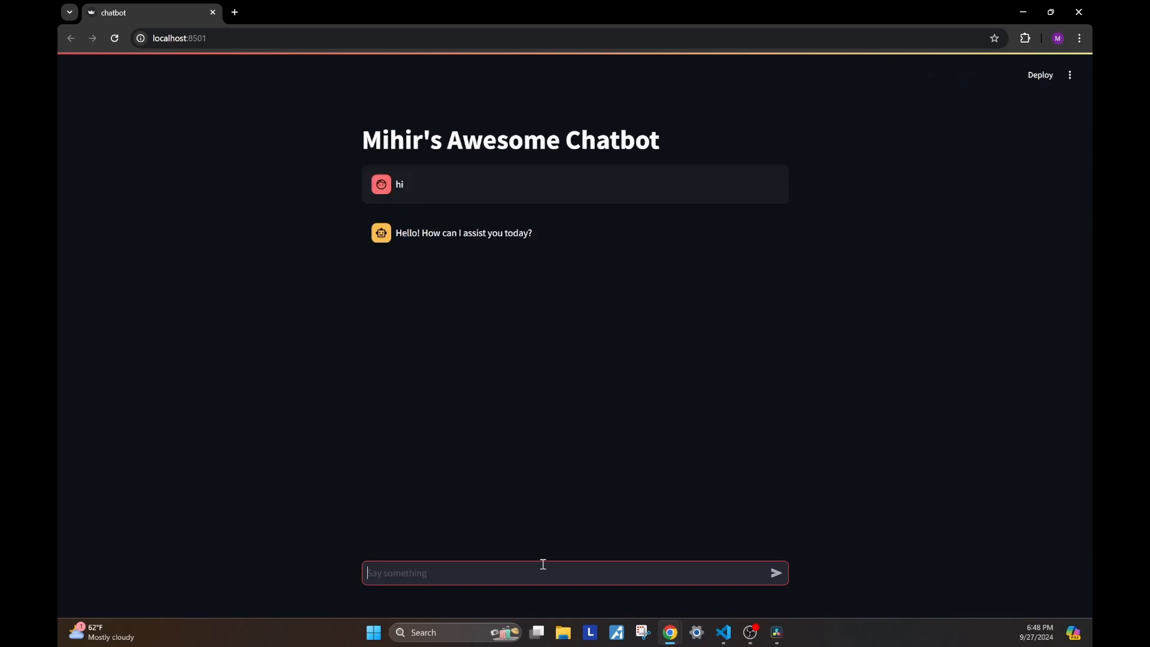
Ask the chatbot who it is, whether it is ChatGPT, and to tell about New York.
{"action": "type", "text": "who"}
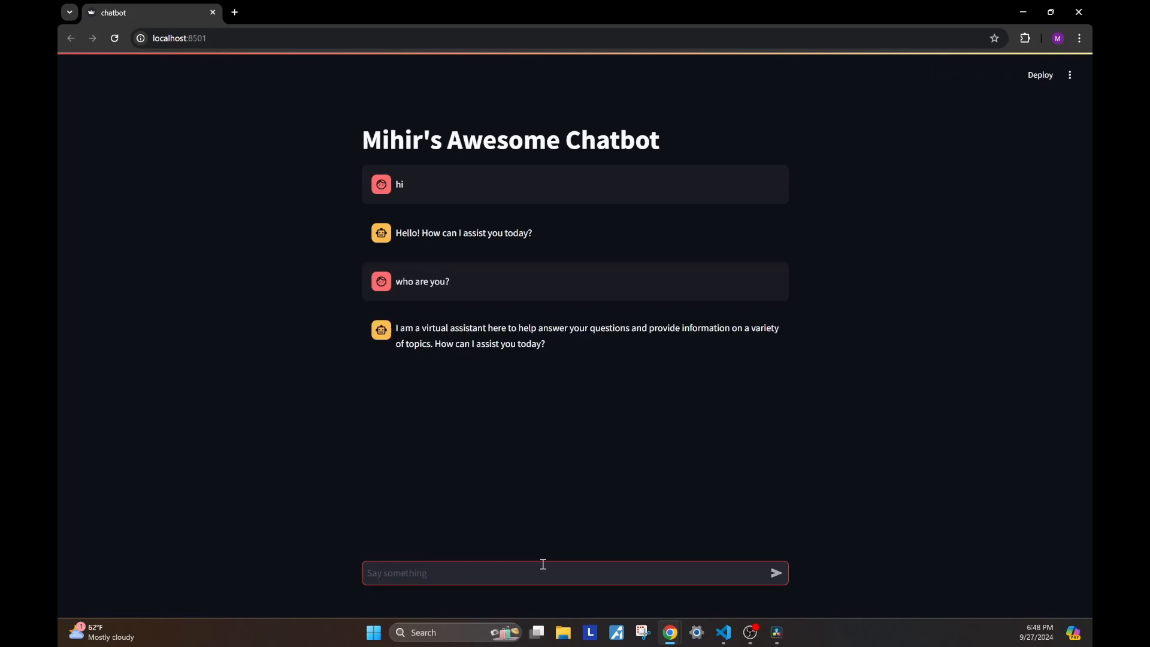
{"action": "type", "text": "are you c"}
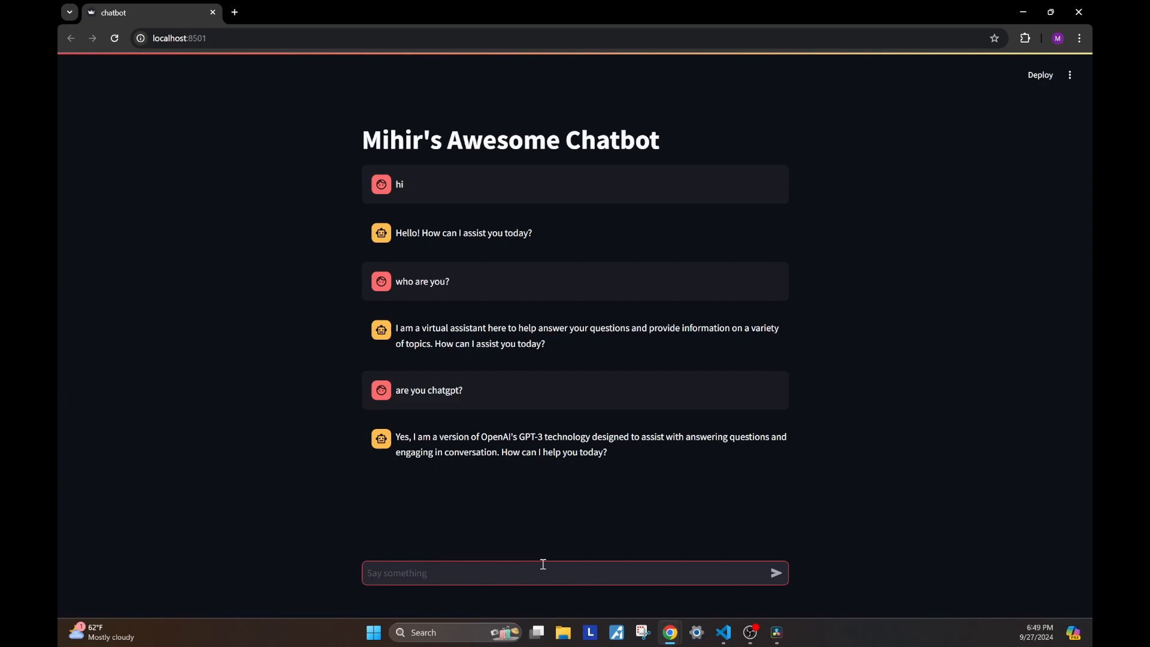
{"action": "type", "text": "tell me"}
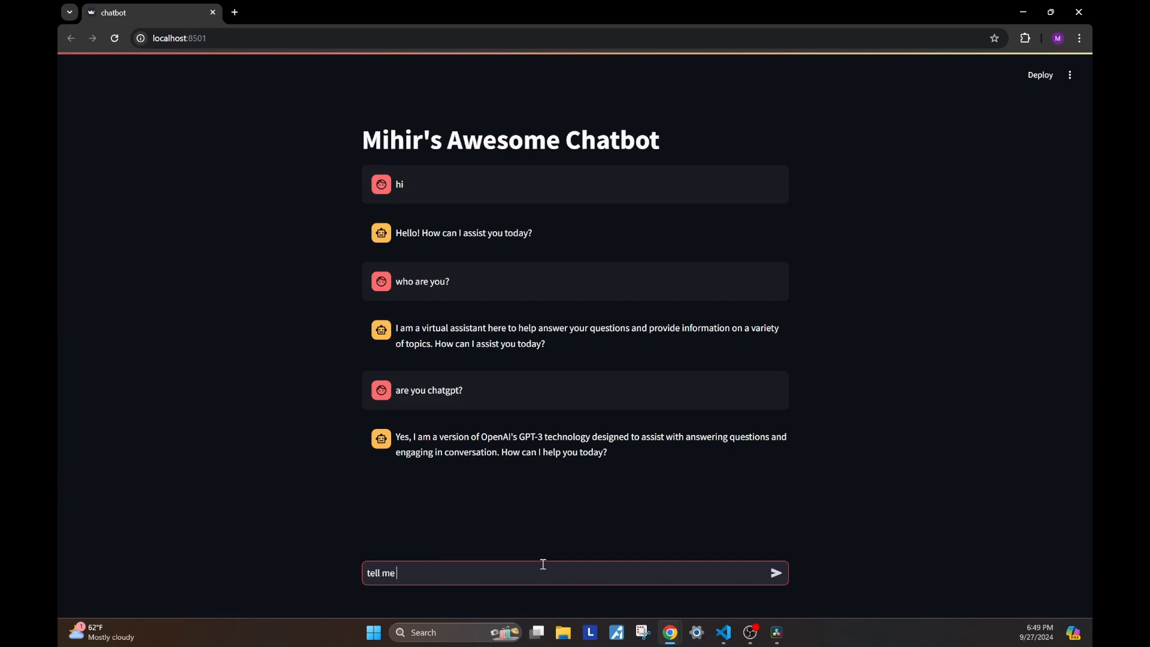
{"action": "type", "text": "about new"}
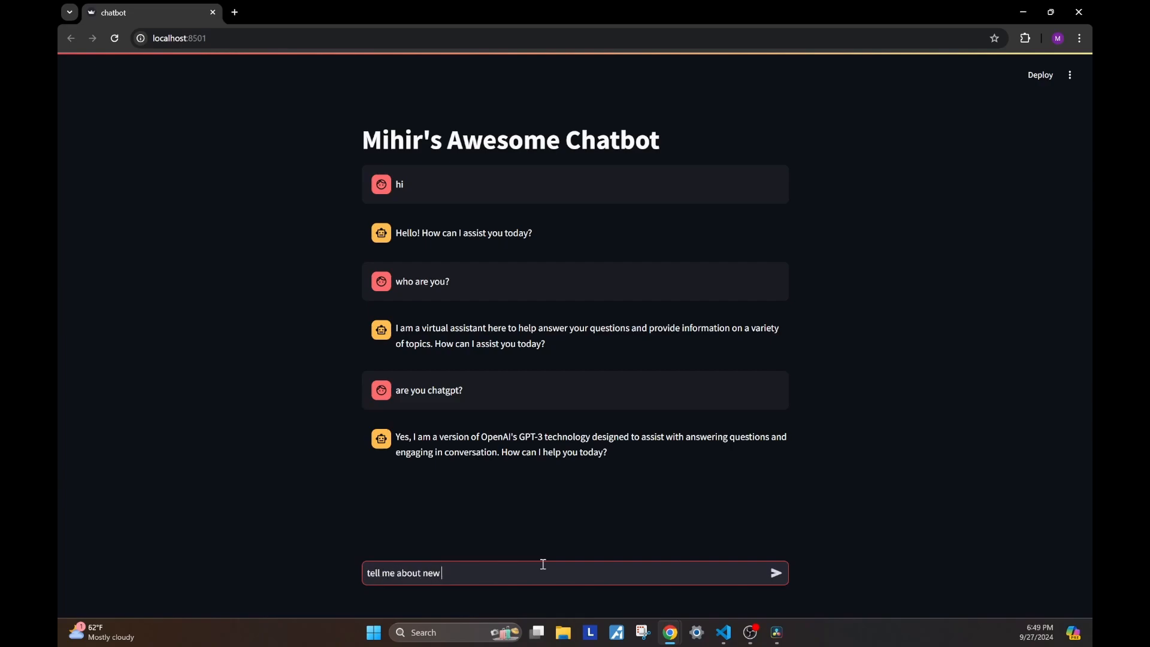
{"action": "key", "text": "Enter"}
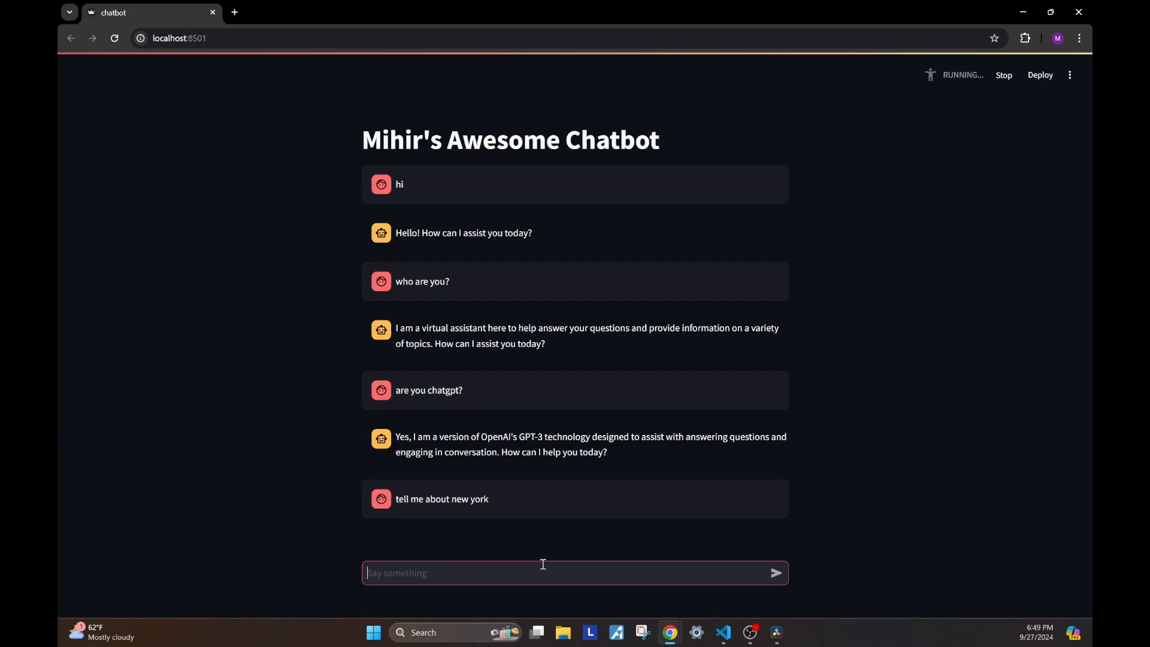
{"action": "left_click", "coordinate": [774, 572]}
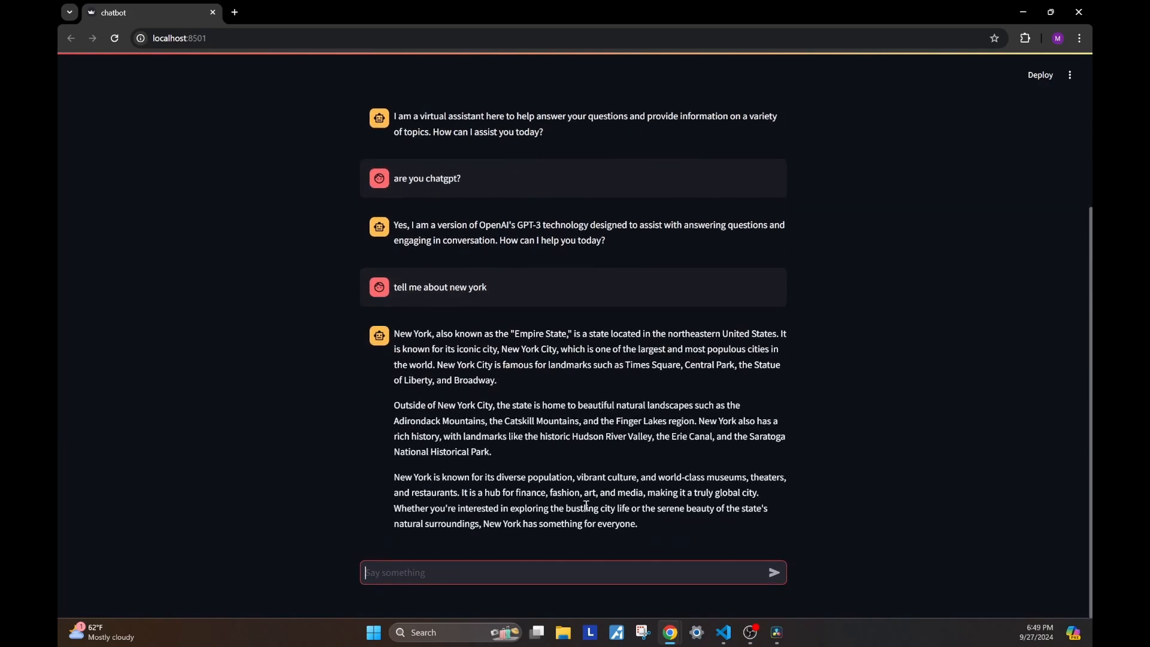
{"action": "mouse_move", "coordinate": [743, 480]}
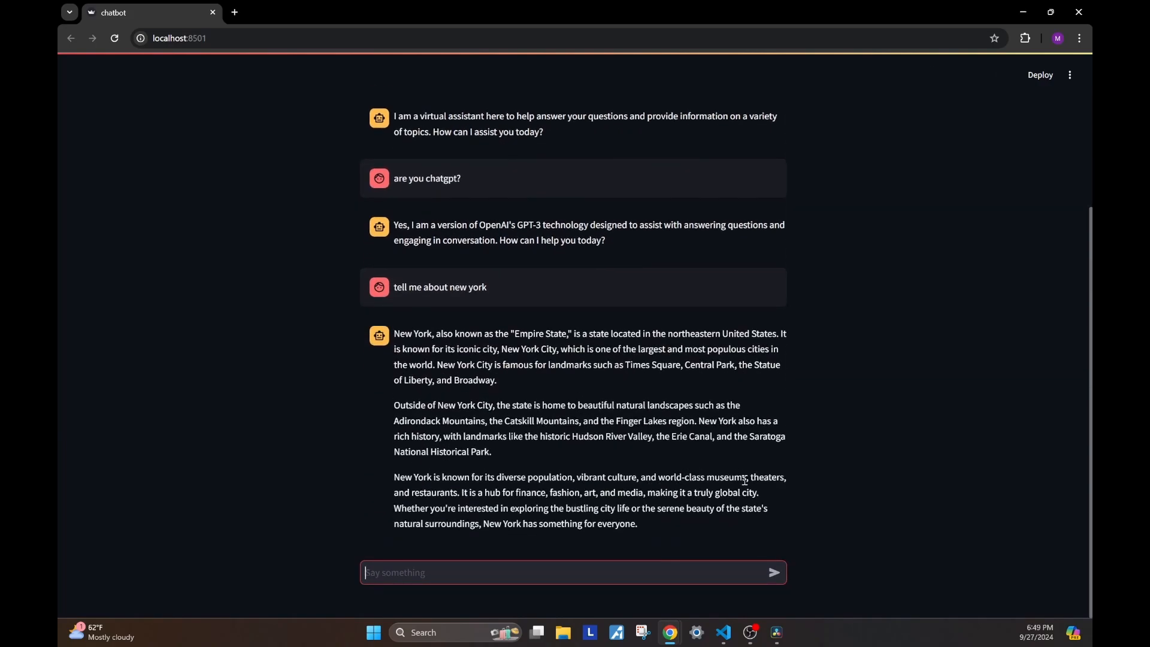
{"action": "mouse_move", "coordinate": [761, 523]}
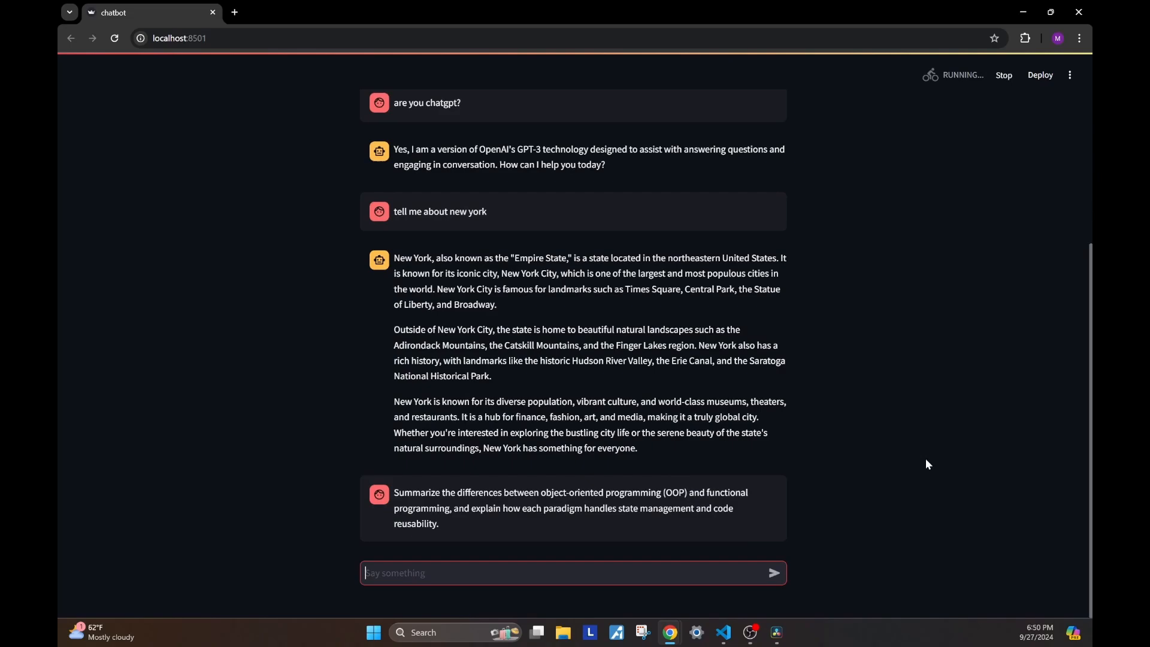
{"action": "mouse_move", "coordinate": [906, 462]}
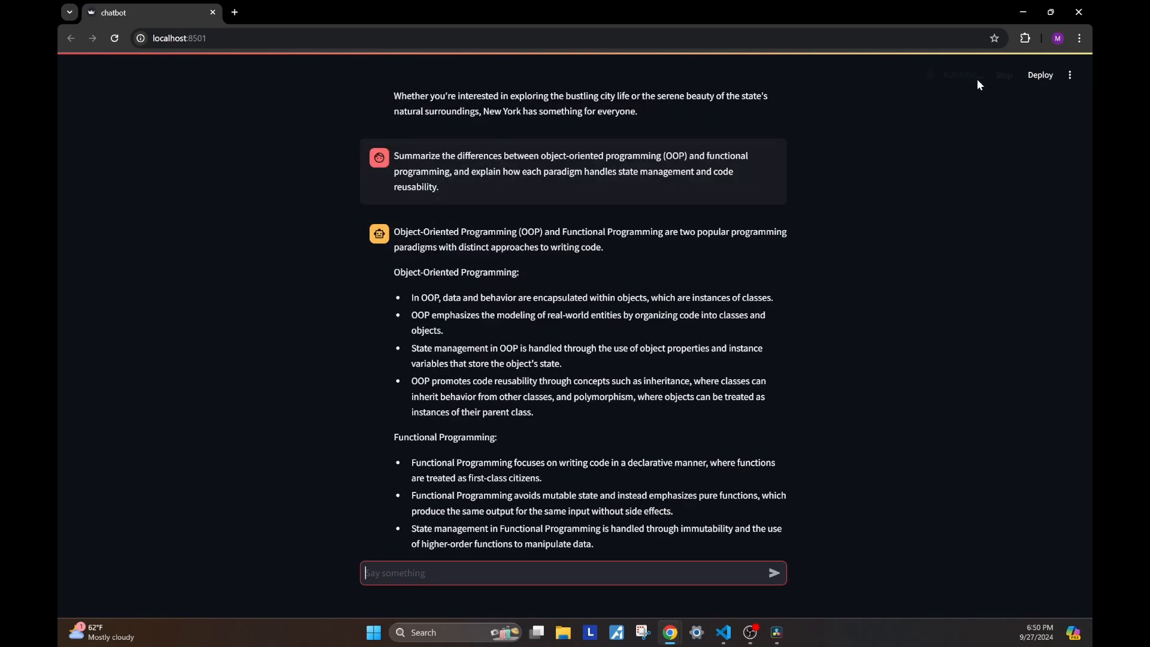
Scroll down through the chatbot's answer comparing OOP and functional programming.
{"action": "scroll", "scroll_direction": "down", "scroll_amount": 3}
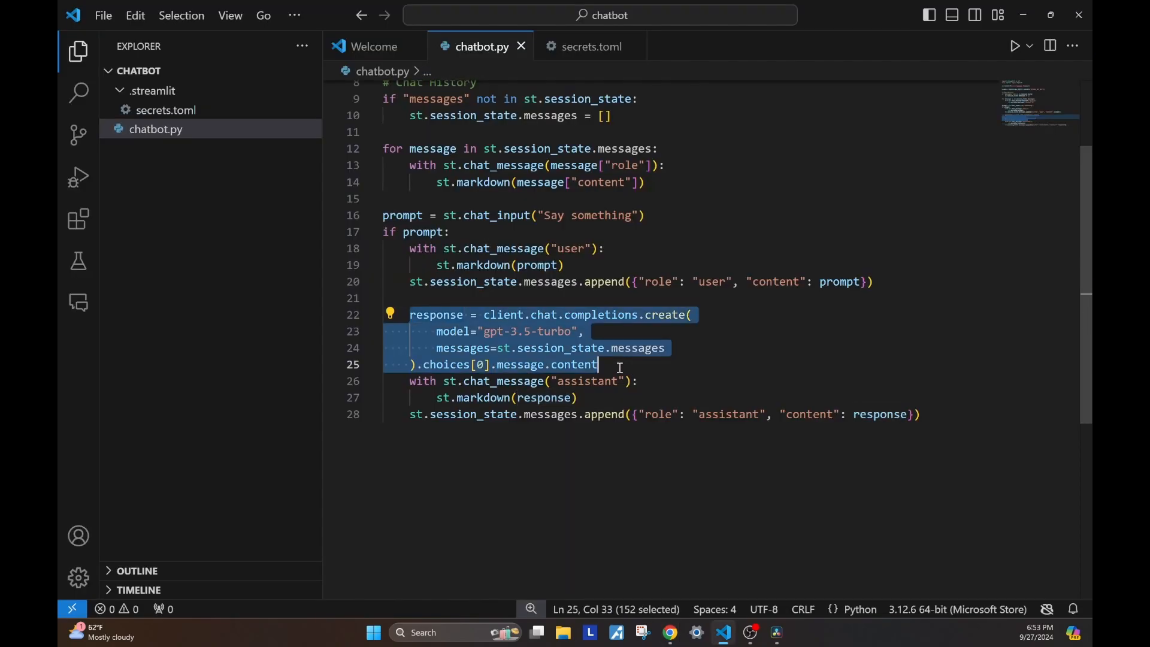
Move the completion into the assistant block as stream with stream=True and set response = st.write_stream(stream).
{"action": "key", "text": "Delete"}
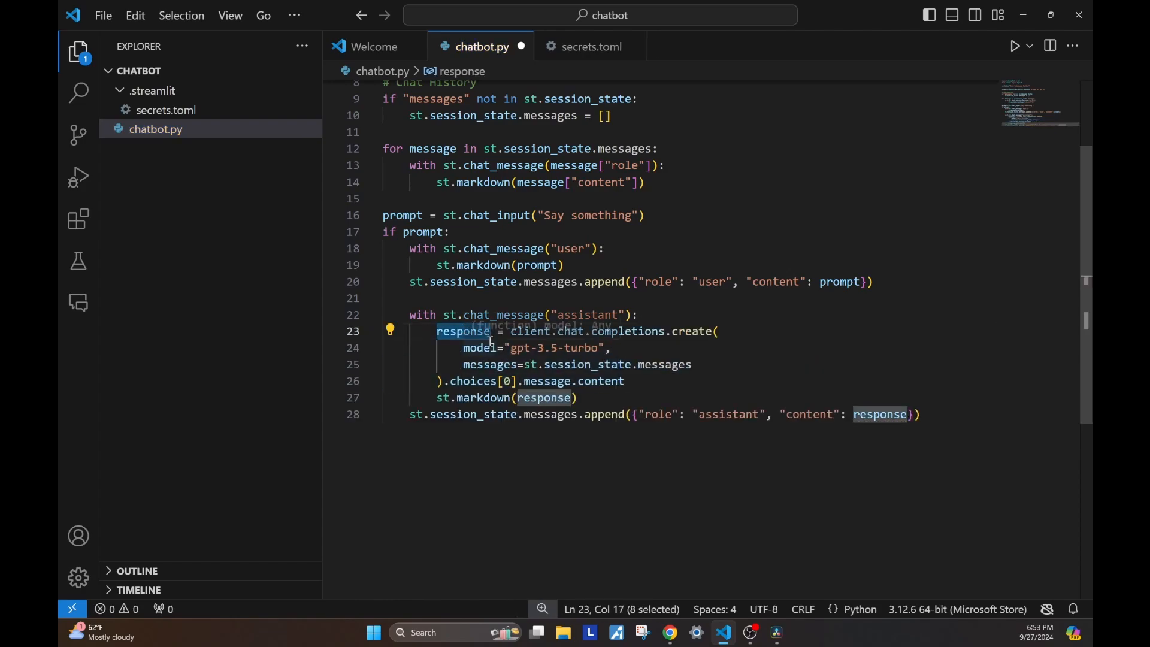
{"action": "type", "text": "stream"}
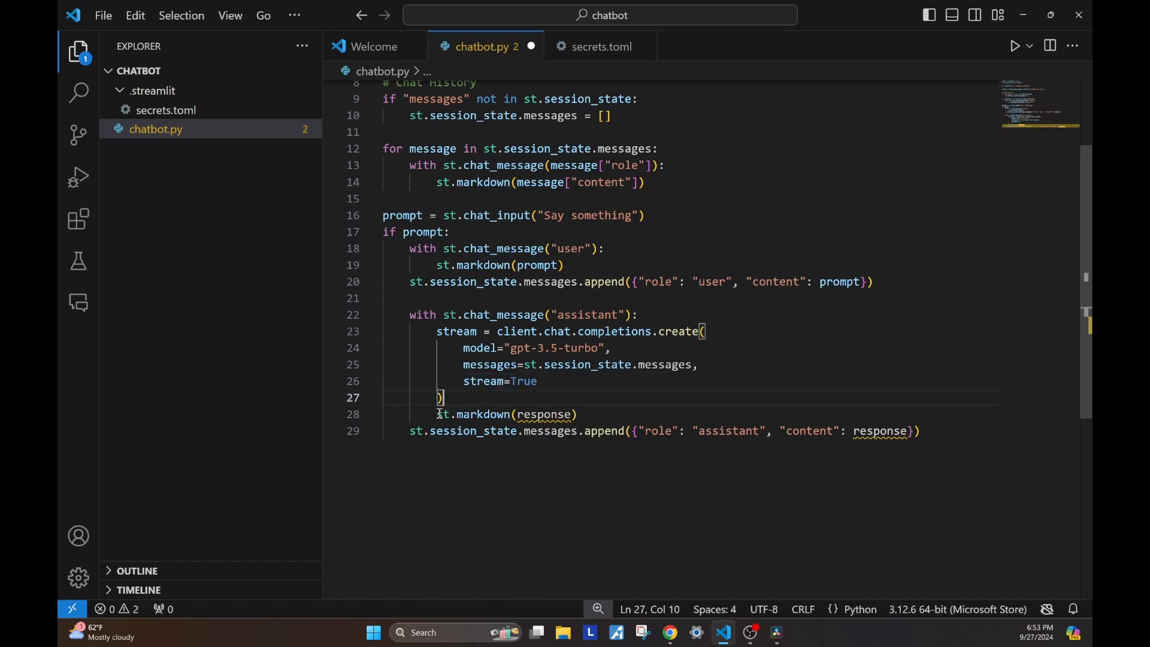
{"action": "type", "text": "response ="}
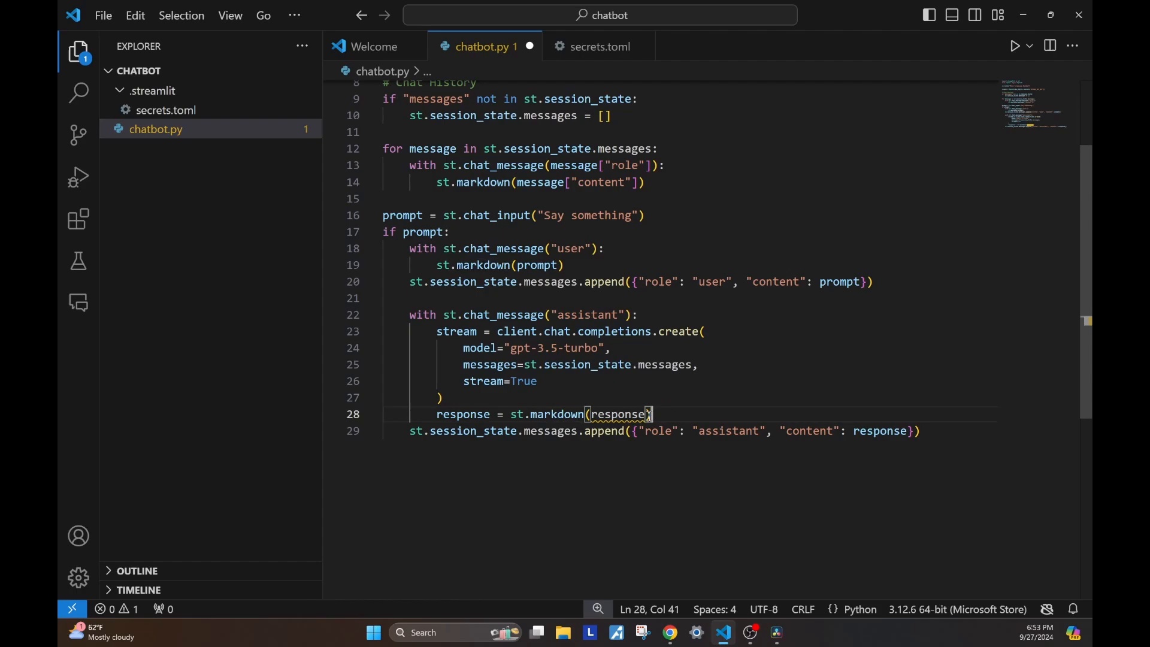
{"action": "type", "text": "write_st"}
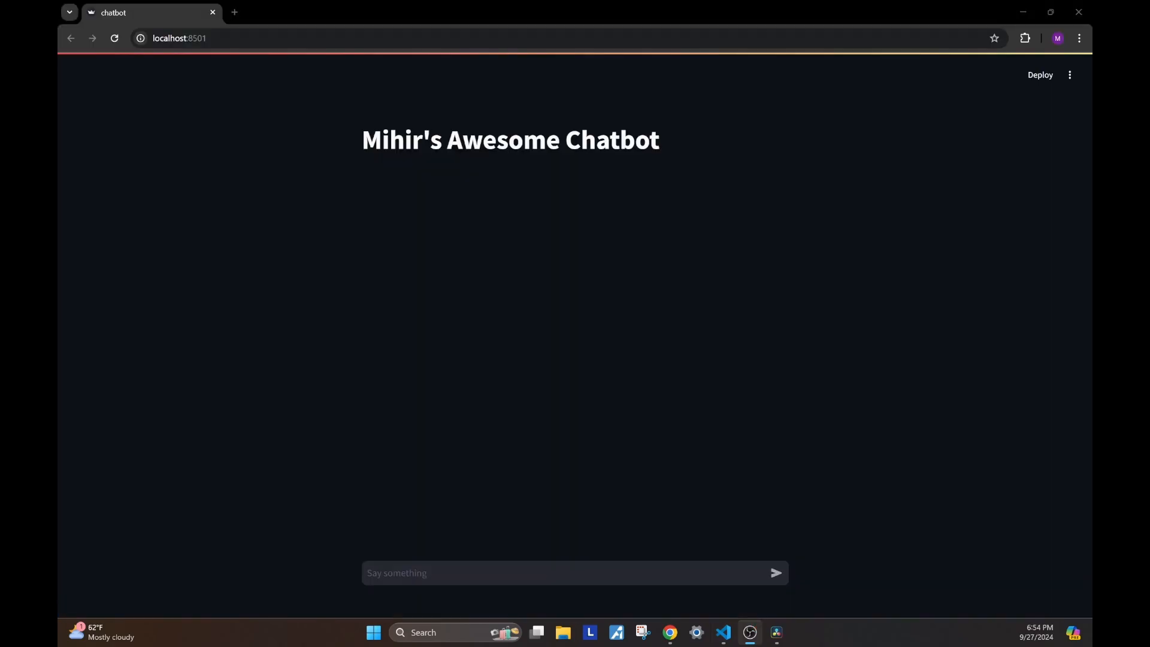
Resubmit the OOP vs functional programming question to the reloaded chatbot and watch it stream.
{"action": "left_click", "coordinate": [113, 38]}
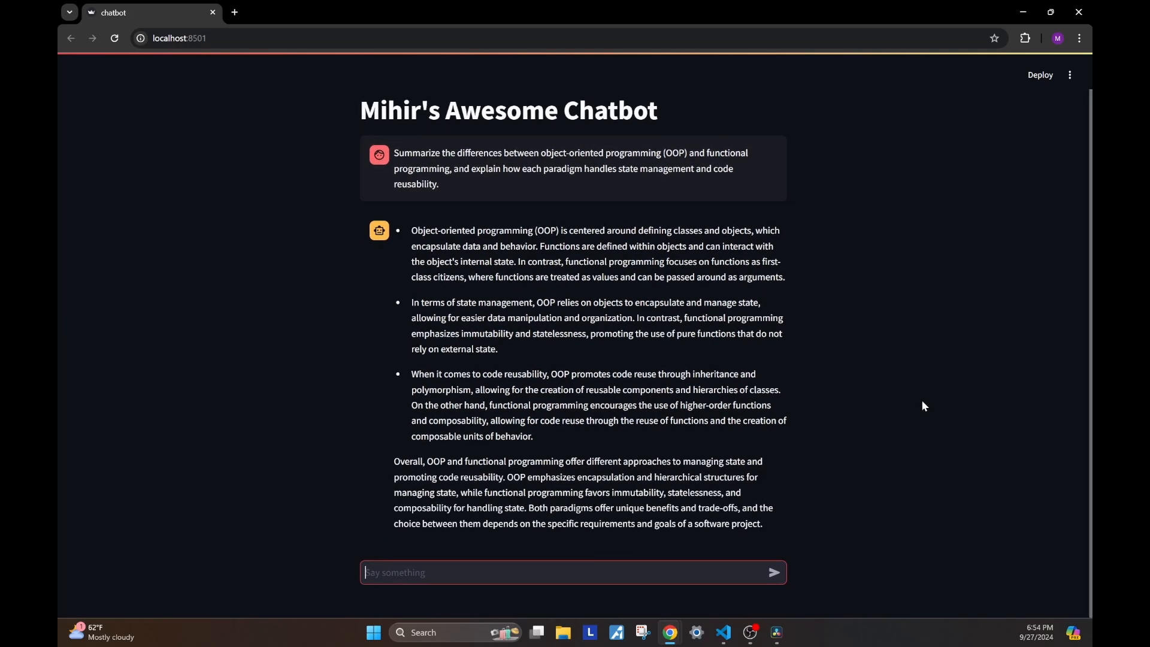
{"action": "mouse_move", "coordinate": [923, 407]}
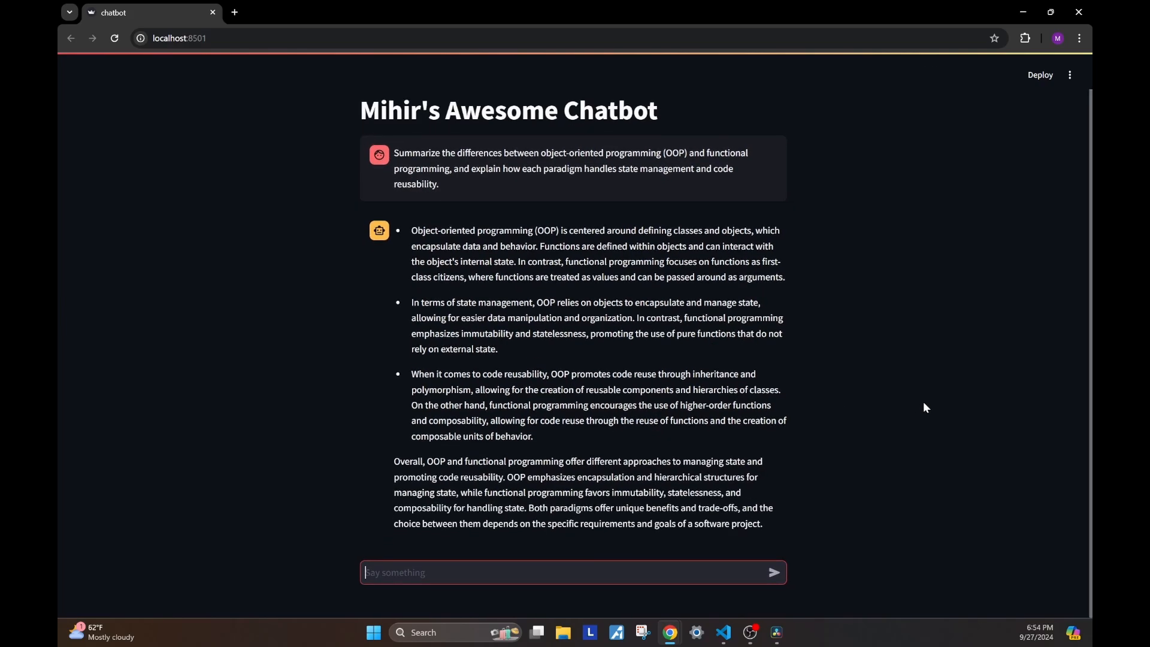